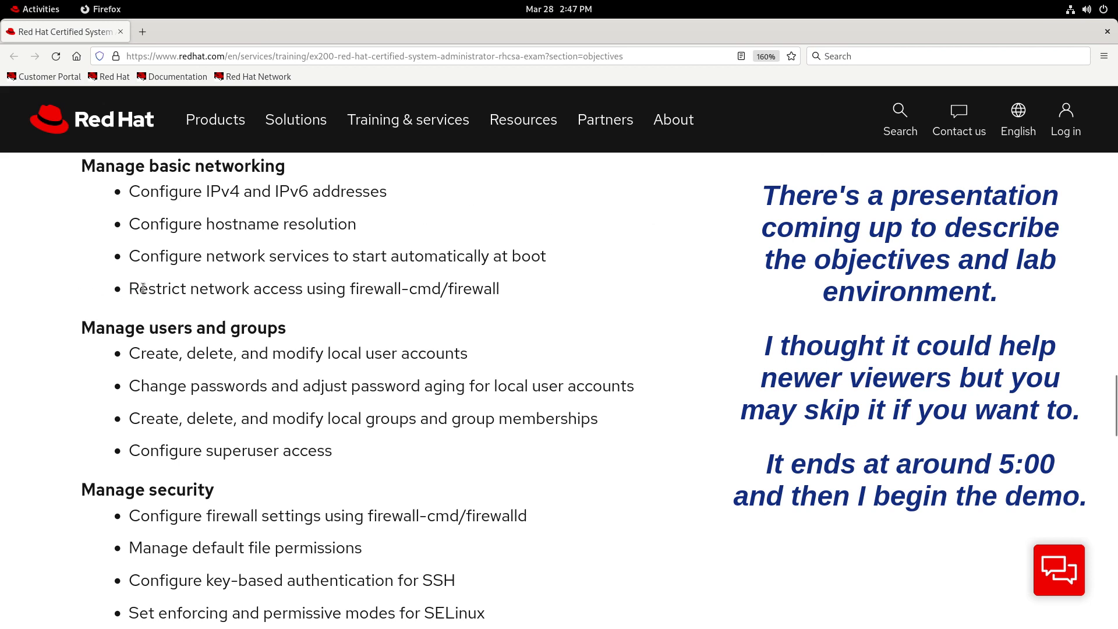
Highlight the 'Restrict network access' and 'Configure firewall settings' objectives, scrolling to Manage security
drag(128, 289, 500, 288)
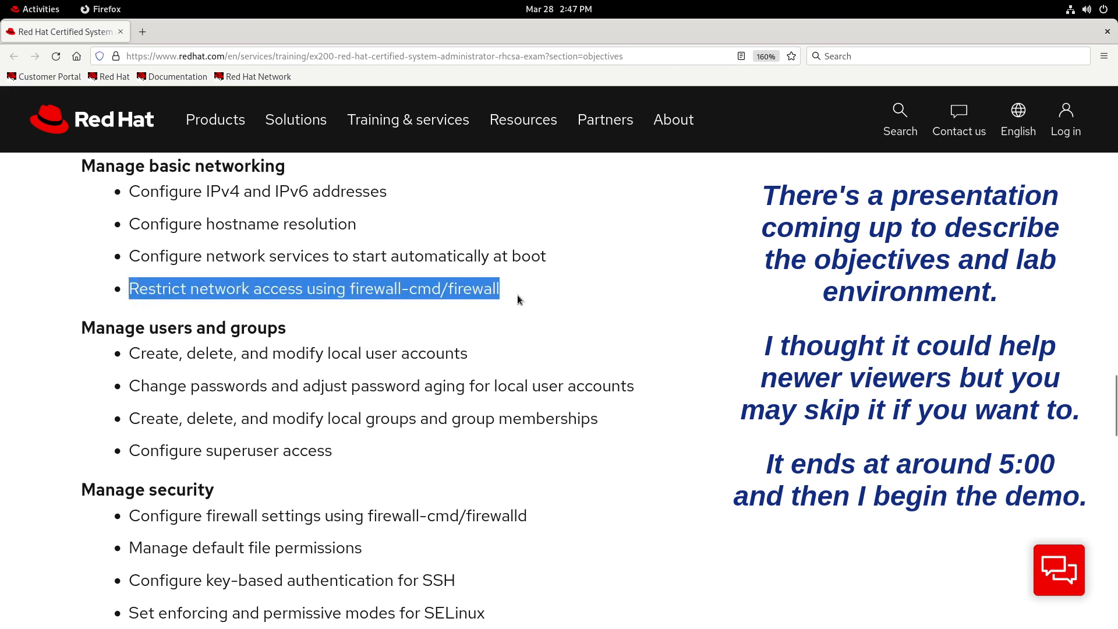
mouse_move(595, 304)
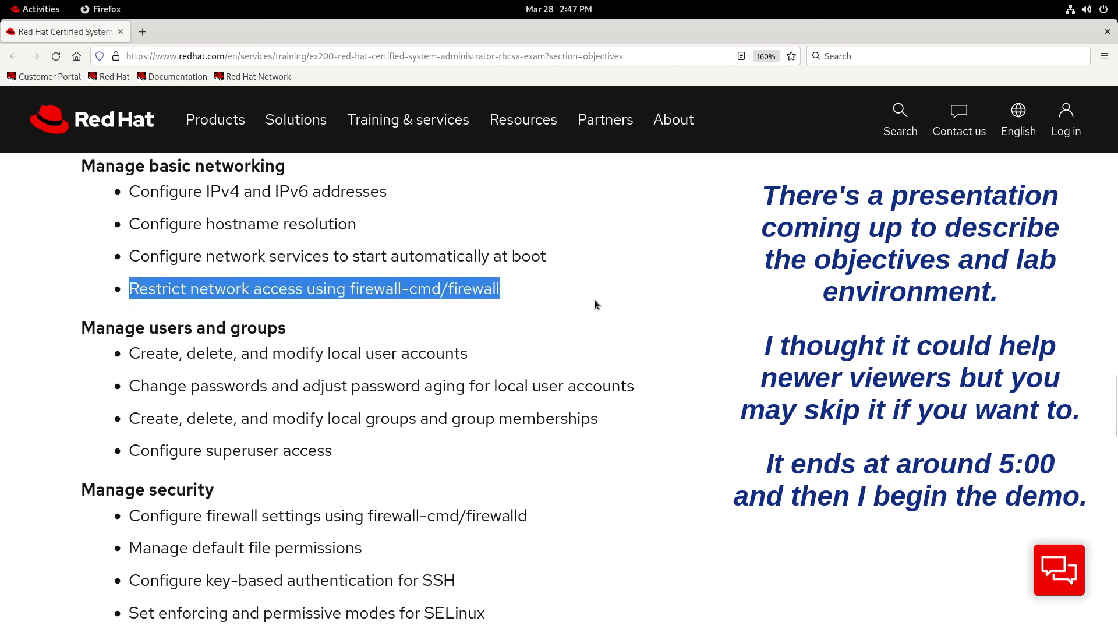
scroll(down, 3)
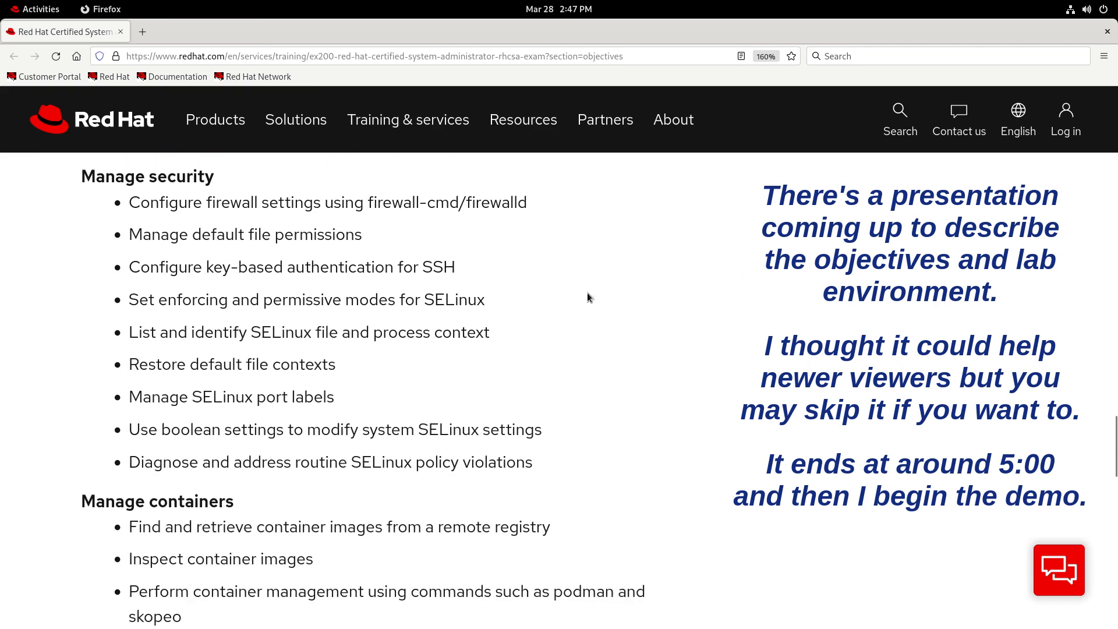
double_click(144, 201)
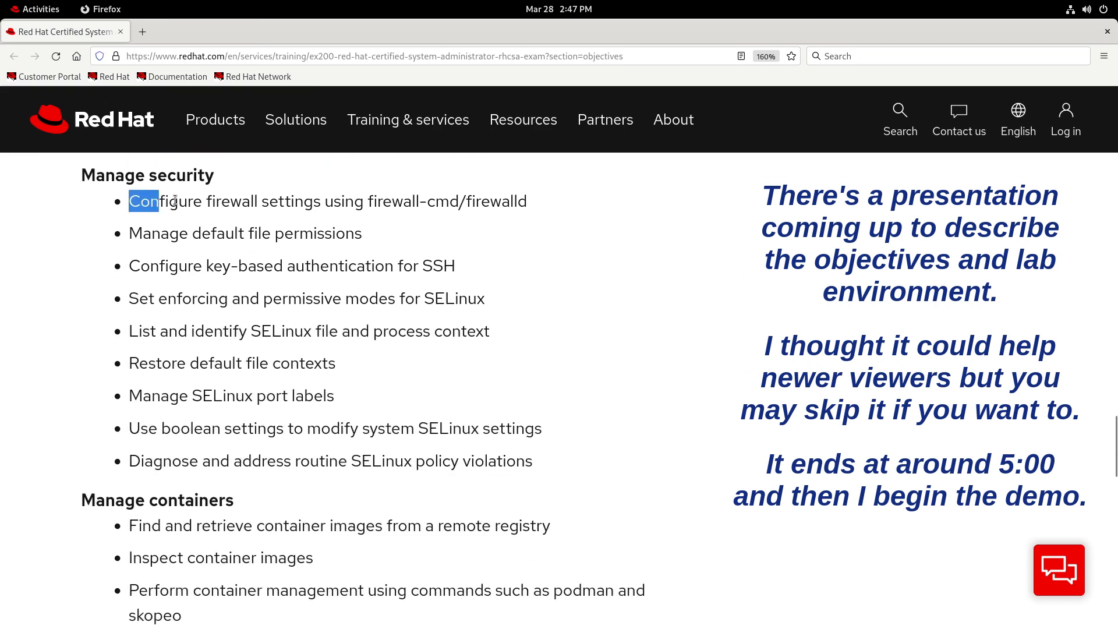
drag(128, 201, 462, 201)
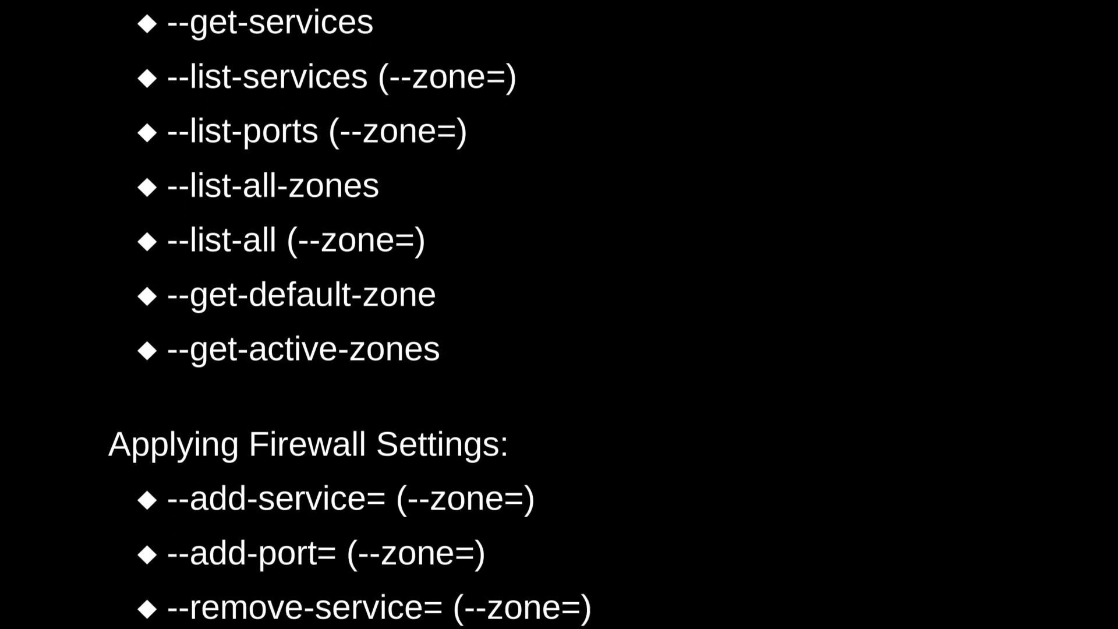
Scroll the firewall-cmd options slide down to the --permanent and --reload entries
scroll(down, 3)
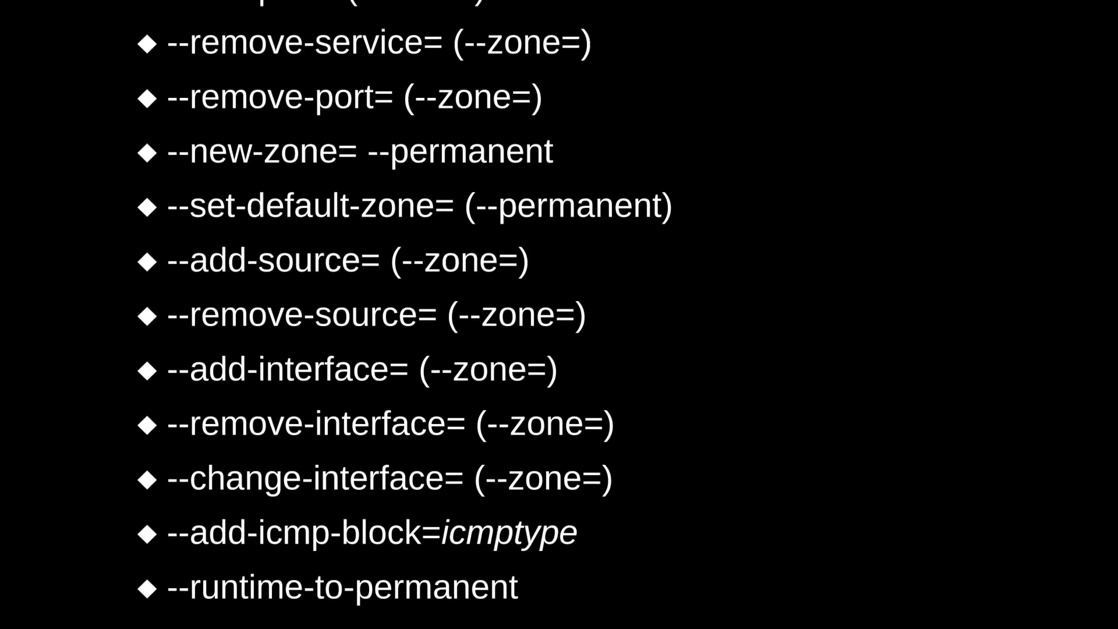
scroll(down, 3)
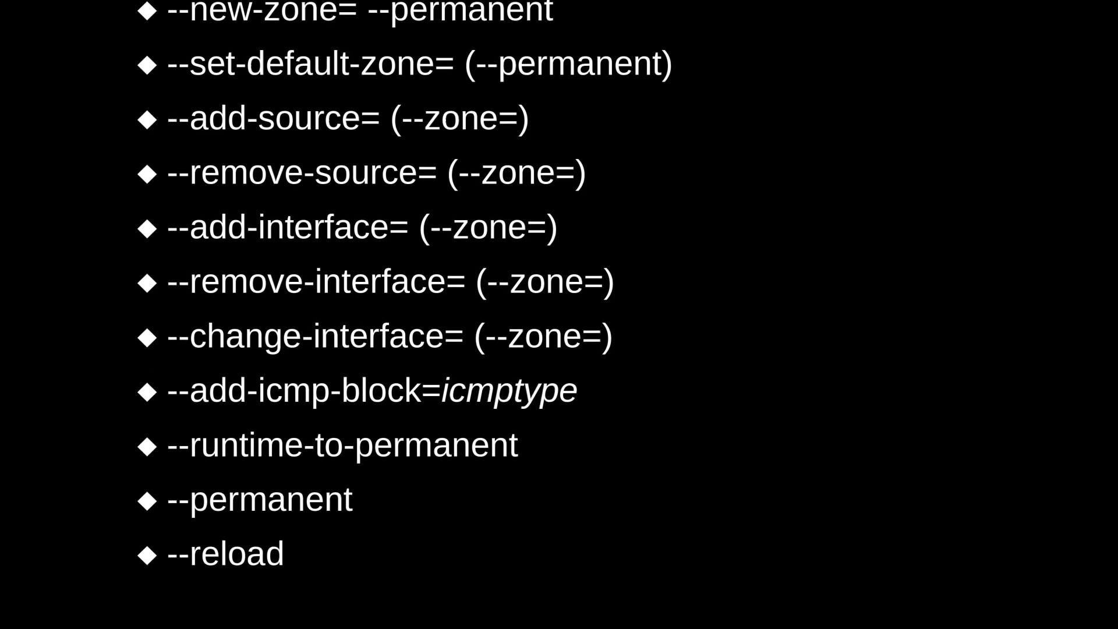
scroll(down, 3)
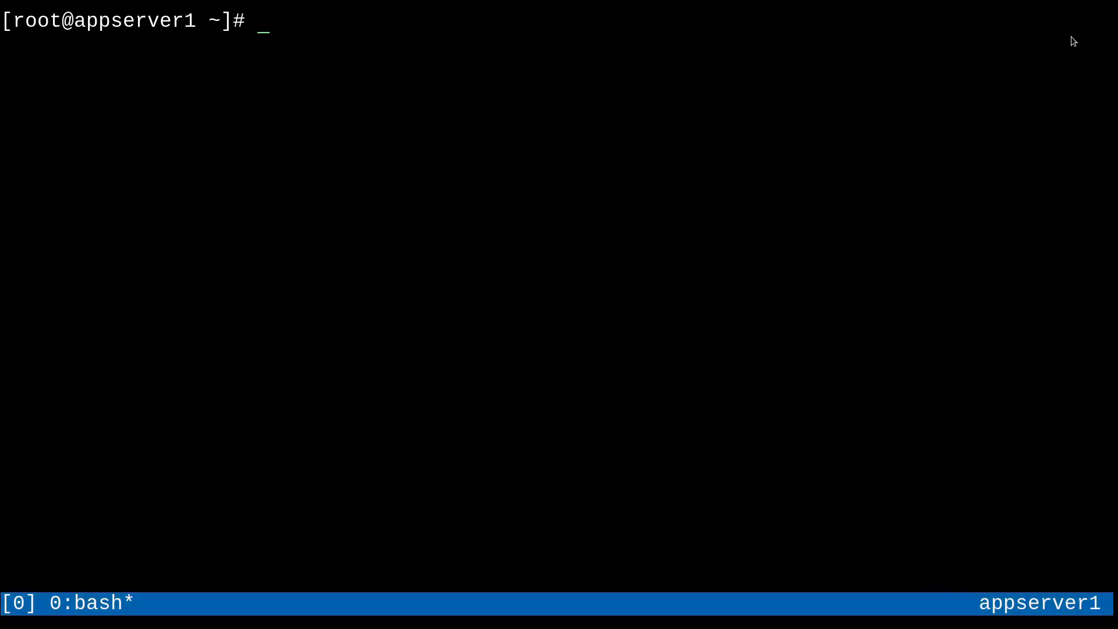
Begin a firewall-cmd command on appserver1, then start firewall-cmd in the appserver2 shell
text(fire)
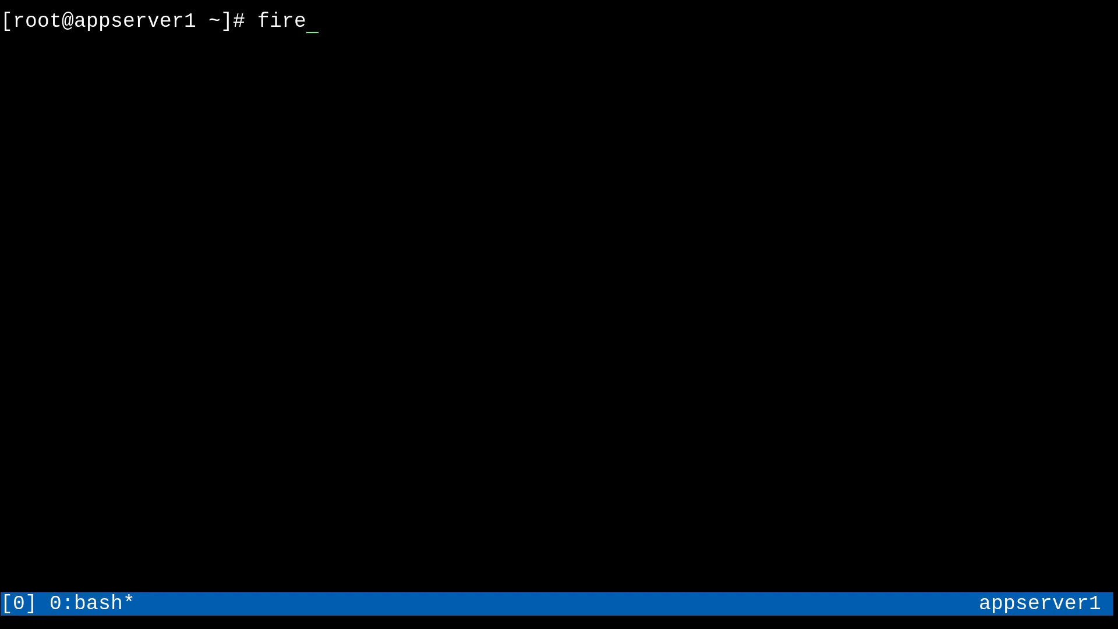
text(wall-cmd --)
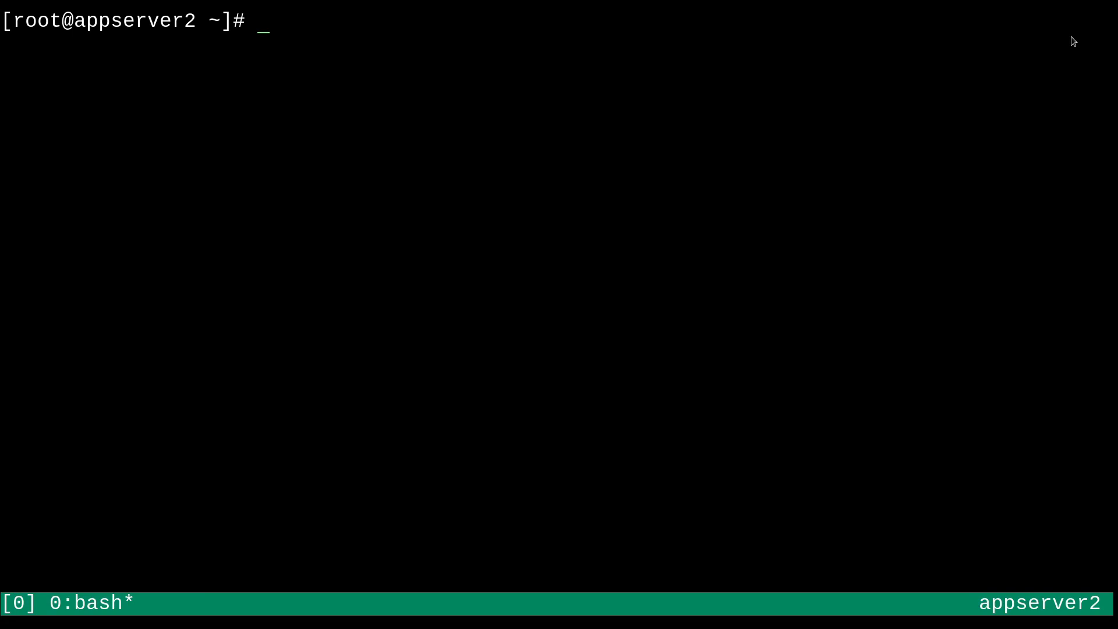
text(firewall-cmd --state)
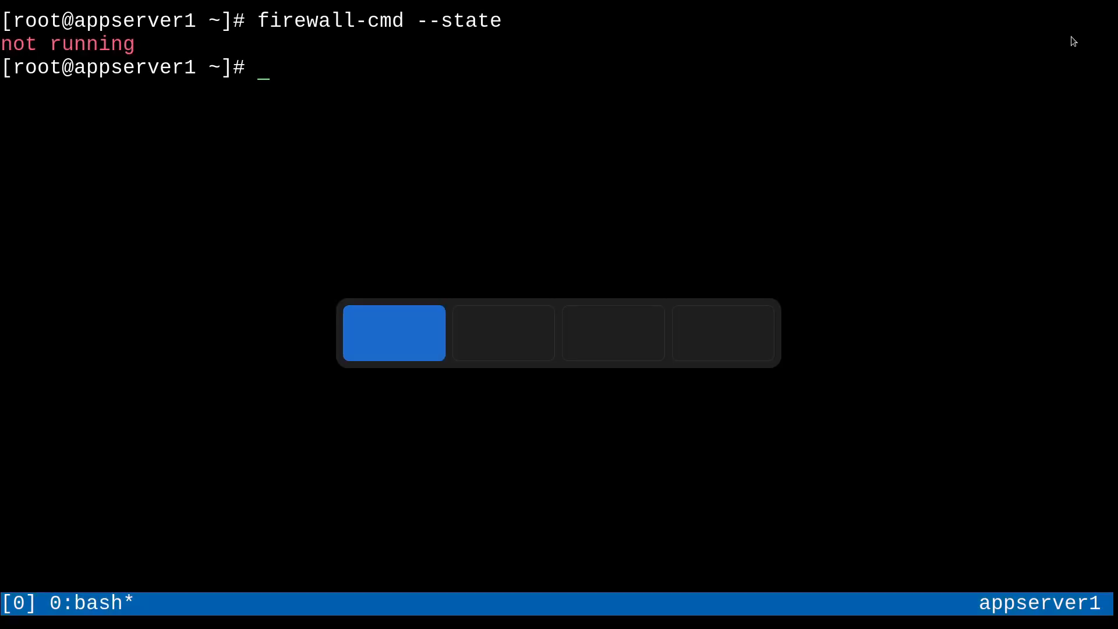
Check firewalld status with systemctl, unmask it, and begin systemctl enable --now firewalld
text(systemctl status firewalld)
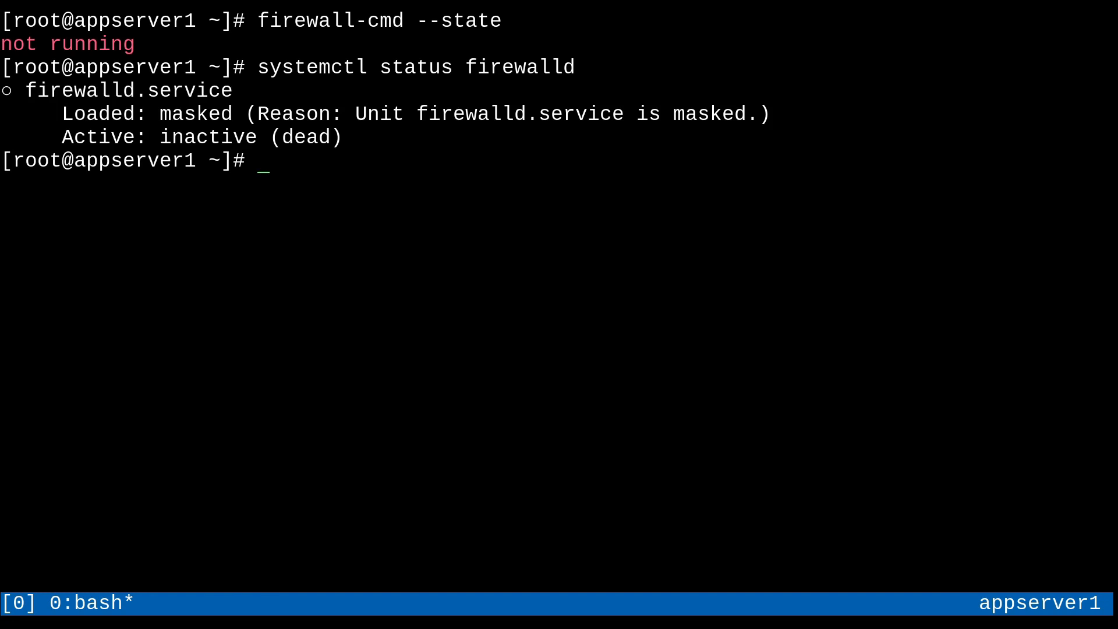
text(systemctl unmask)
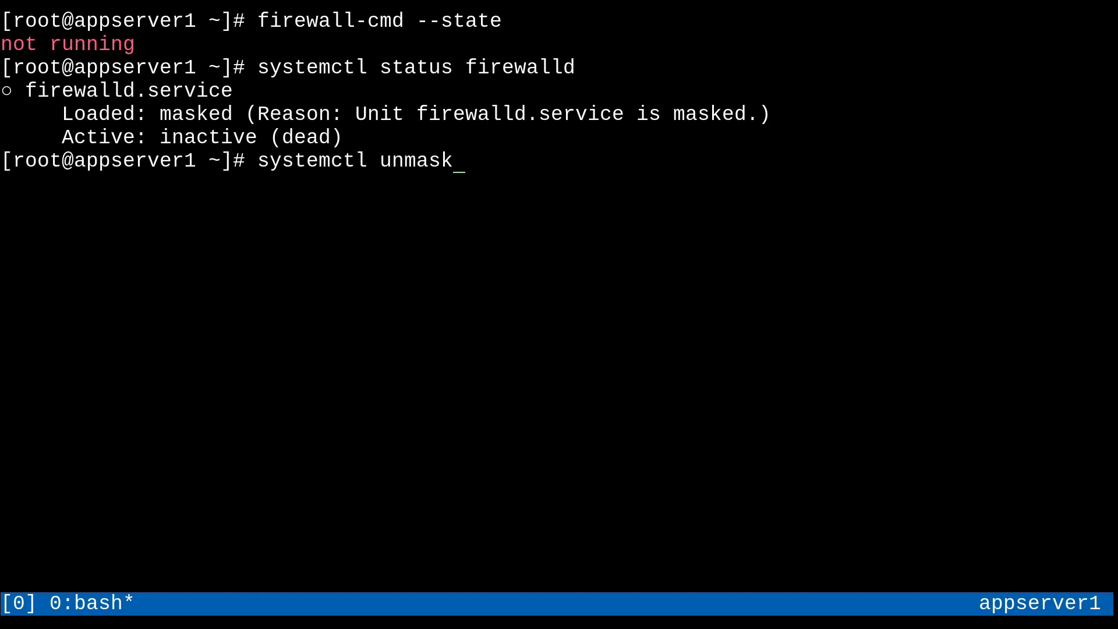
text(firewalld)
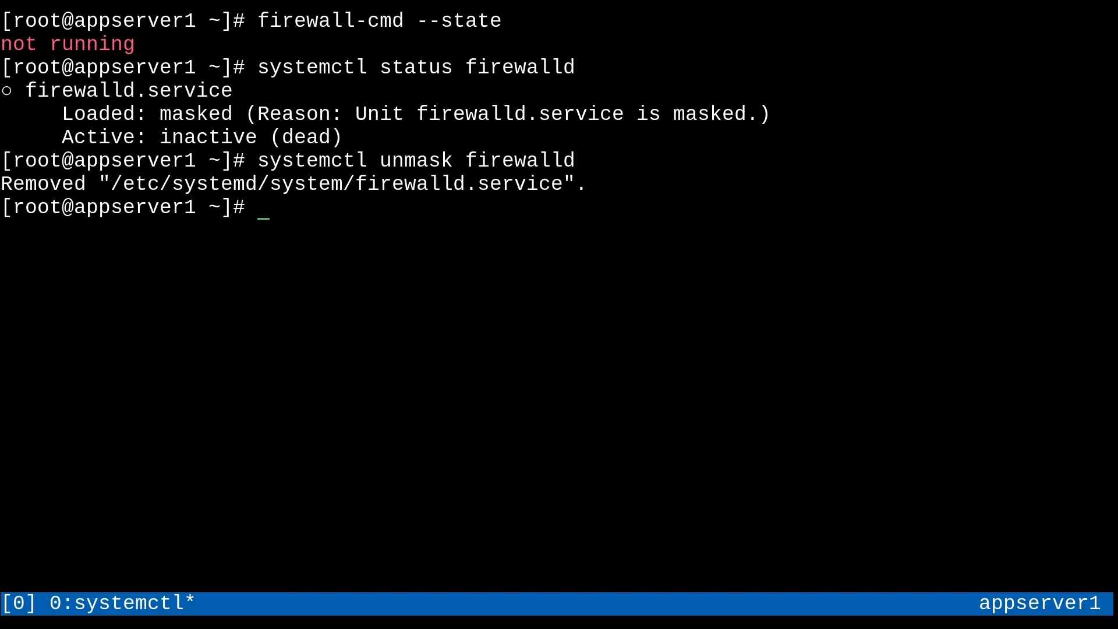
text(systemctl enable --)
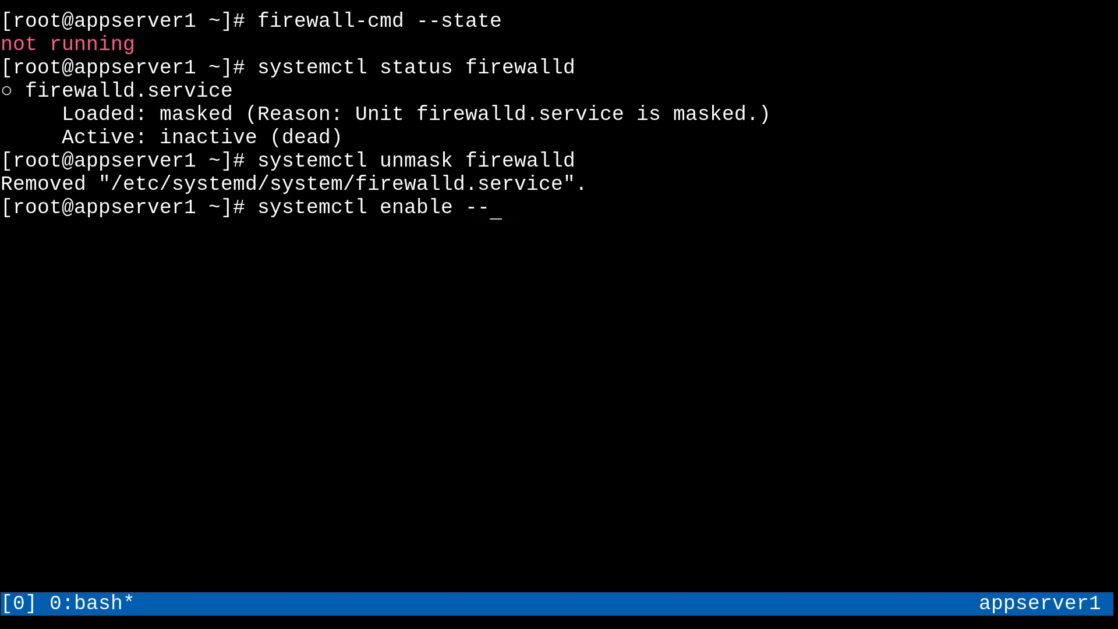
text(now firewalld)
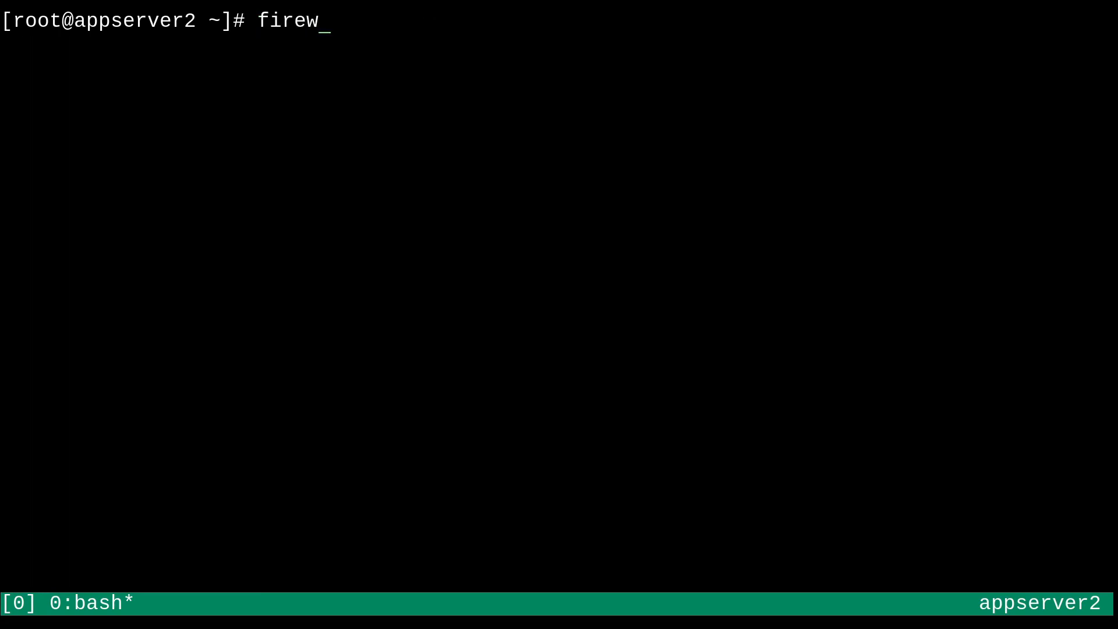
Run firewall-cmd --list-all and --get-default-zone on appserver2
text(all-cmd)
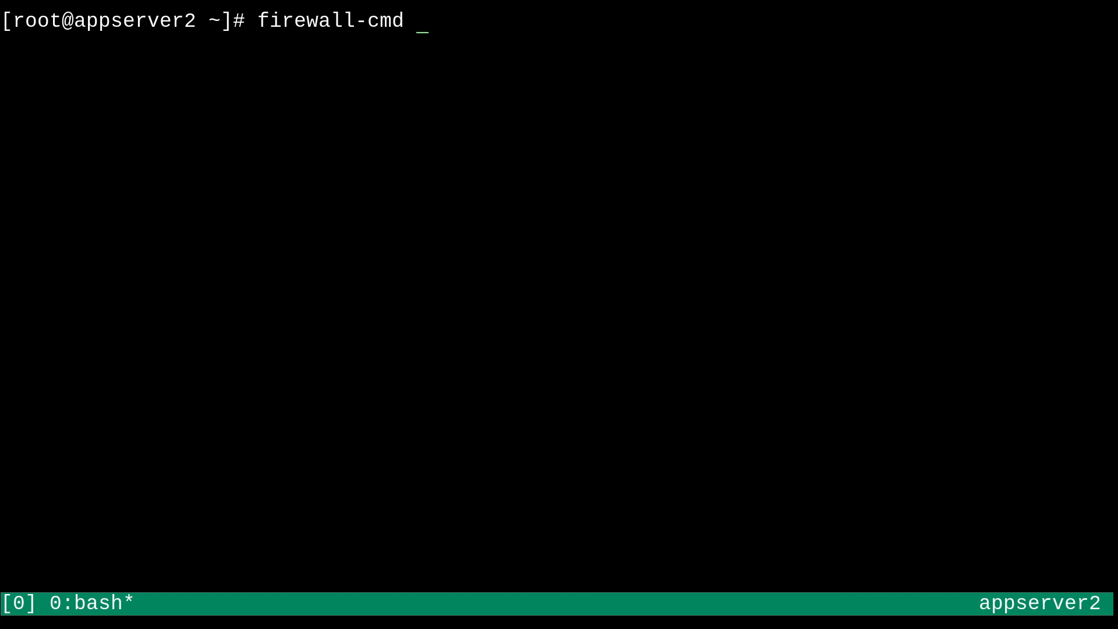
text(--list-all)
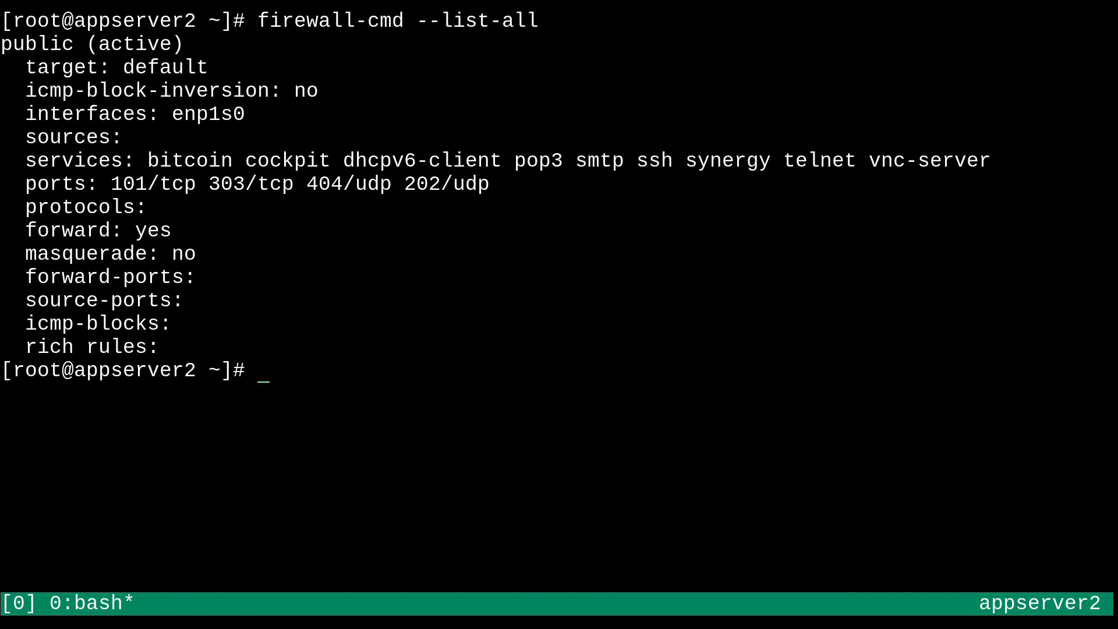
text(firewall-cmd --g)
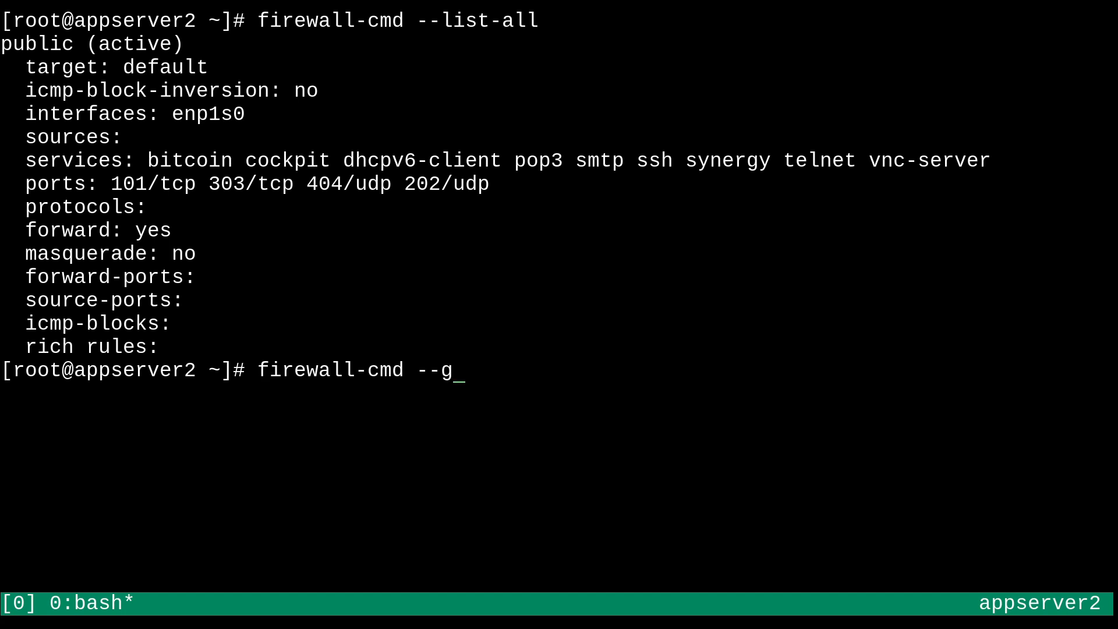
text(et-)
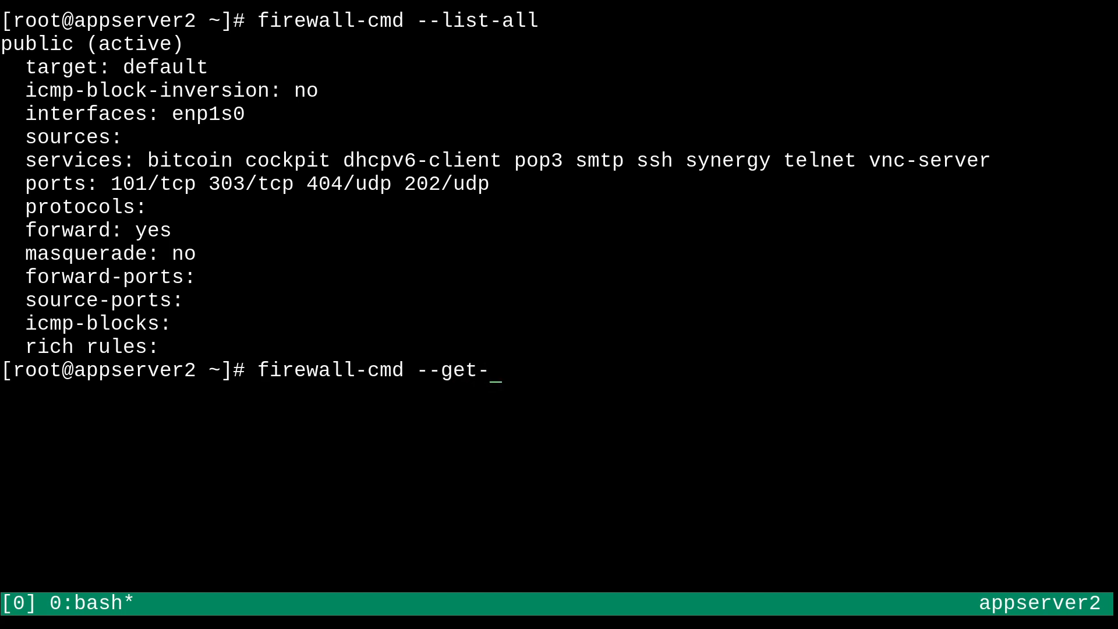
text(default-zone)
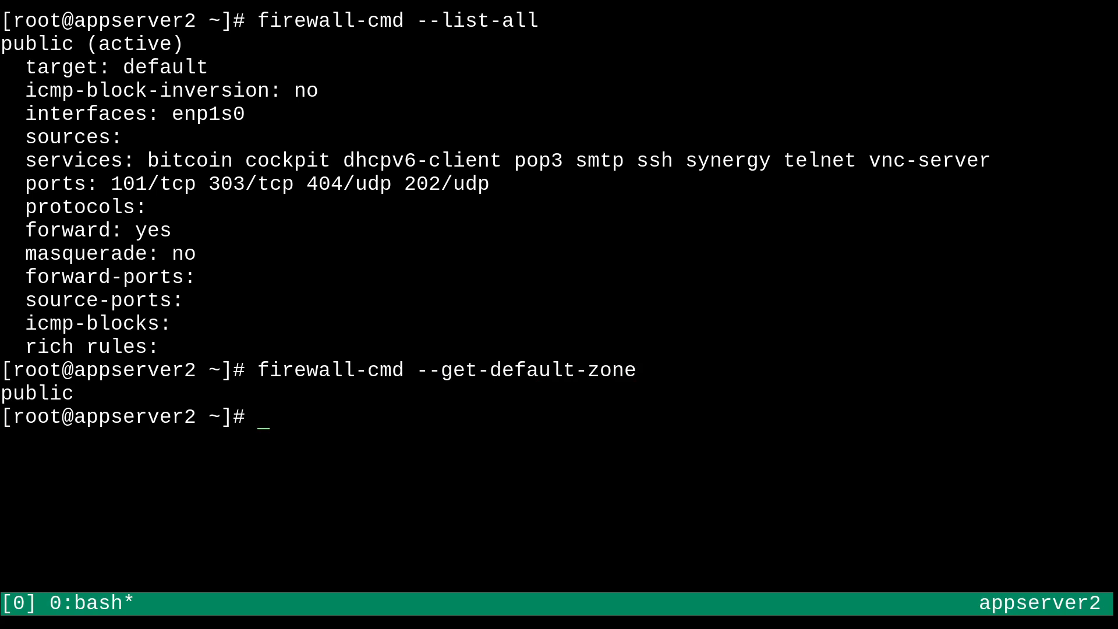
Run firewall-cmd --get-active-zones and begin another firewall-cmd command
text(firewall-cmd --)
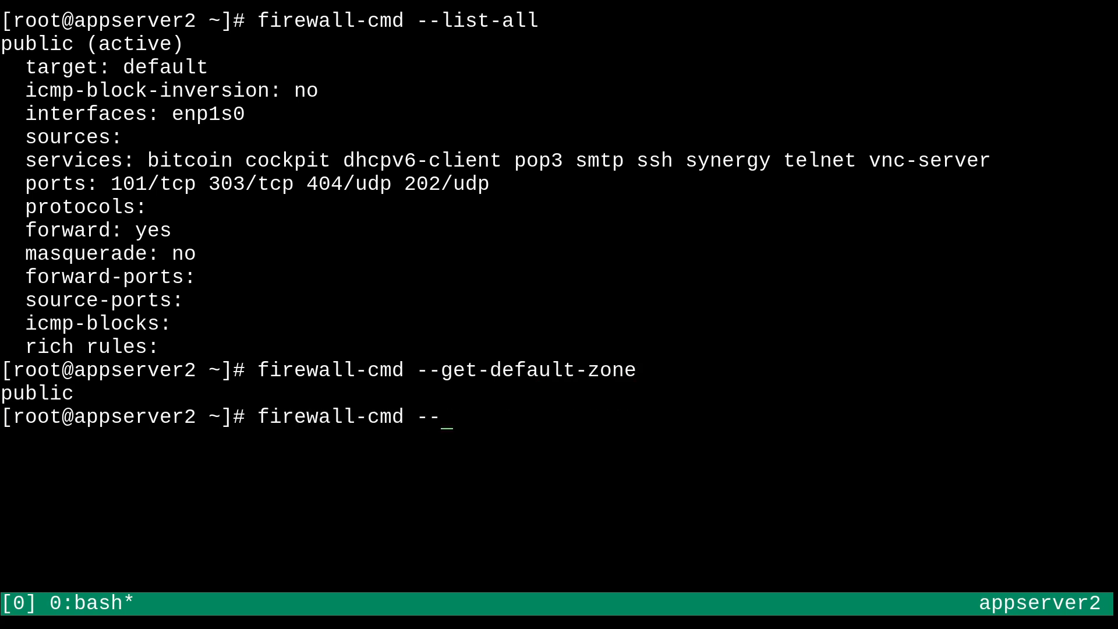
text(get-active)
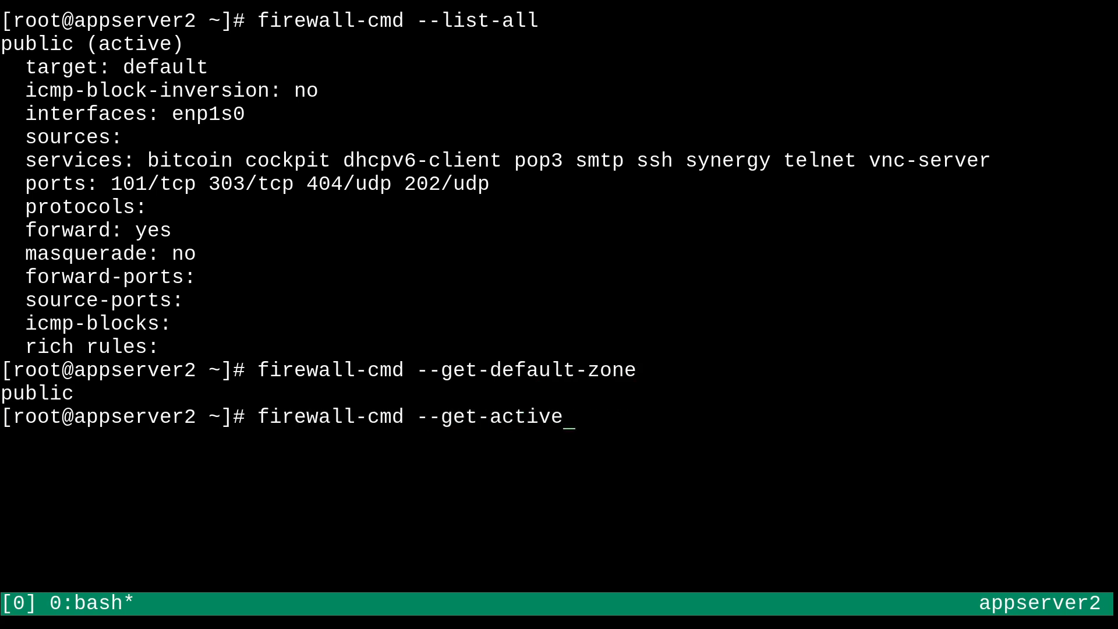
text(-zones)
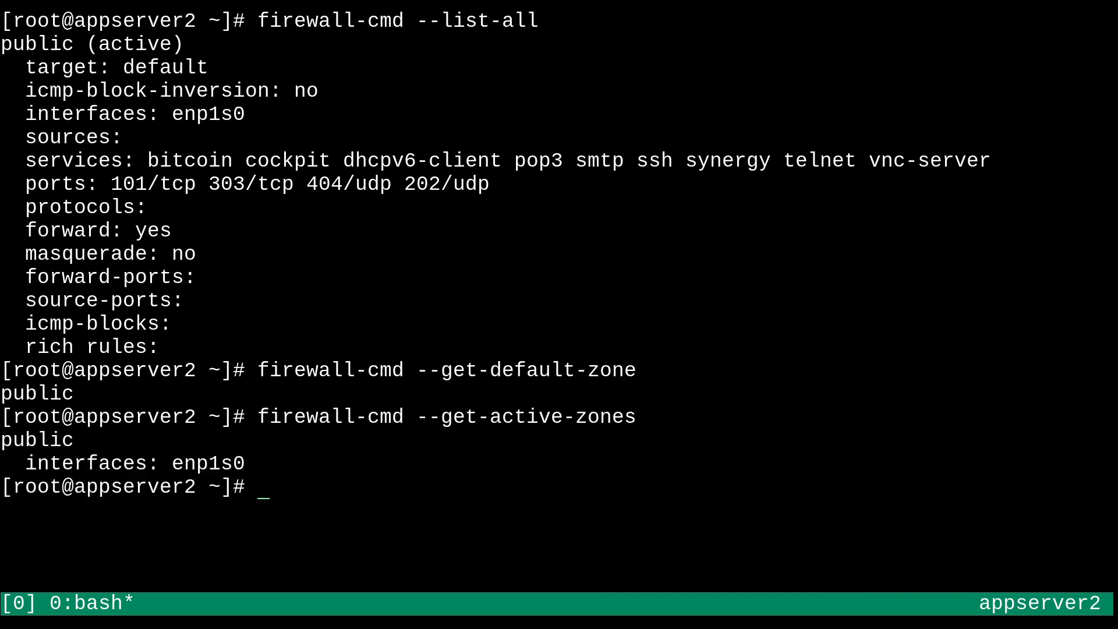
text(firewall-cmd --)
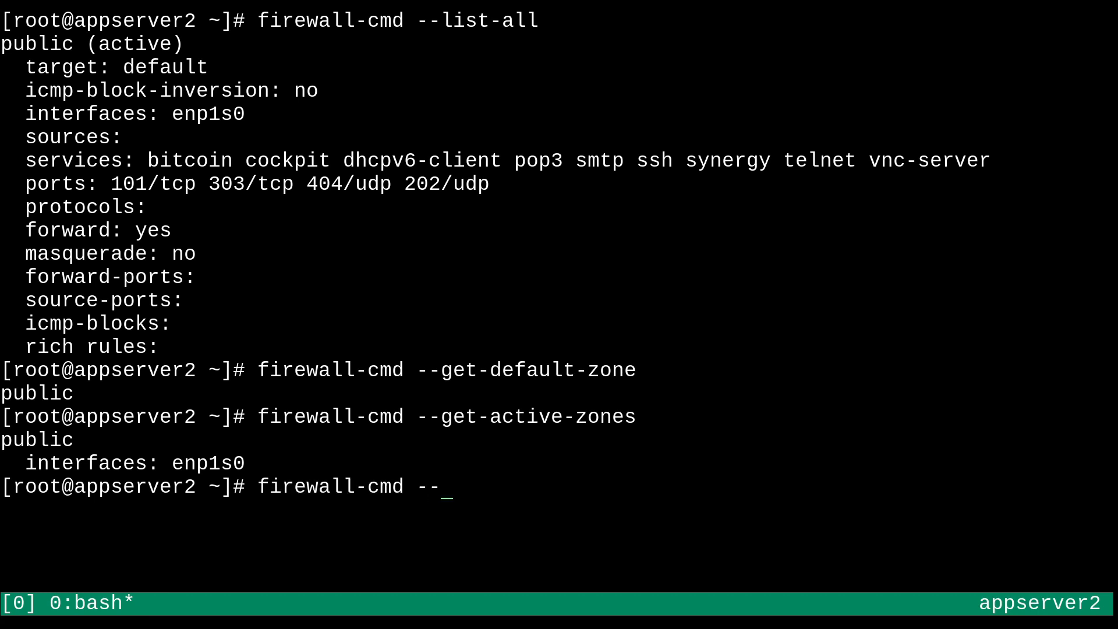
text(list-services)
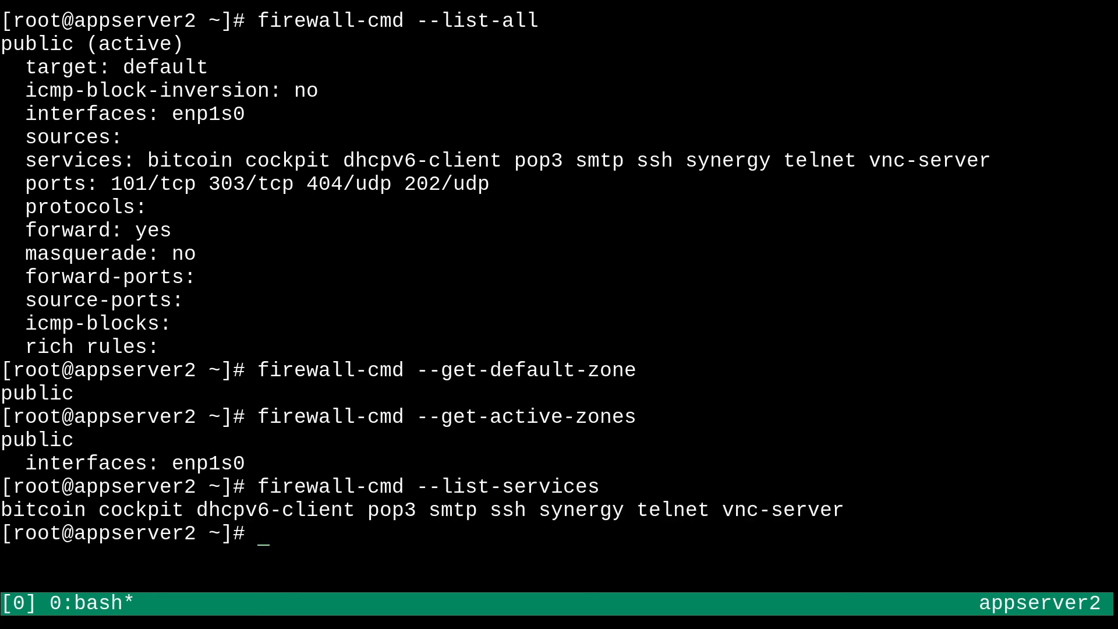
text(firewall-cmd --list-services)
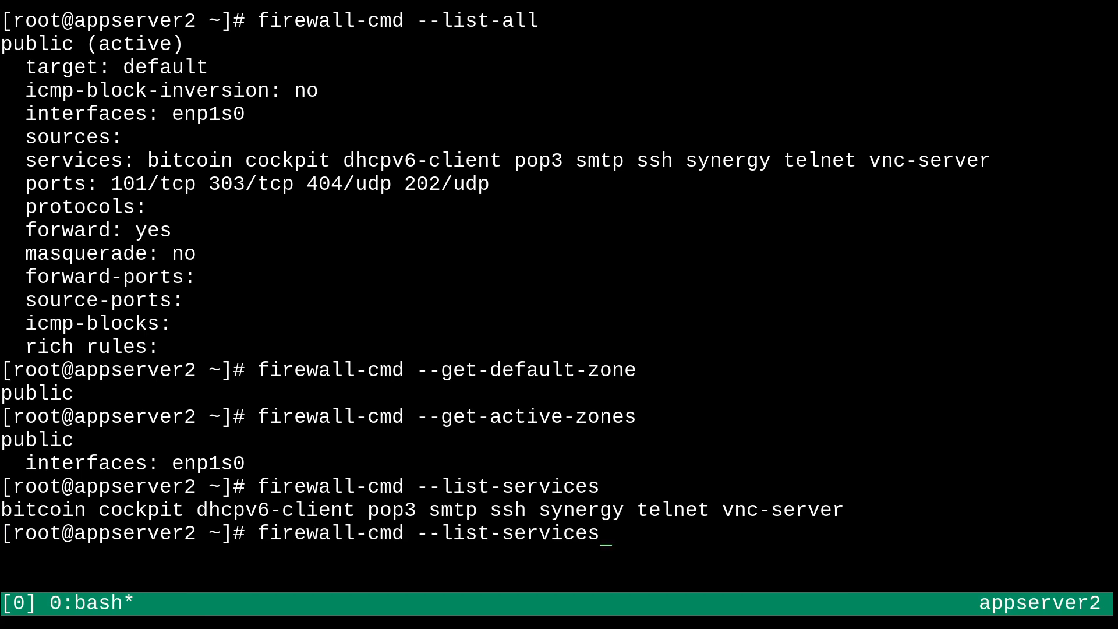
text(--list-port)
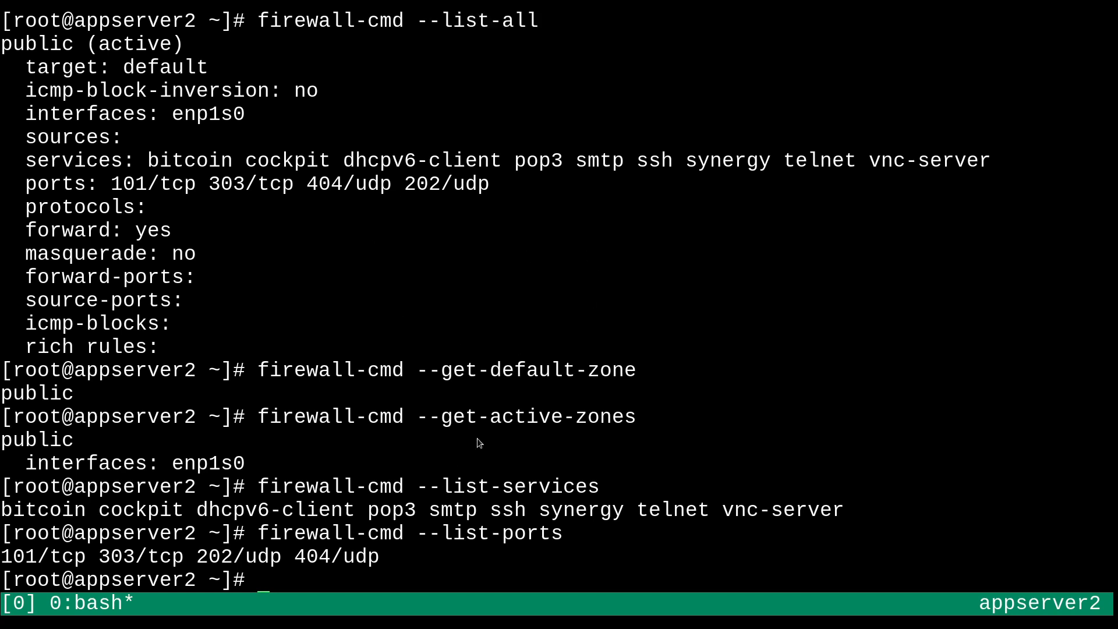
mouse_move(423, 395)
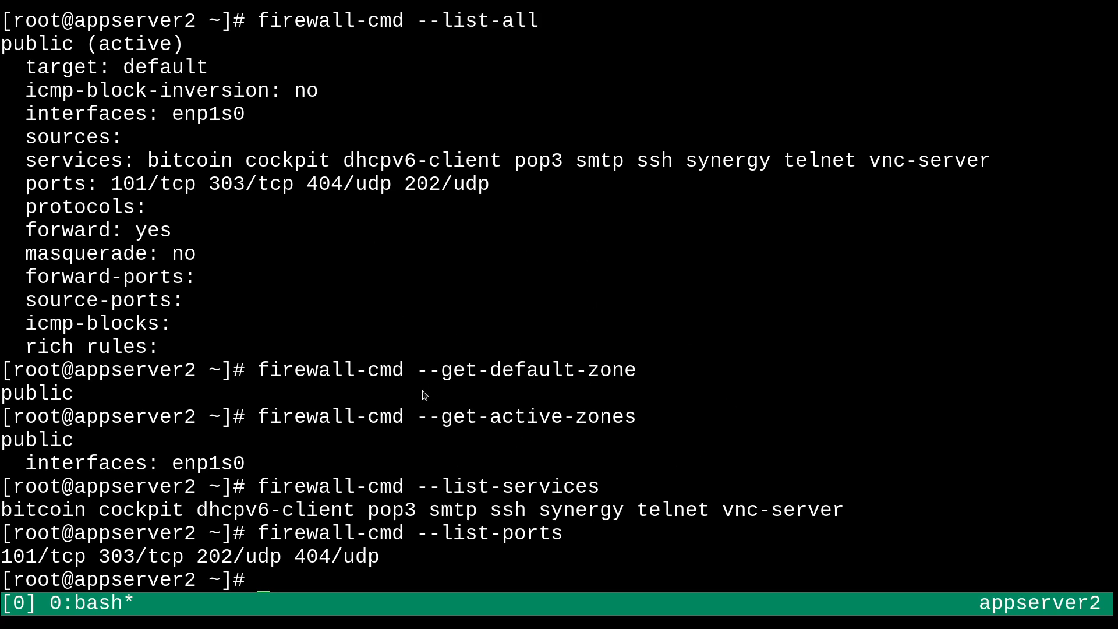
mouse_move(620, 456)
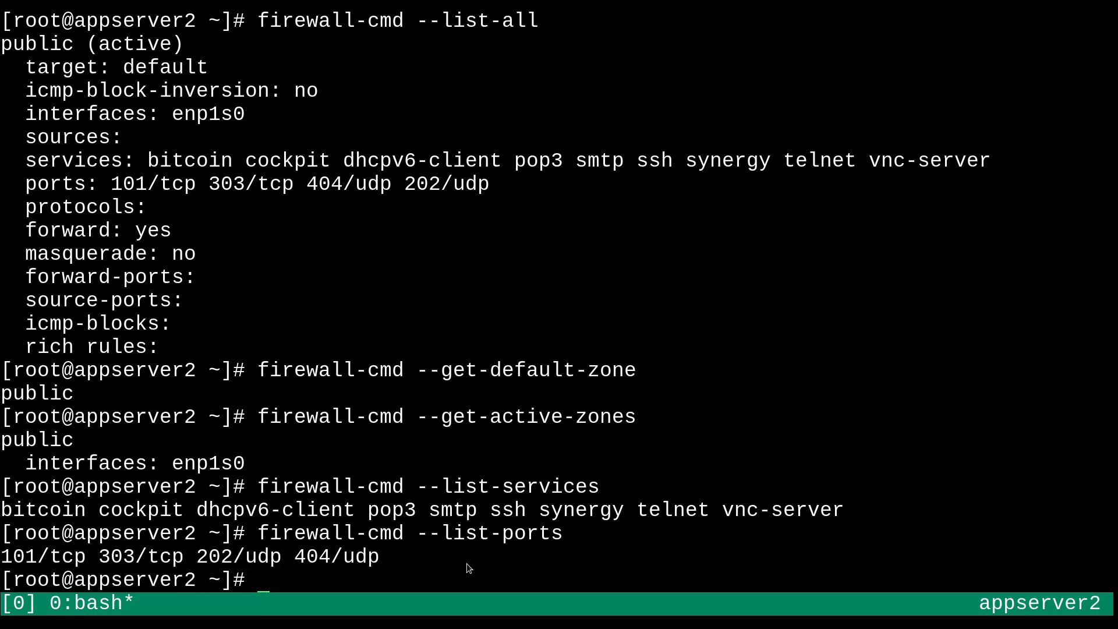
mouse_move(444, 573)
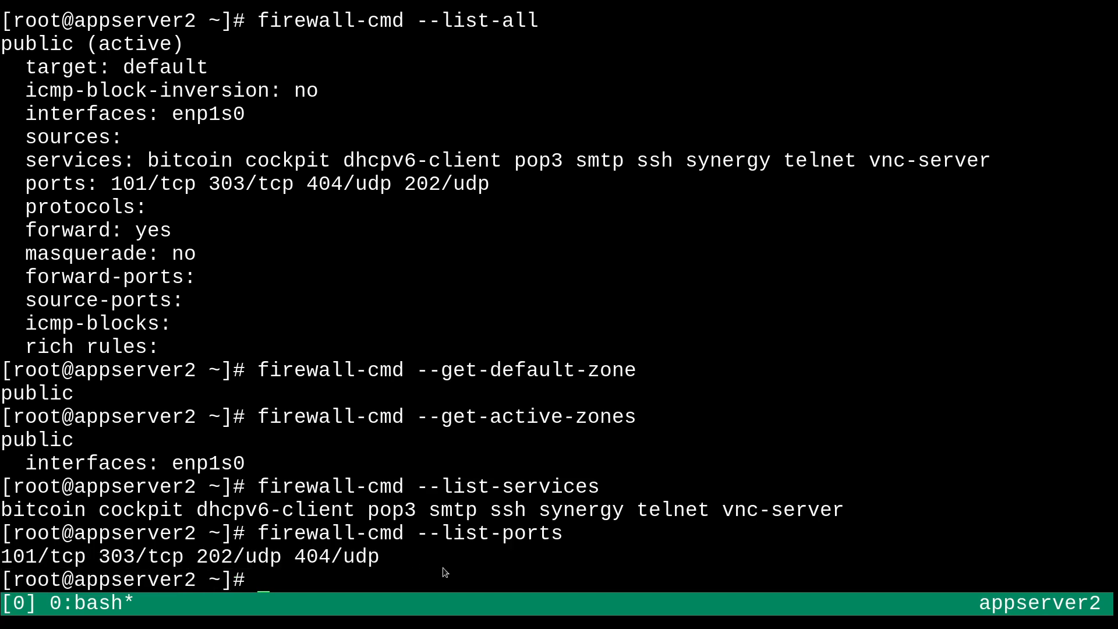
text(firewall-cmd)
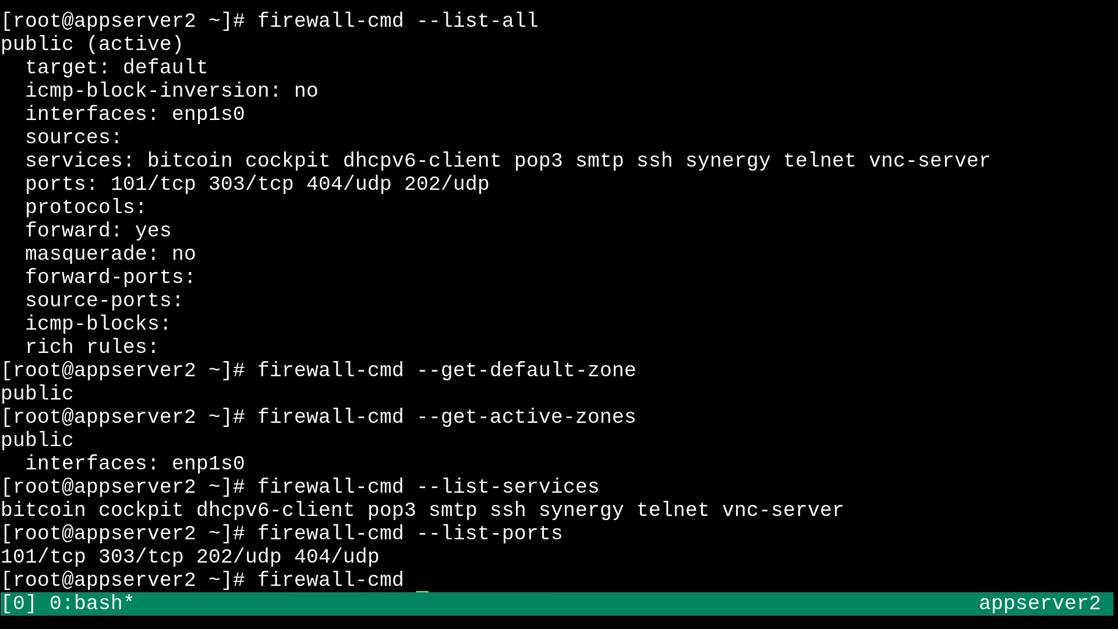
Enter firewall-cmd --remove-service={bitcoin,pop3,smtp,telnet,vnc-server,synergy,cockpit} for the public zone
text(--remov)
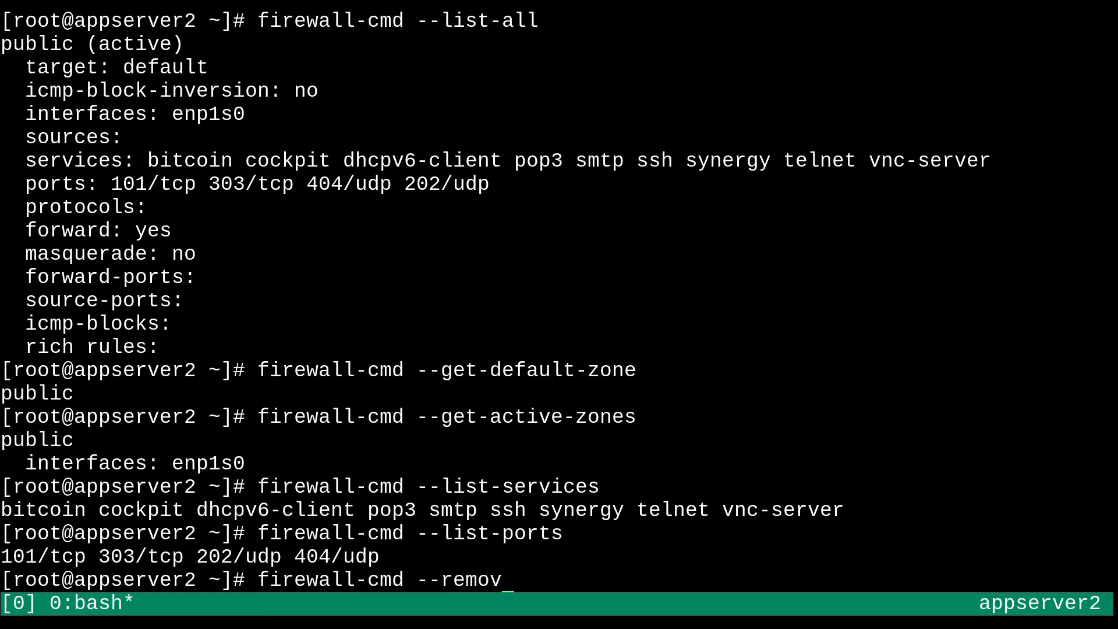
text(e-service)
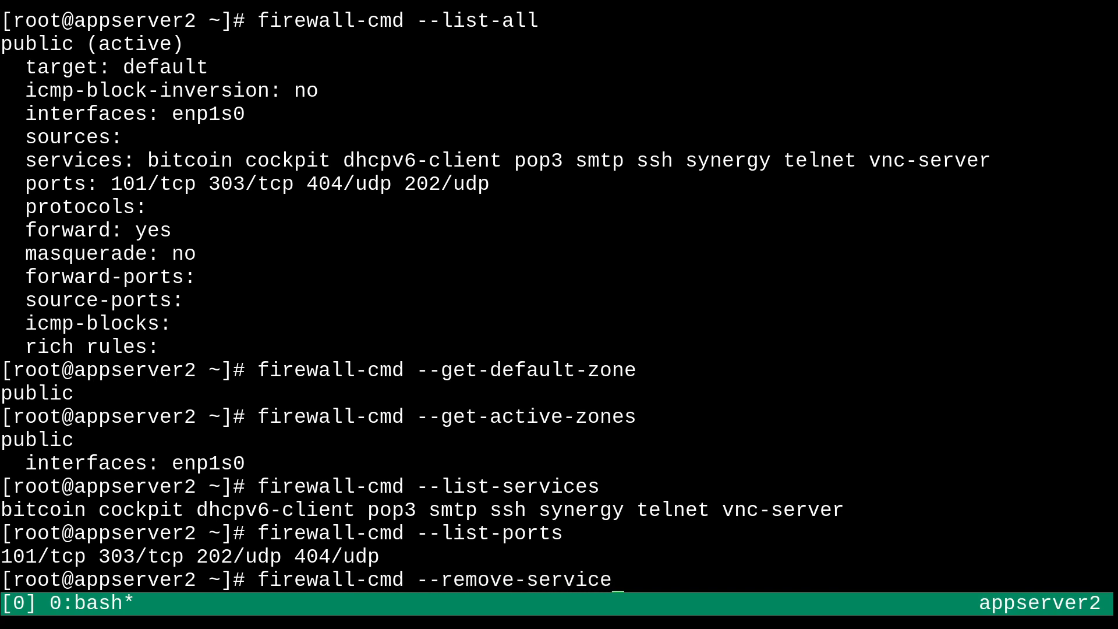
text(=)
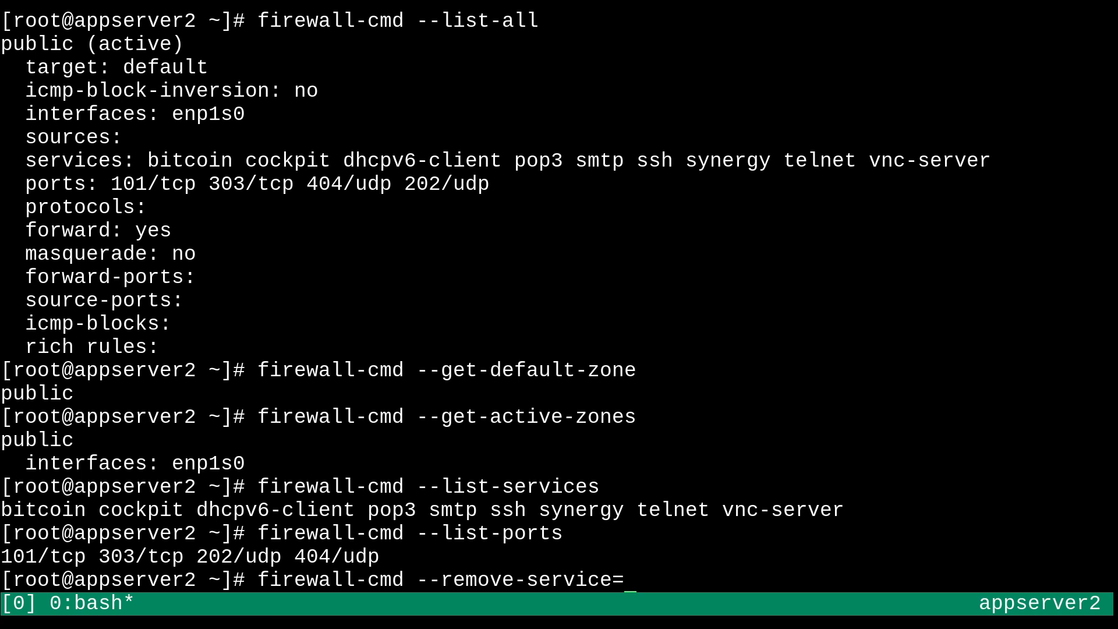
text({)
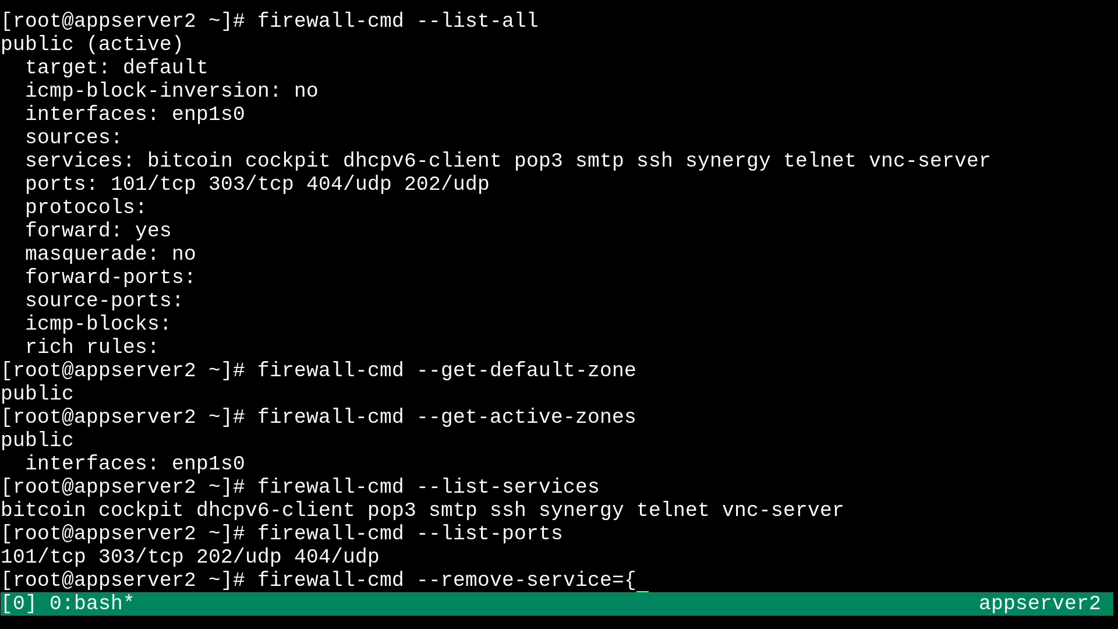
text(bitcoin)
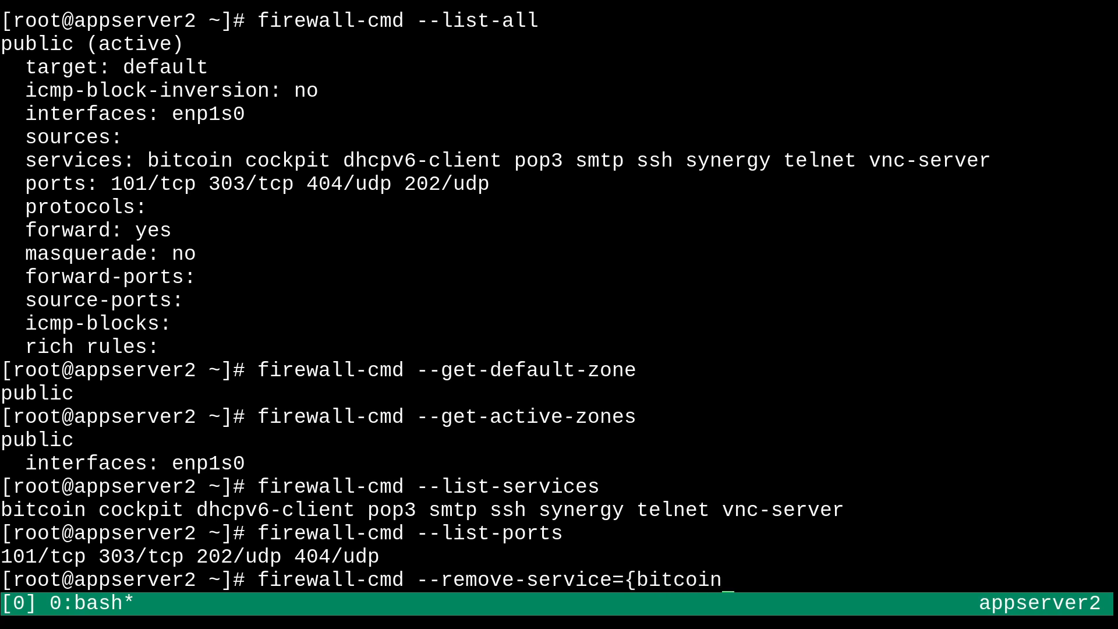
text(,pop3)
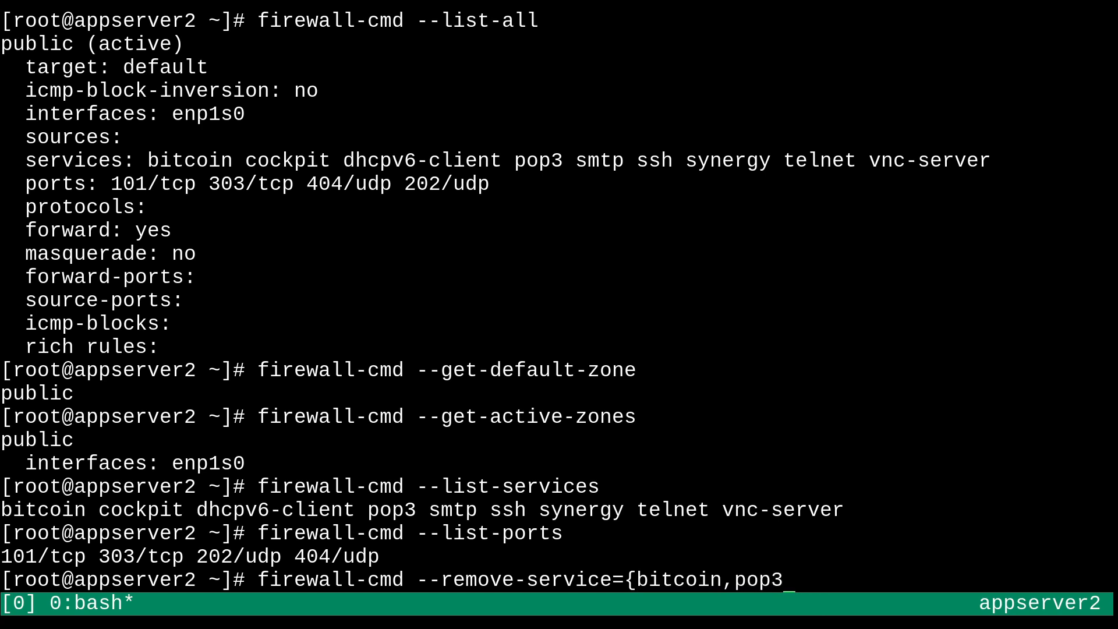
text(,smtp,)
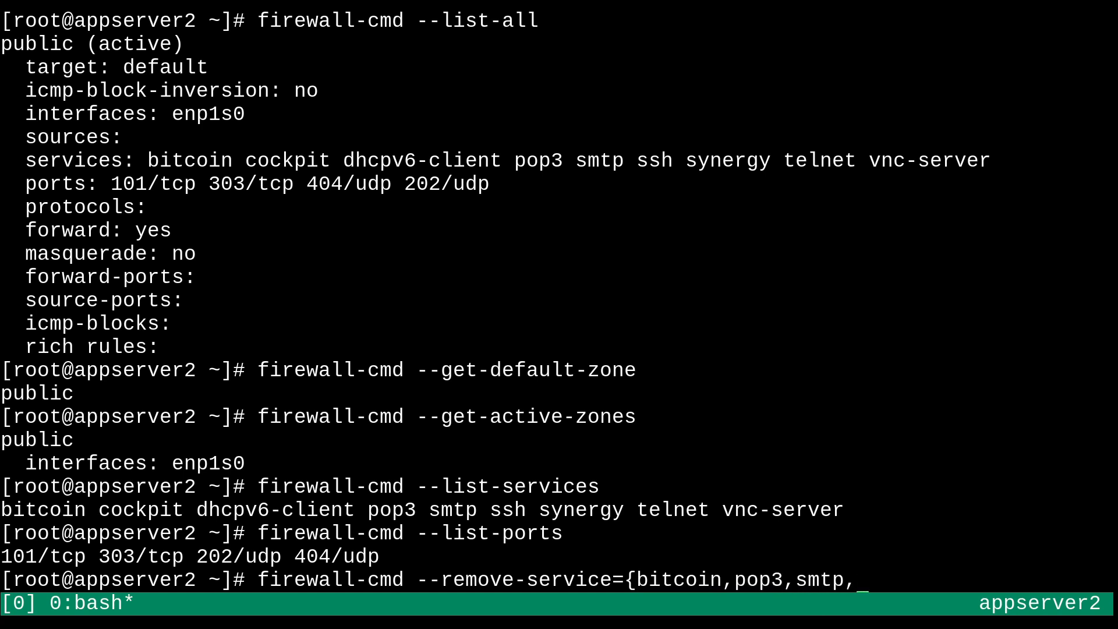
text(teln)
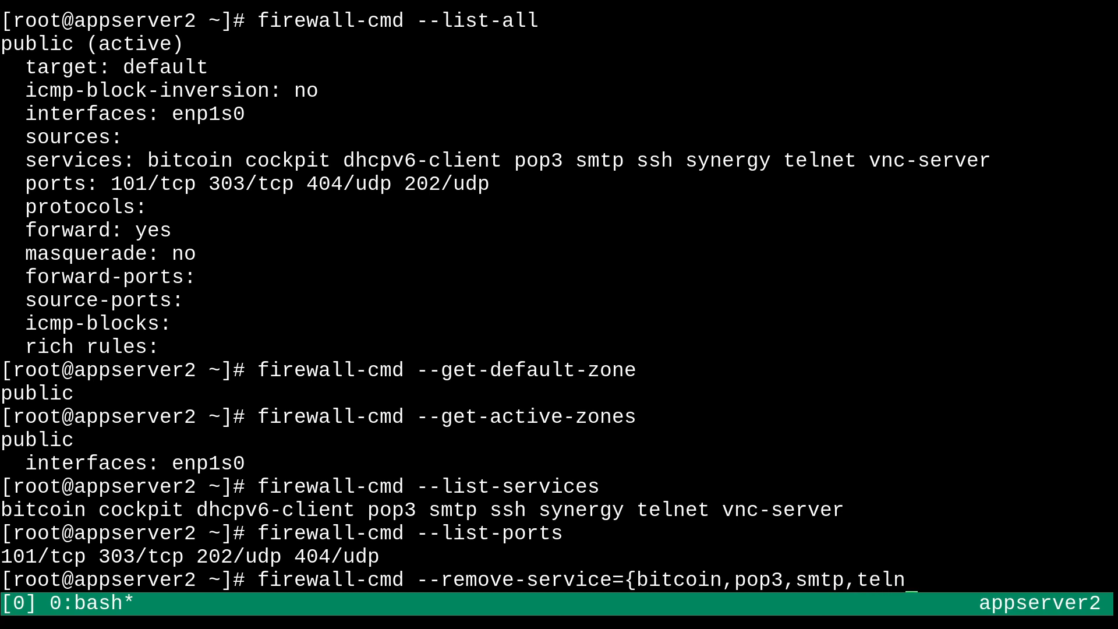
text(et,ve)
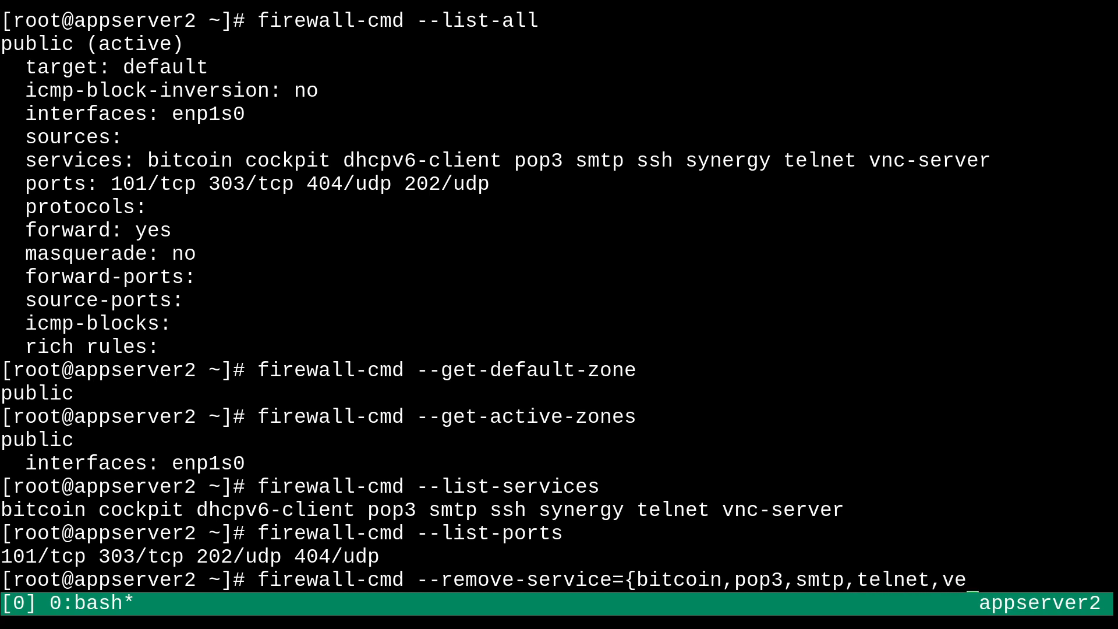
text(nc)
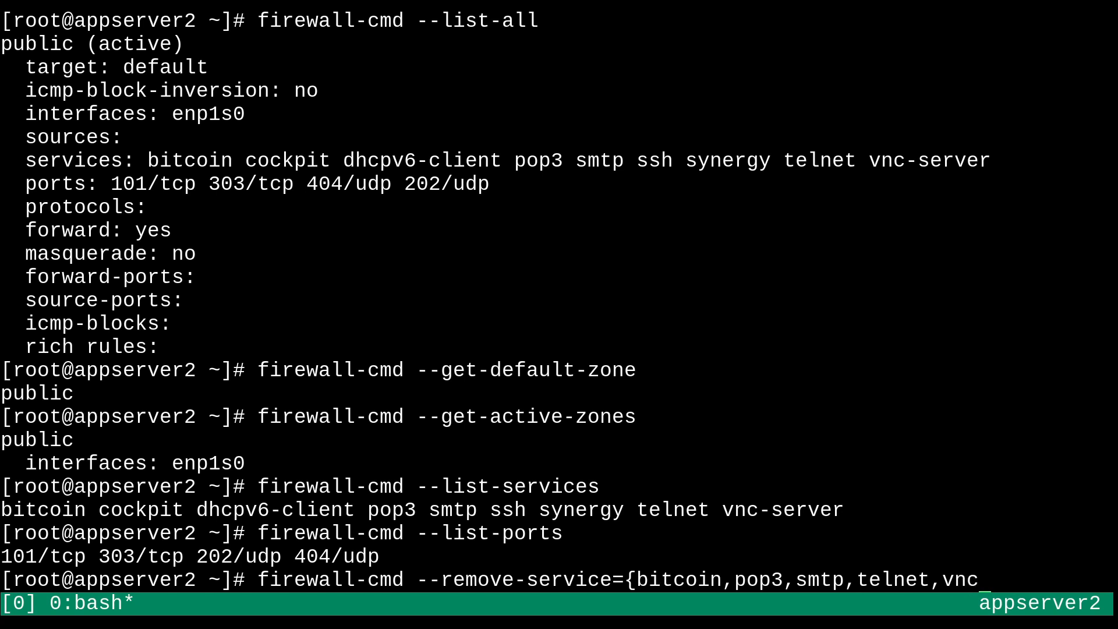
text(-server)
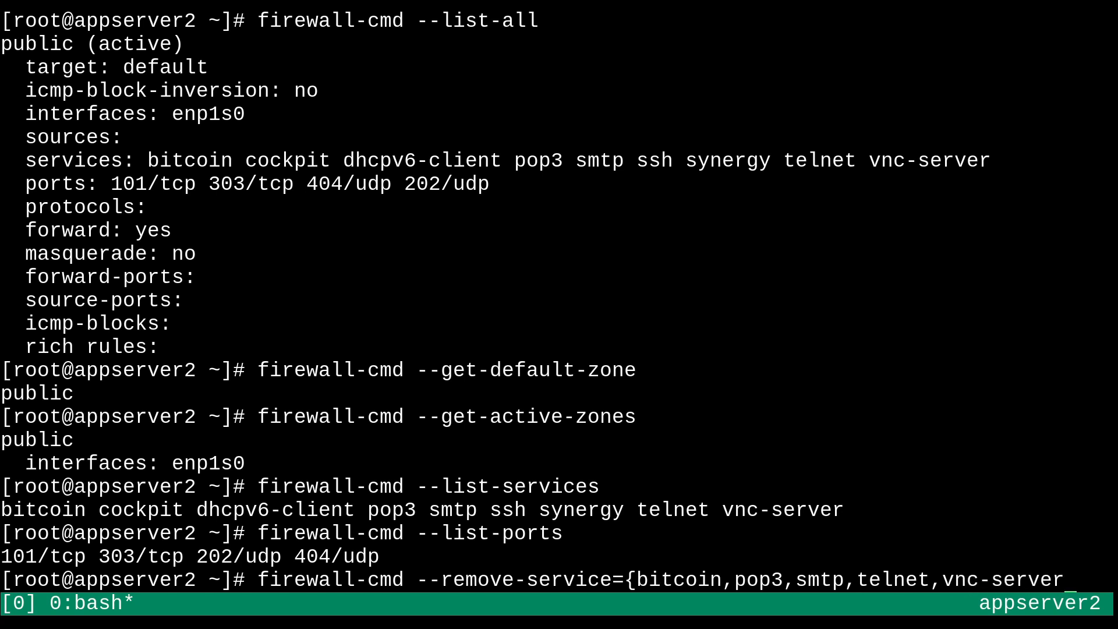
text(s)
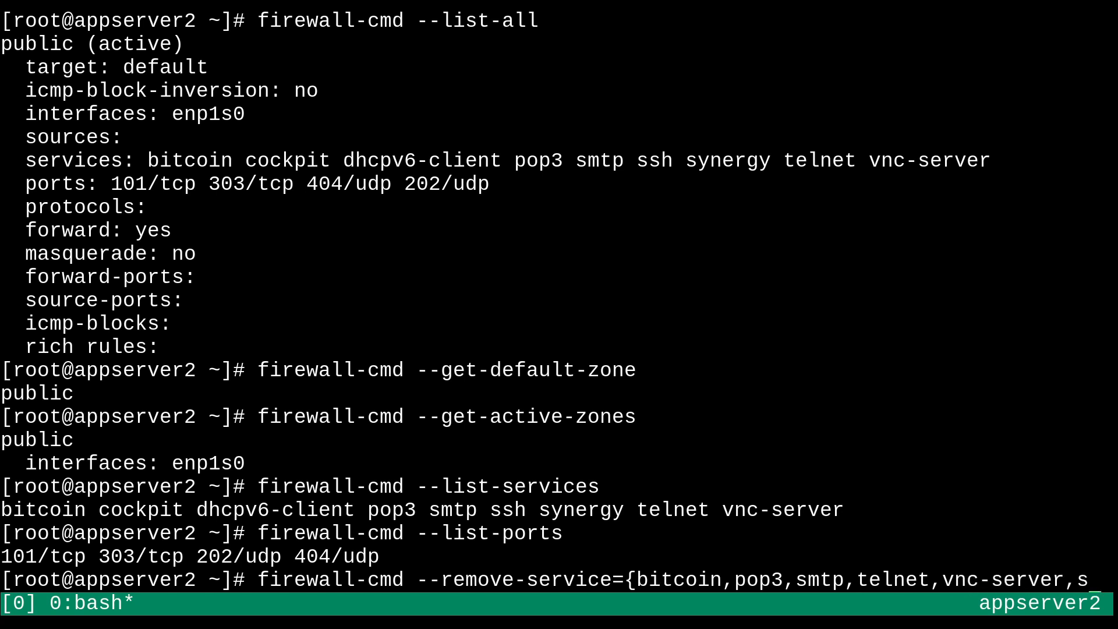
text(ynergy)
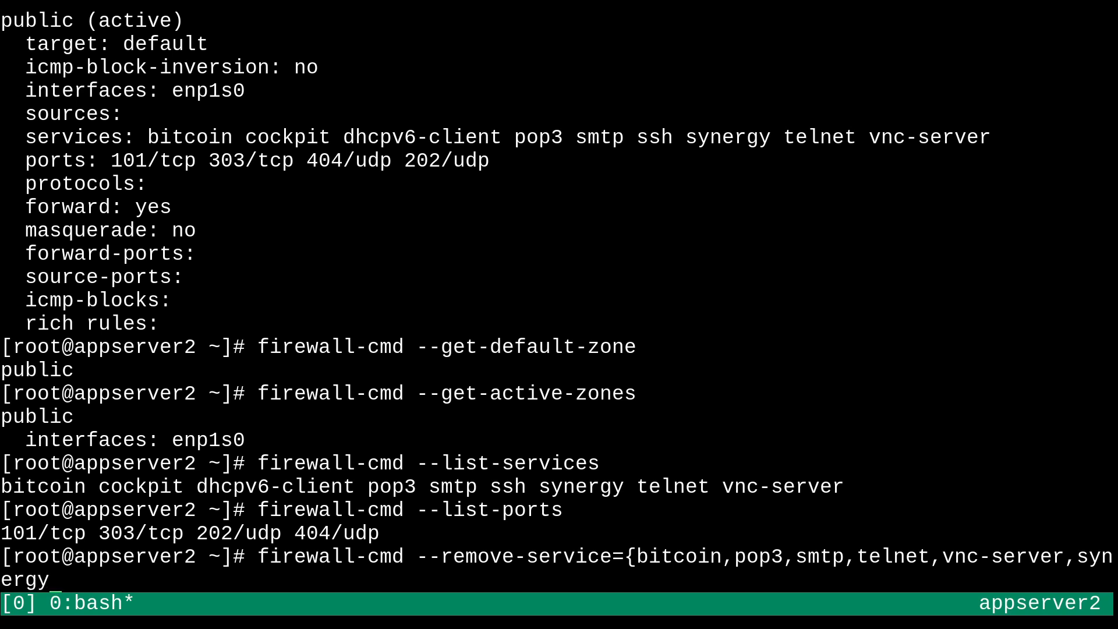
text(,cockp)
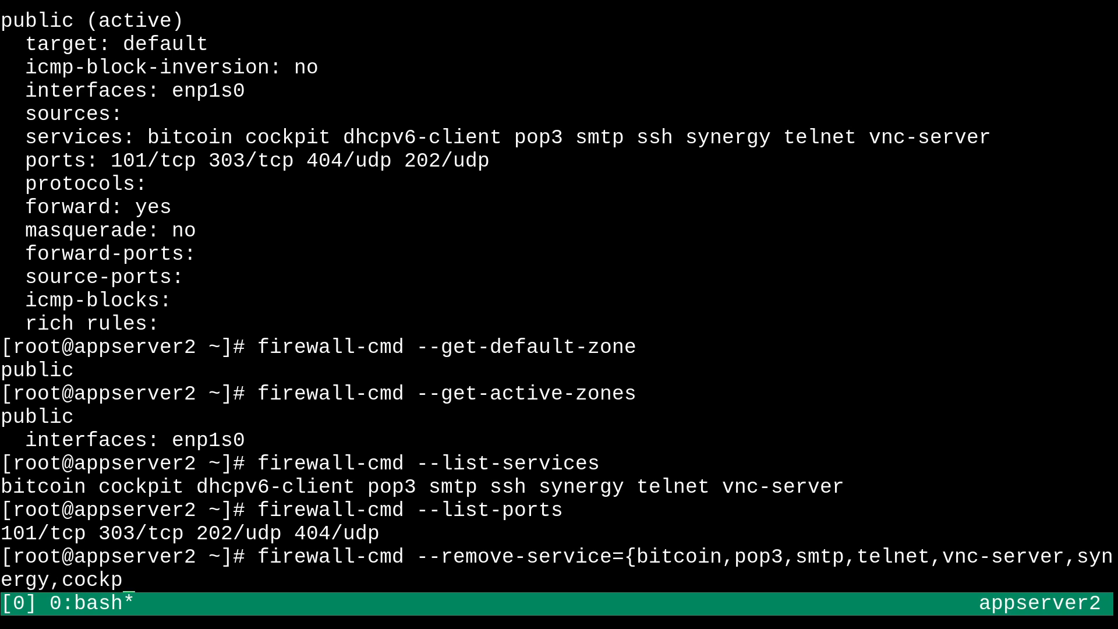
text(it)
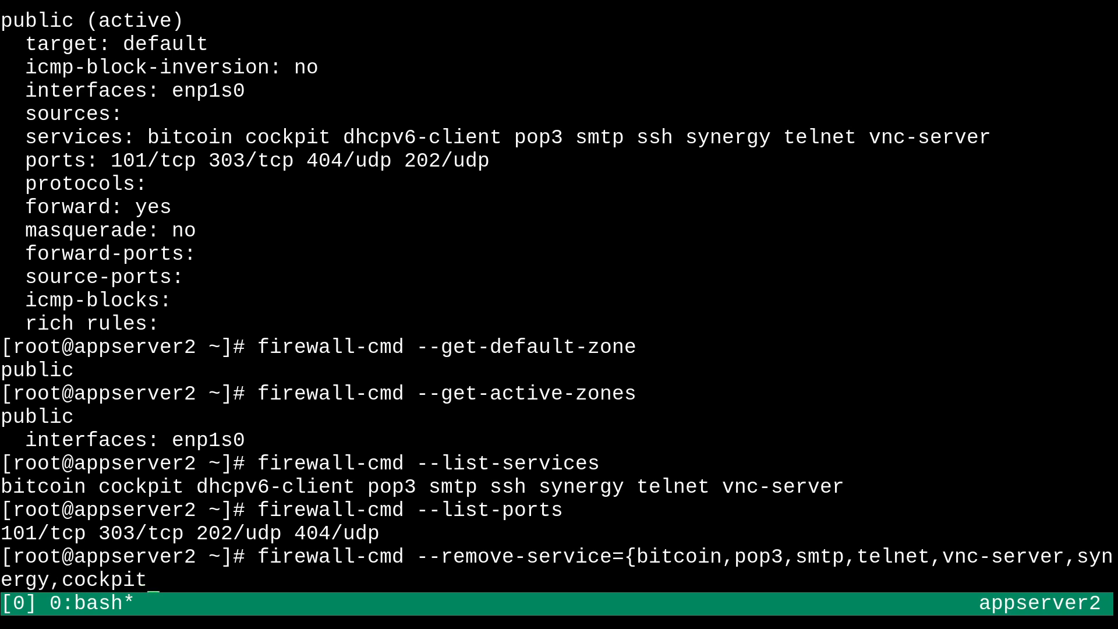
text(})
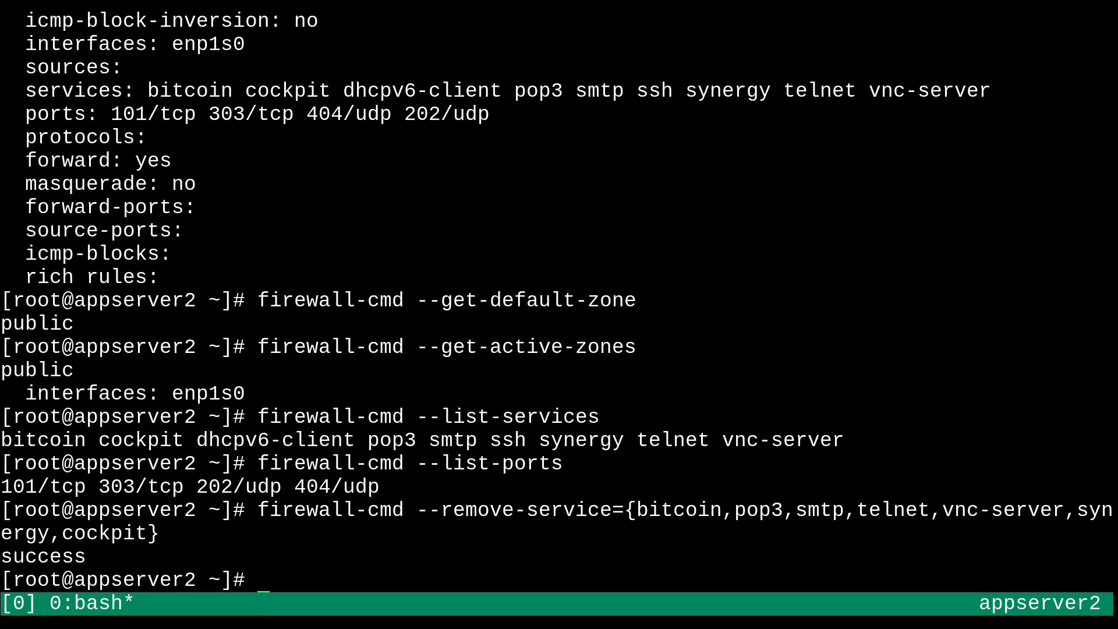
Run firewall-cmd --list-ports and start firewall-cmd --list-all to verify remaining services
text(firewall-cmd --list-ports)
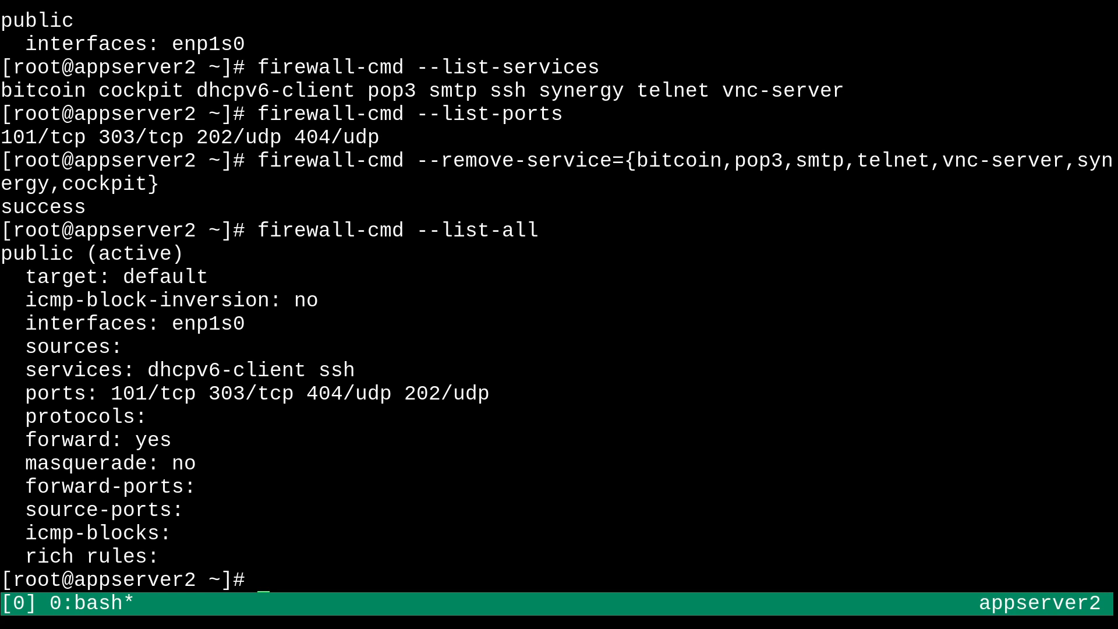
text(firewall-cmd)
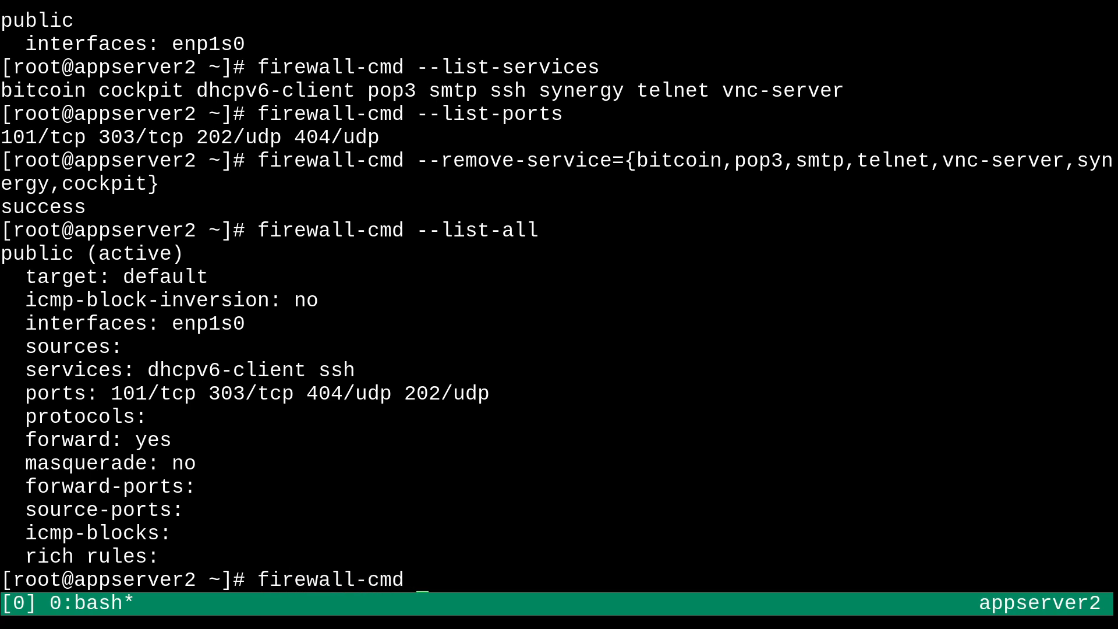
Run firewall-cmd --remove-port={101/tcp,202/udp,303/tcp,404/udp} on appserver2's public zone
text(--remo)
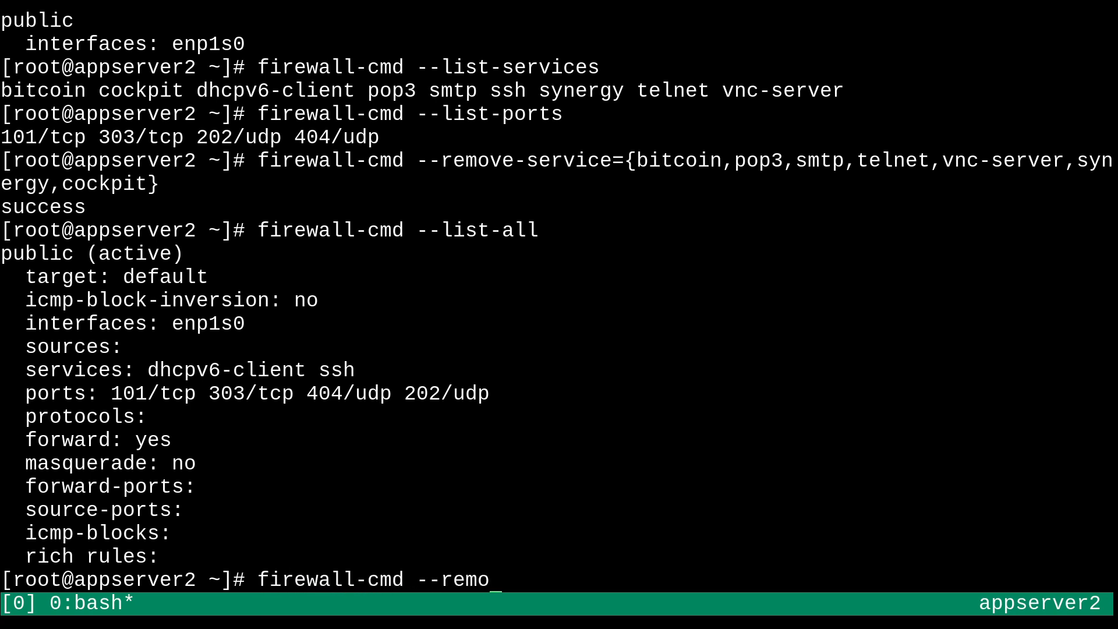
text(ve-)
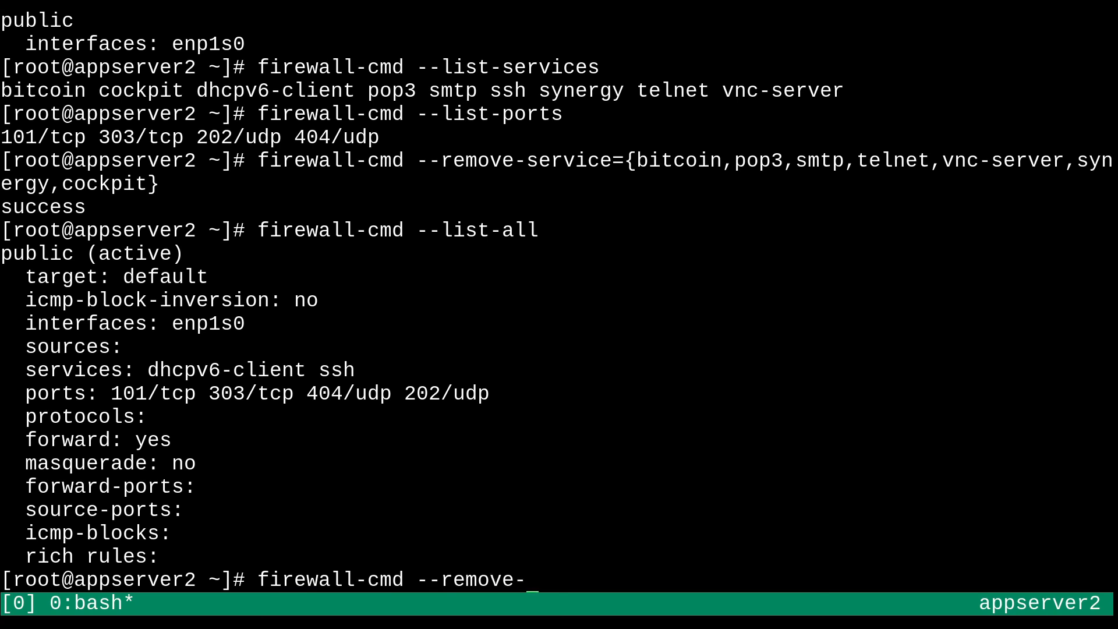
text(port={})
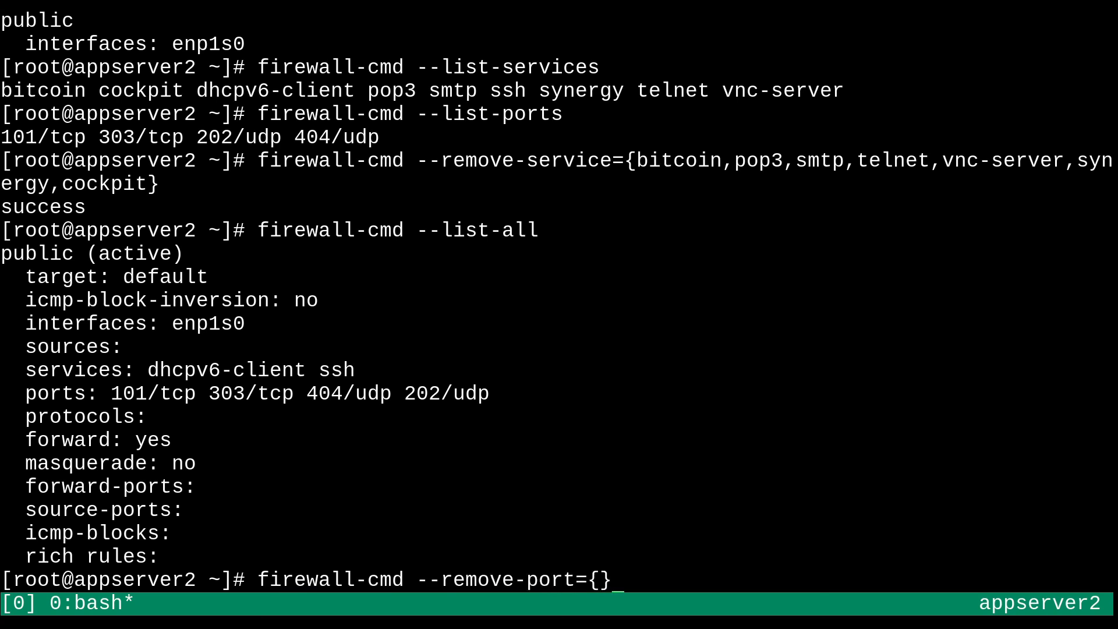
text(101)
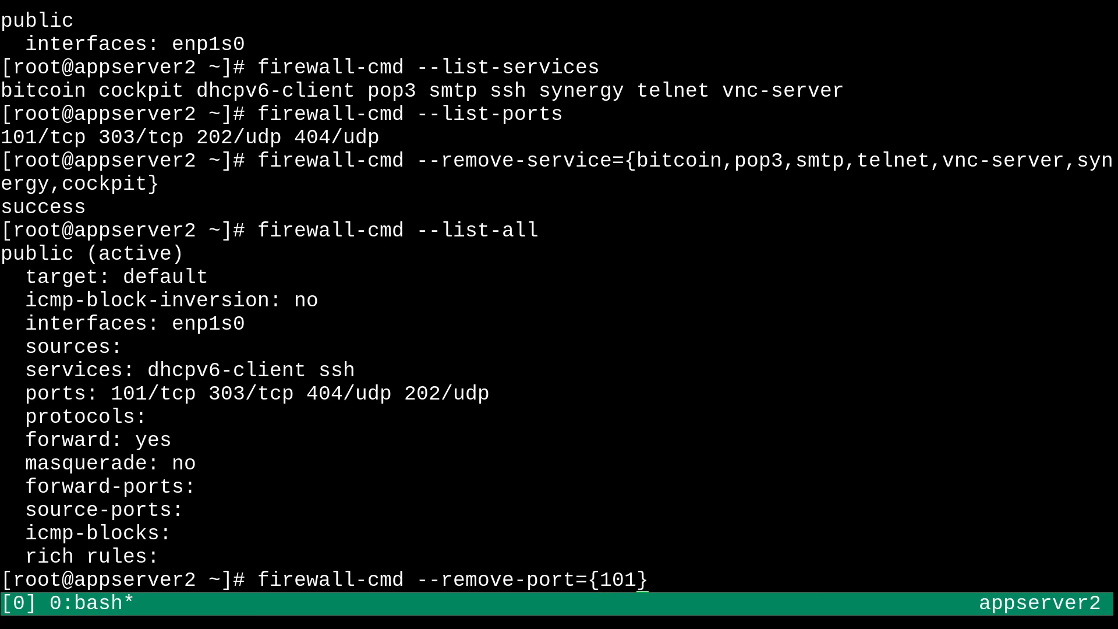
text(/tcp)
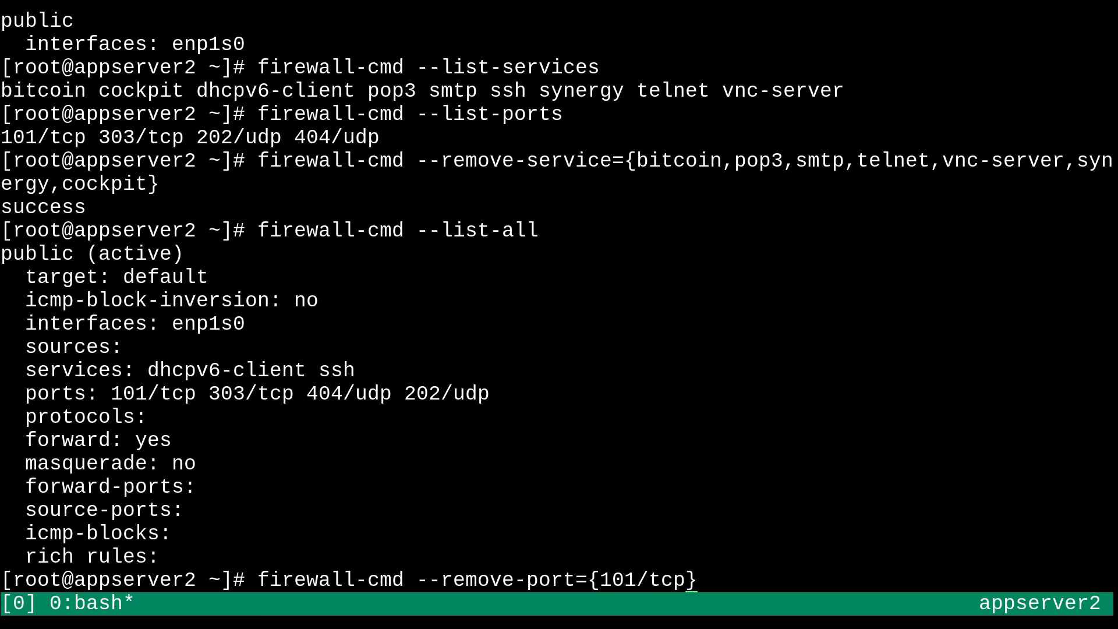
text(,202/udp,)
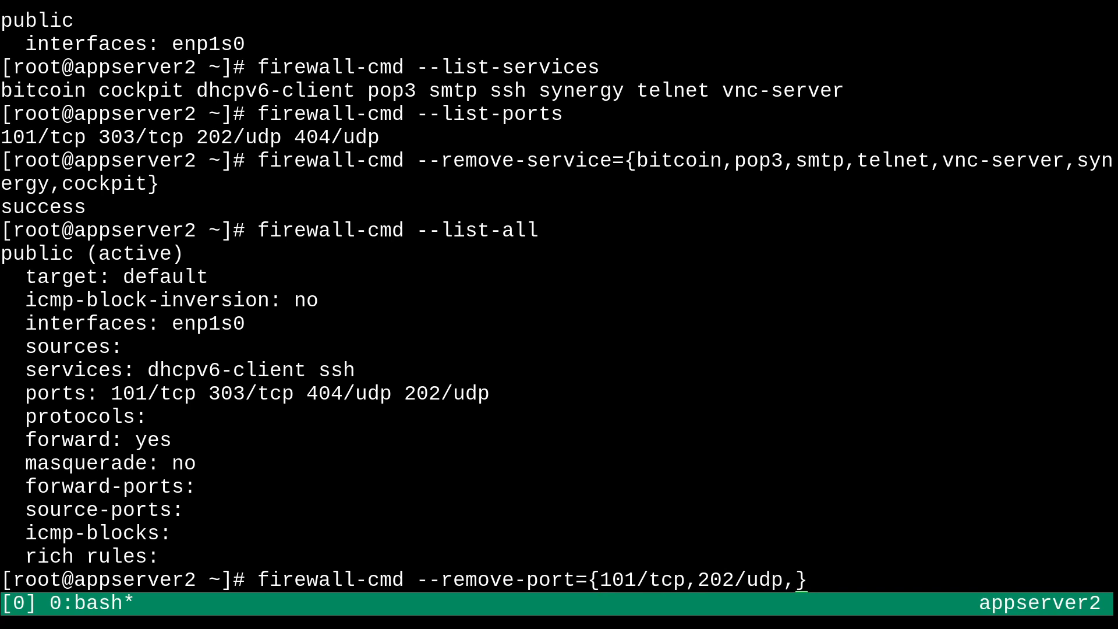
text(303/t)
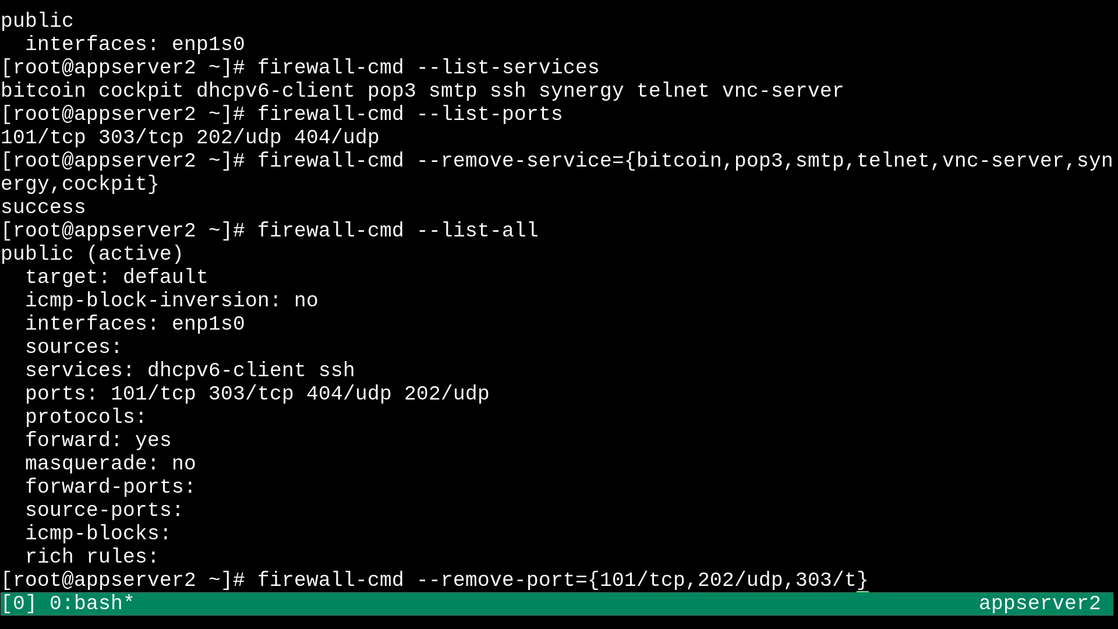
text(cp,404})
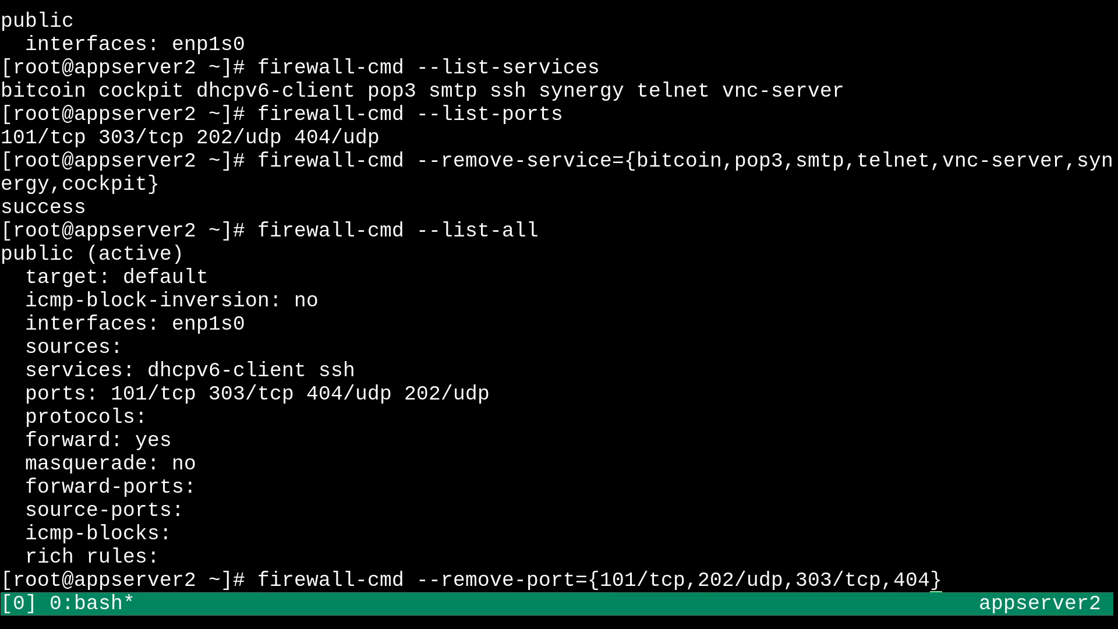
text(/udp})
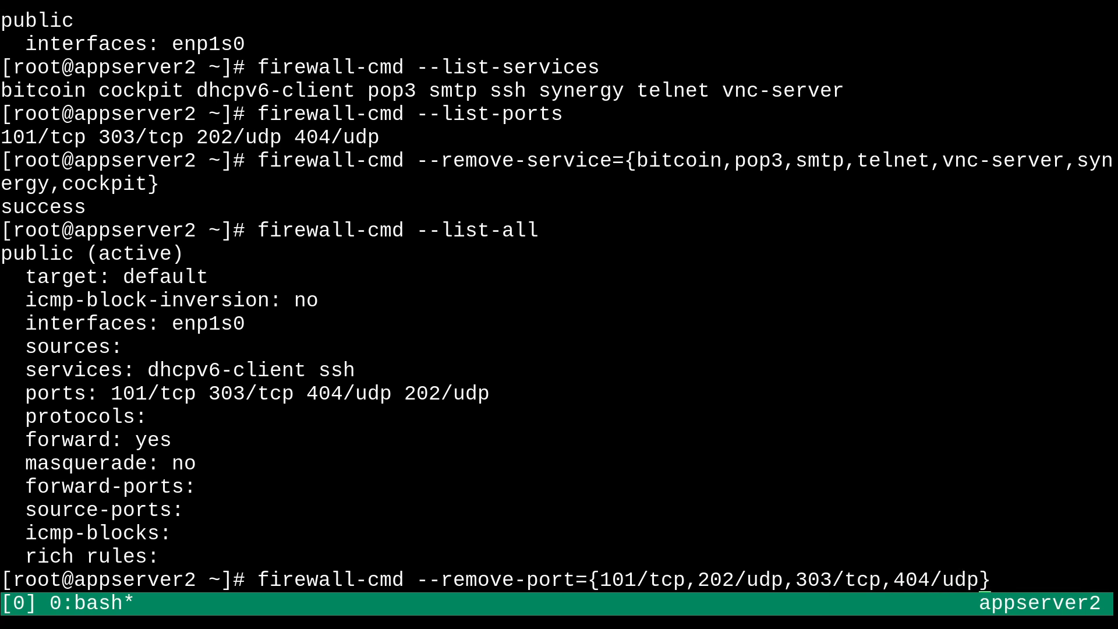
key(Return)
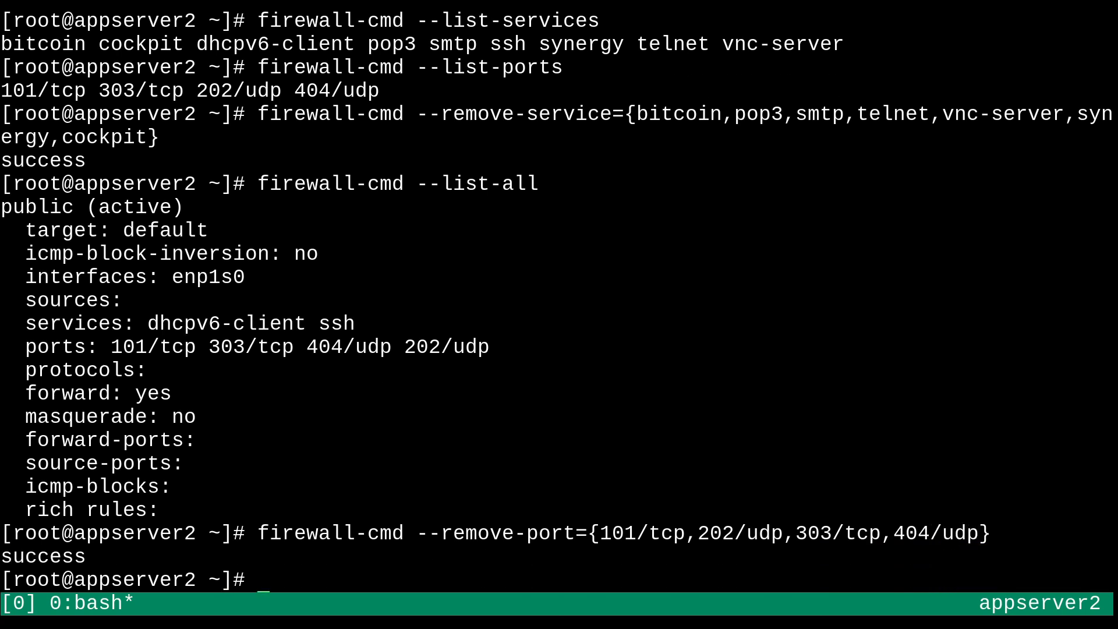
Run firewall-cmd --list-all to confirm the four ports are gone from the public zone
text(firewall-cmd --list-all)
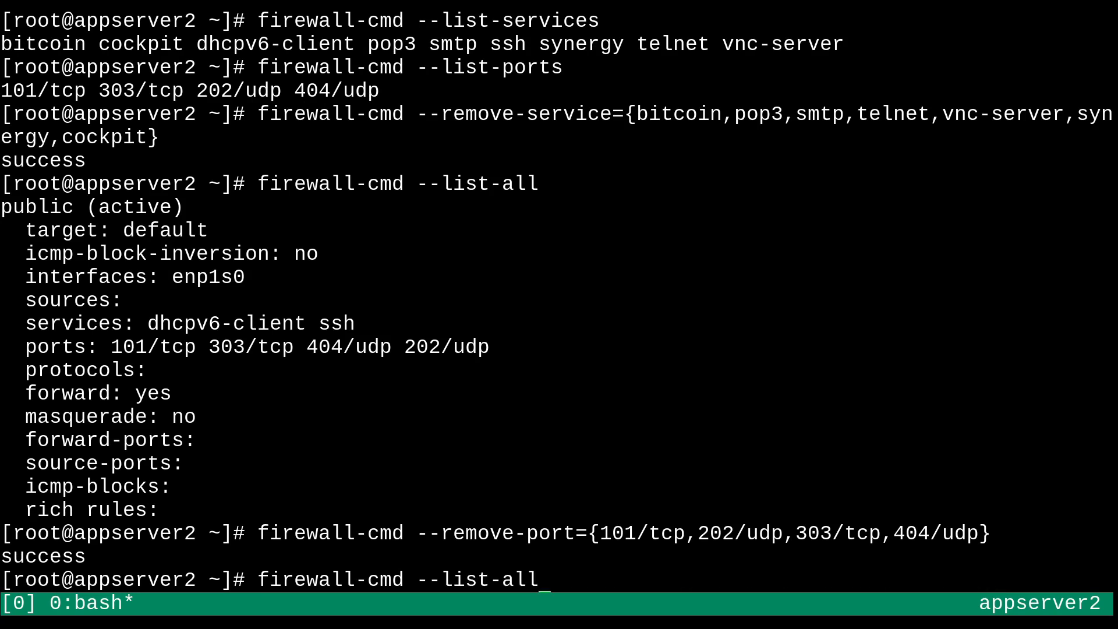
key(Enter)
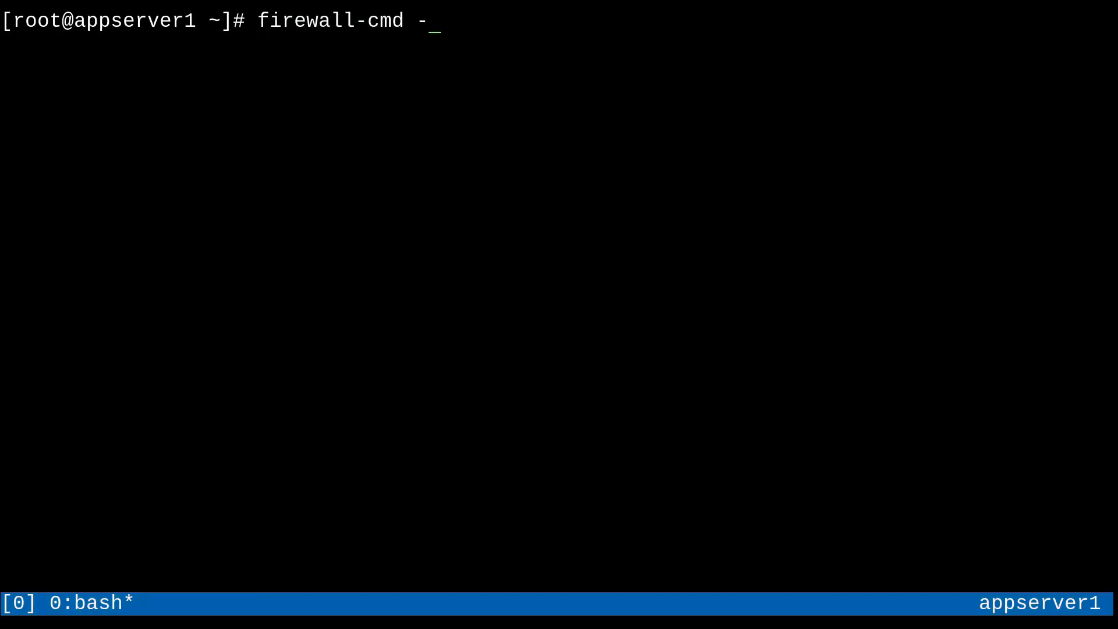
Run firewall-cmd --list-all on appserver1 showing cockpit, dhcpv6-client, ssh and port 2222/tcp
text(-list-all)
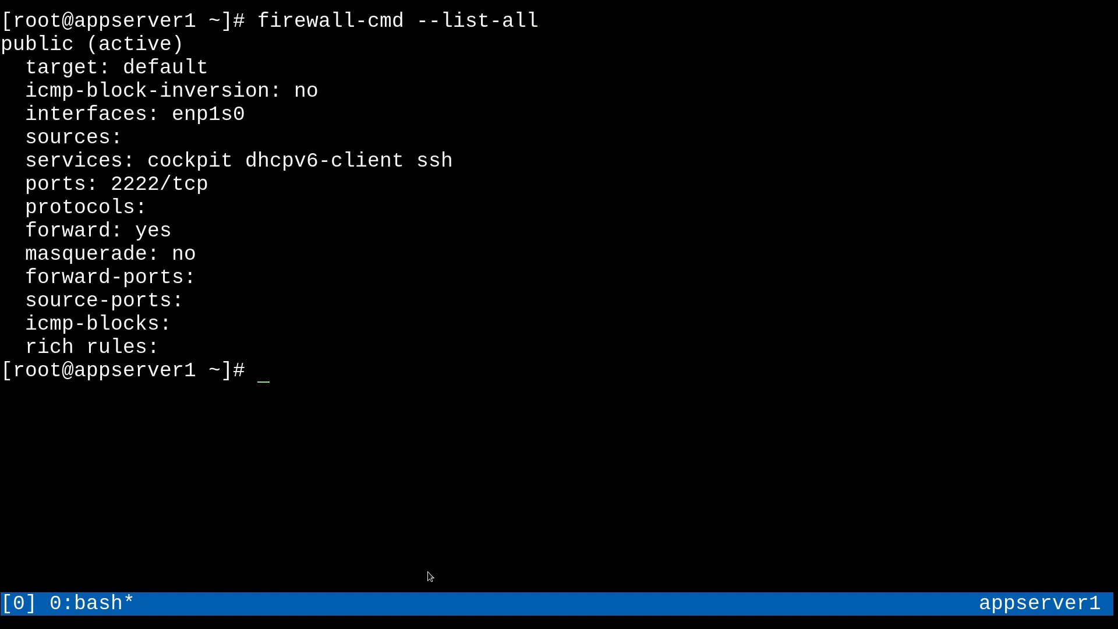
mouse_move(87, 176)
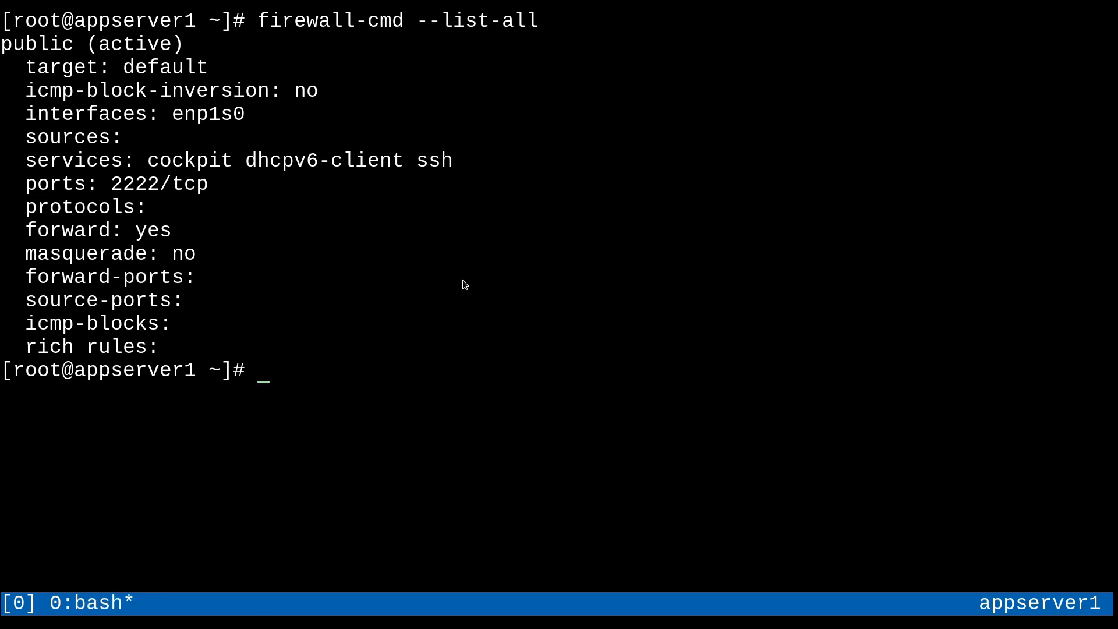
mouse_move(468, 287)
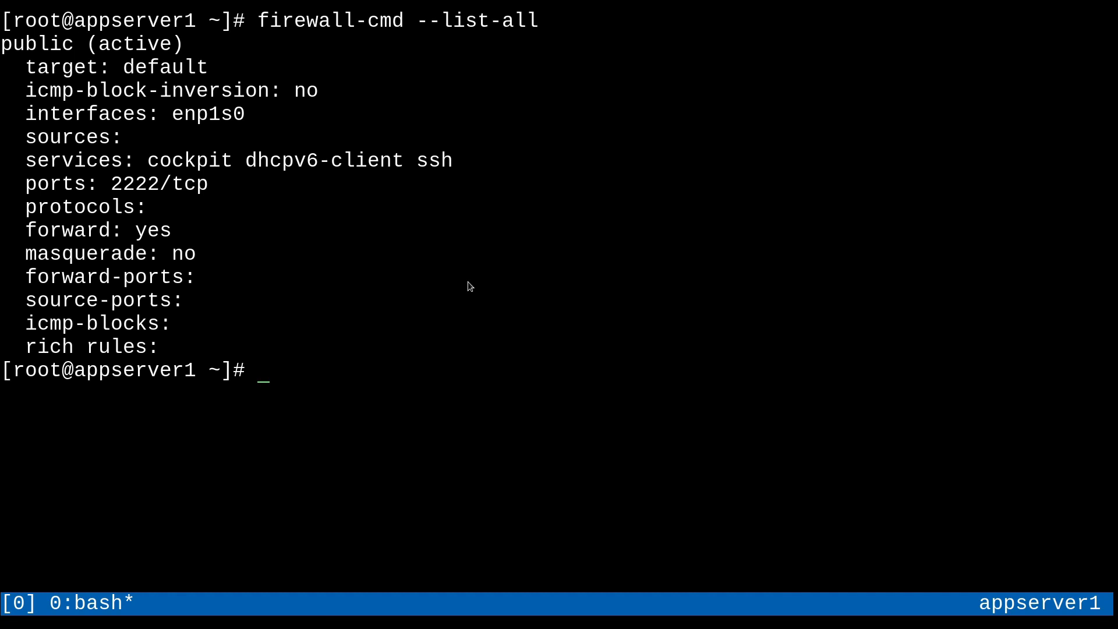
Remove the ssh service from appserver1's public zone and list the zone settings
text(firew)
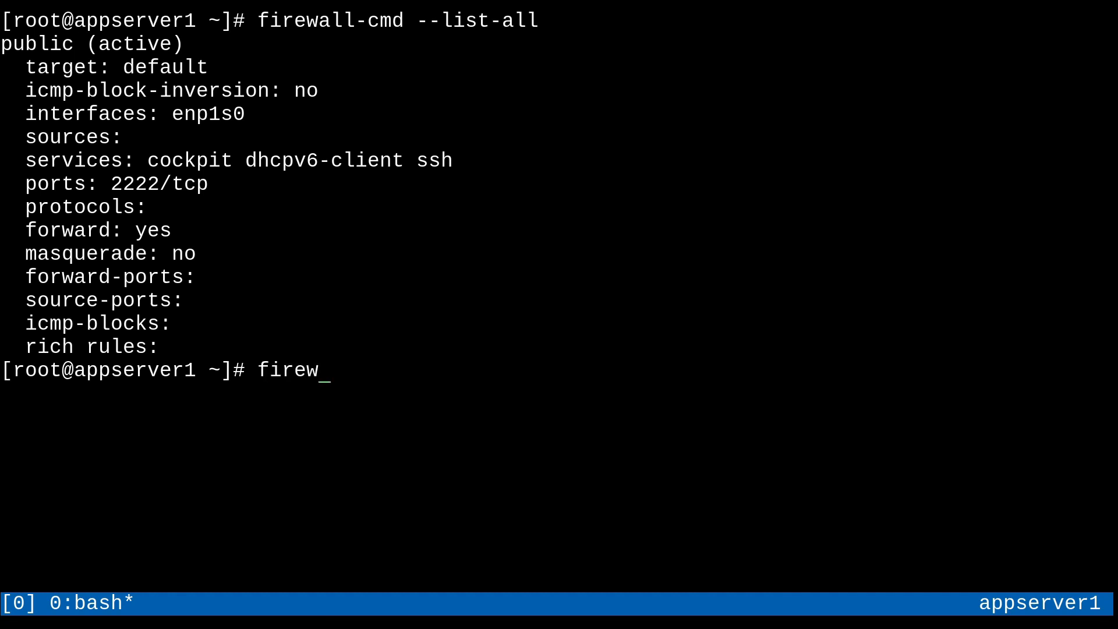
text(all-cmd --)
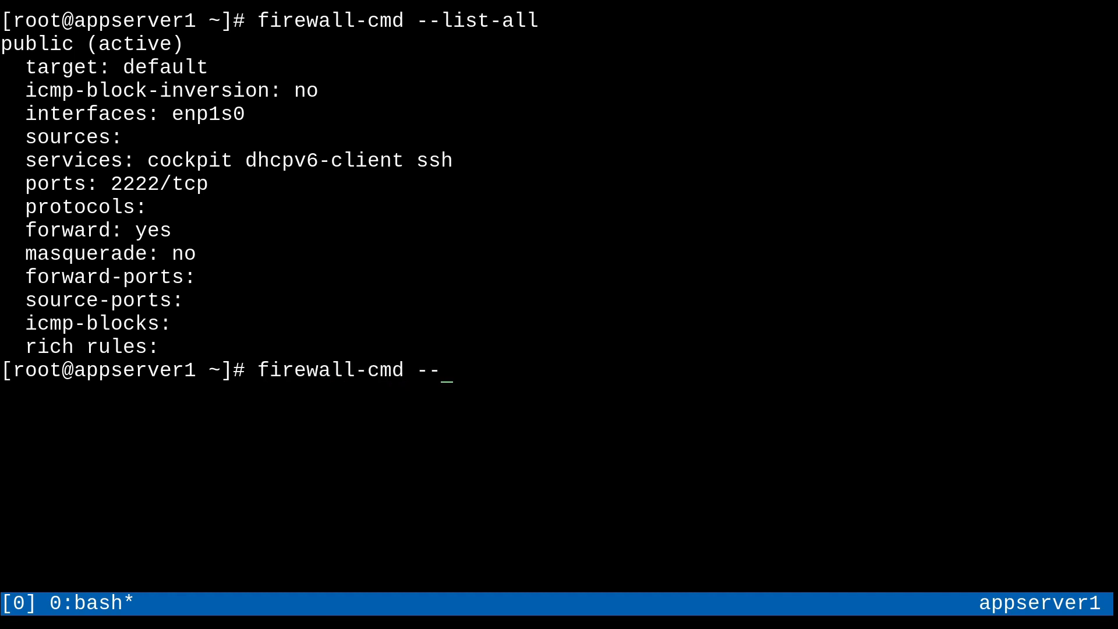
text(remove-service=)
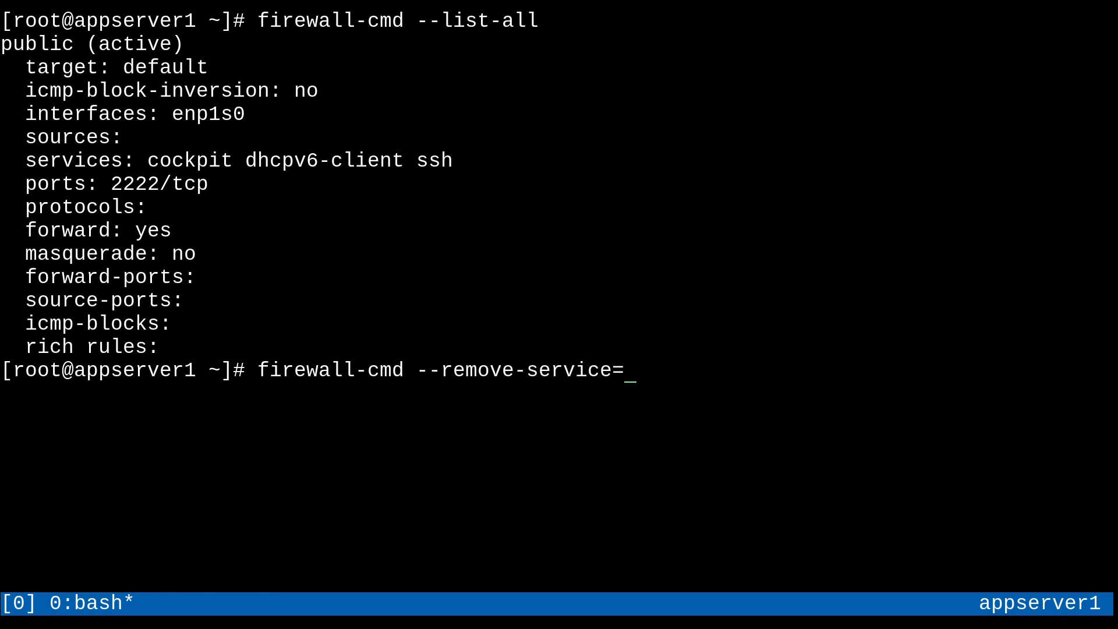
text(ssh)
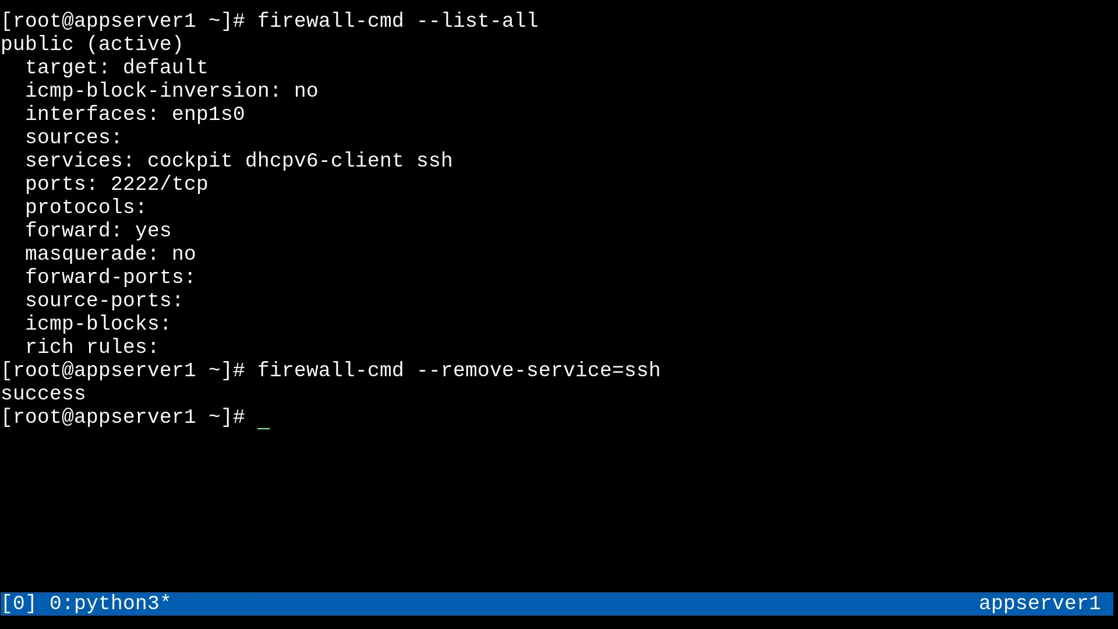
text(firewall-cmd --list-all)
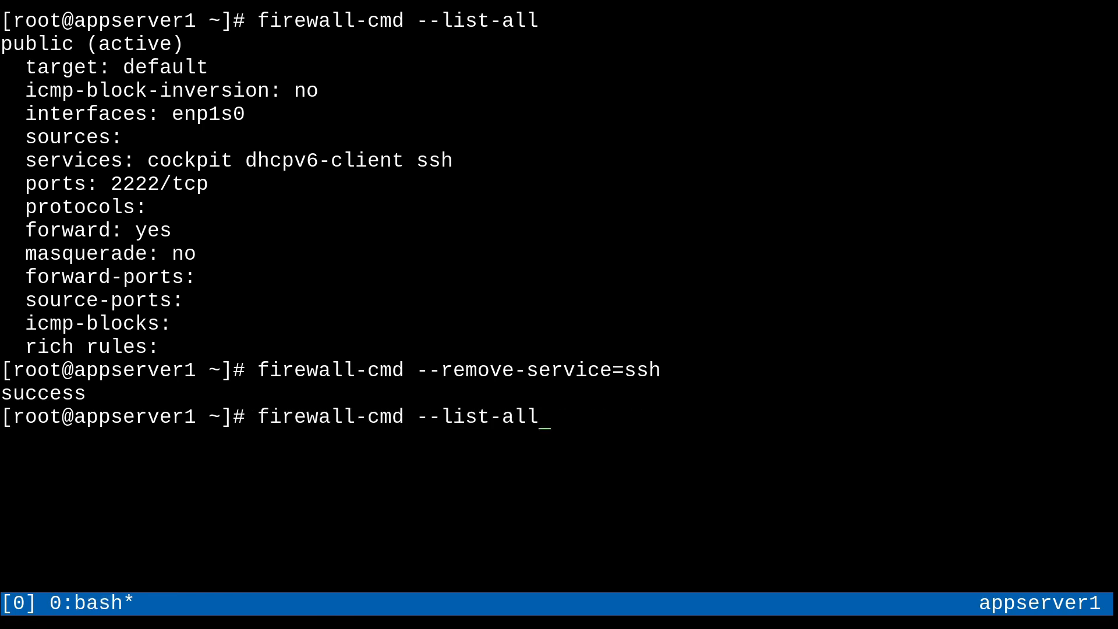
key(Return)
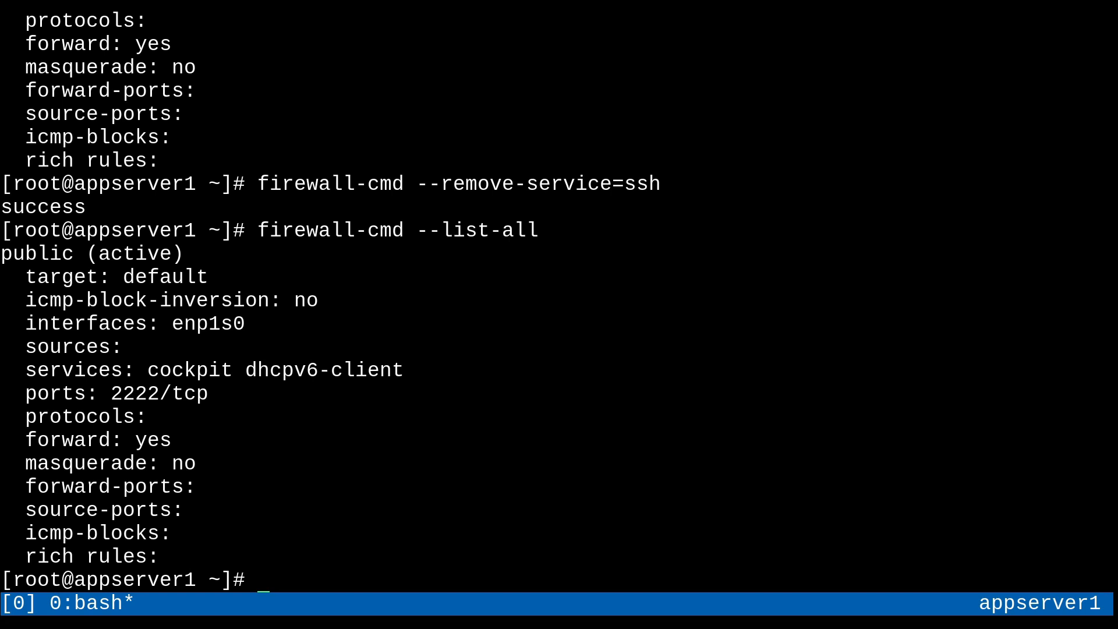
Remove the cockpit service as well and list the zone, leaving dhcpv6-client and 2222/tcp
text(firewall-cmd --remove-service=cockpit)
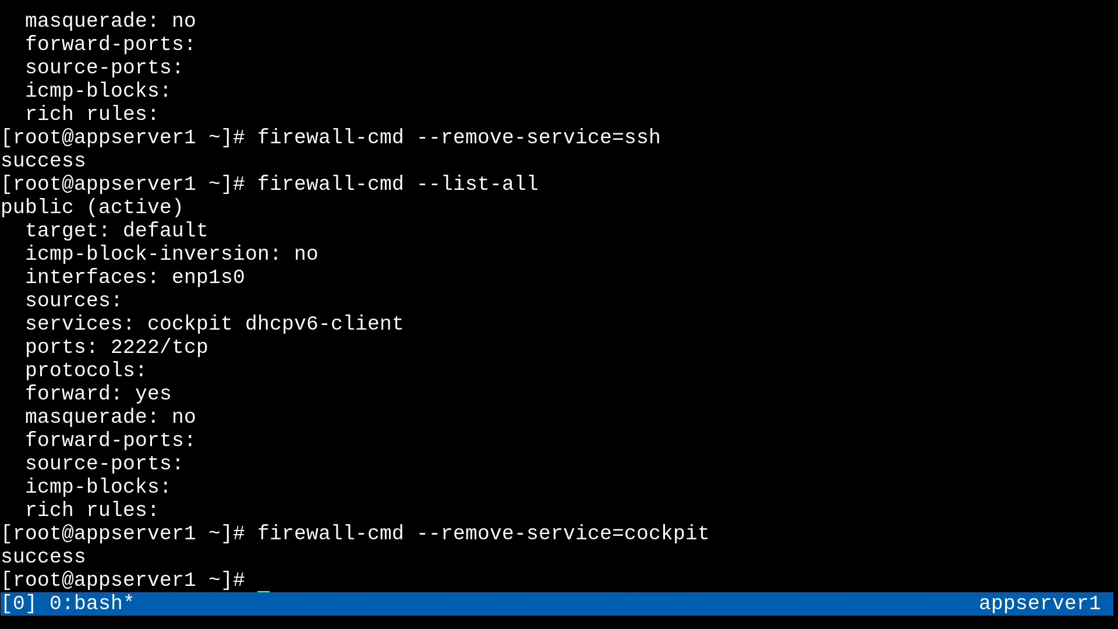
text(firewall-cmd --list-all)
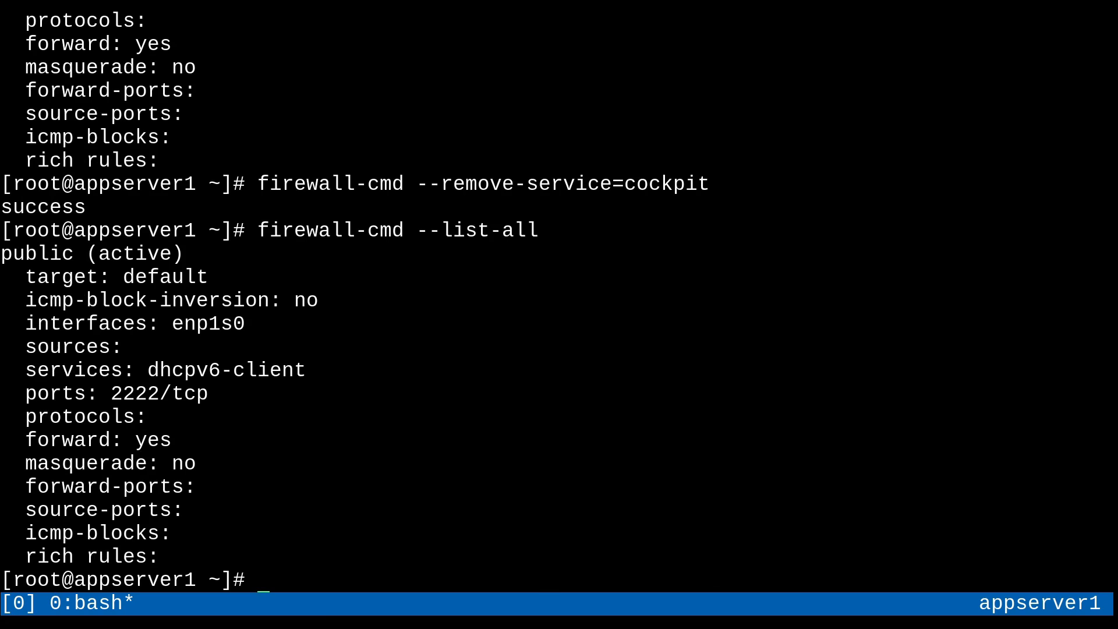
text(firewall-cmd)
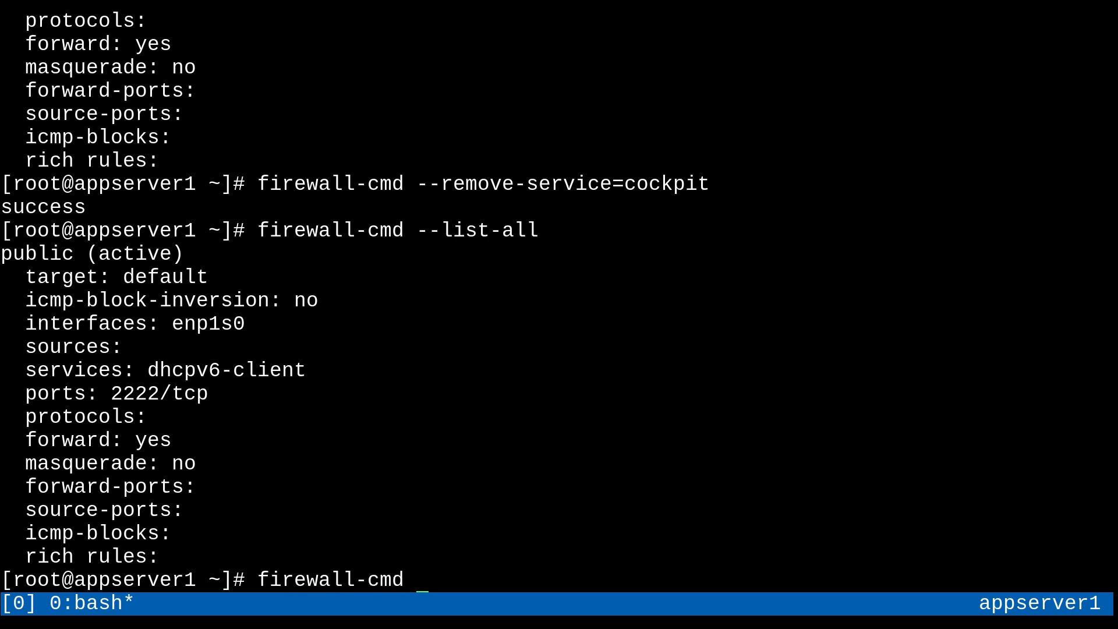
Save appserver1's runtime firewall settings as permanent, reload firewalld and list the zone
text(--runtime-)
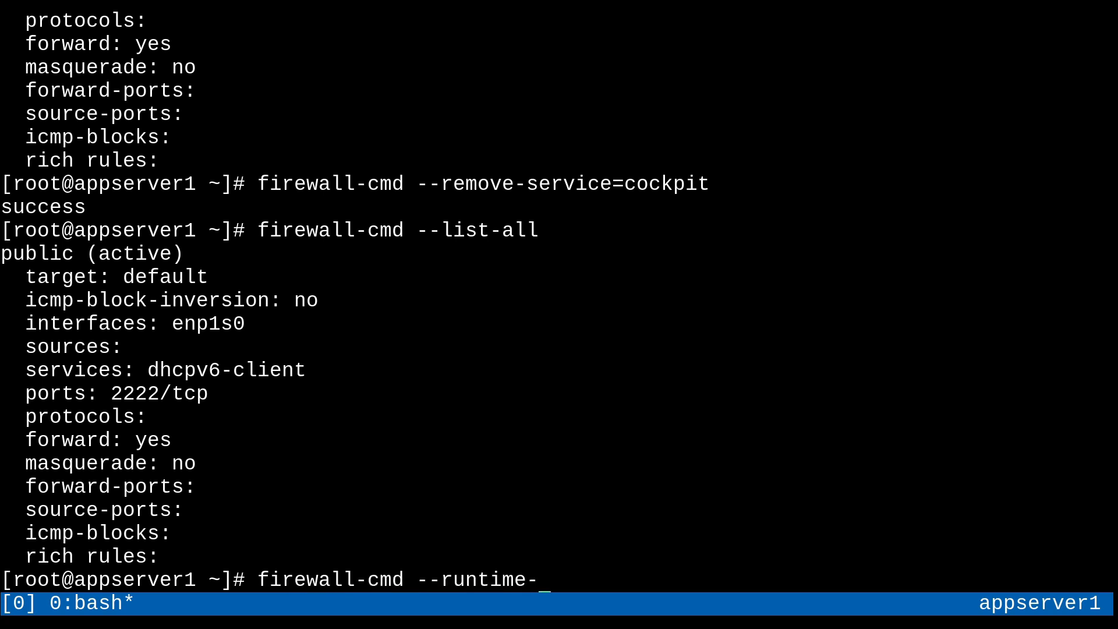
text(to-permanent)
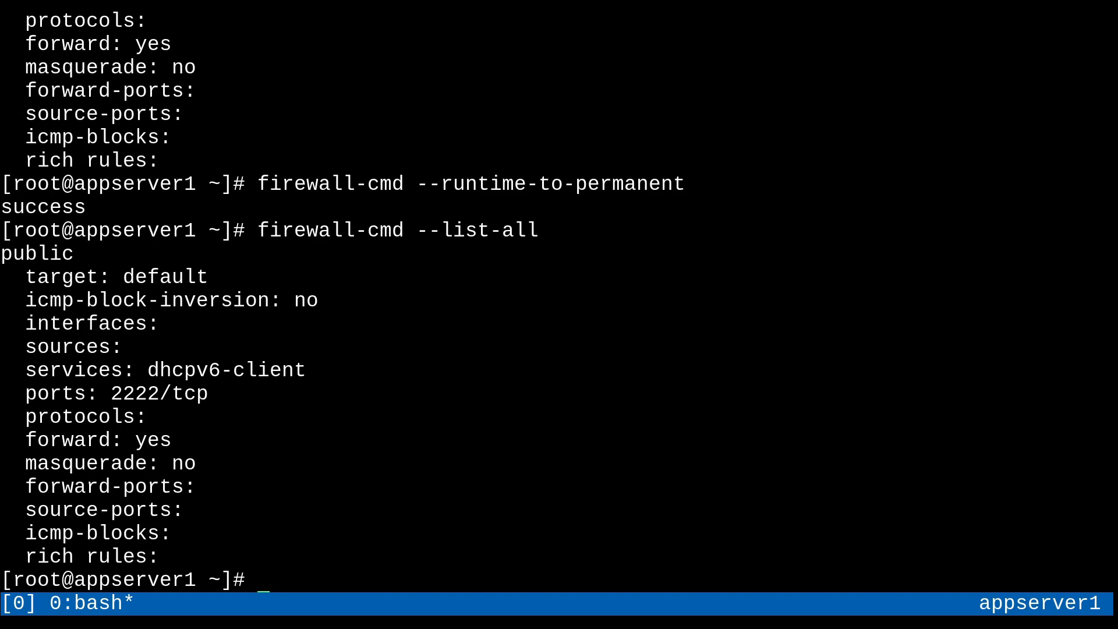
text(firewall-cmd --list-all)
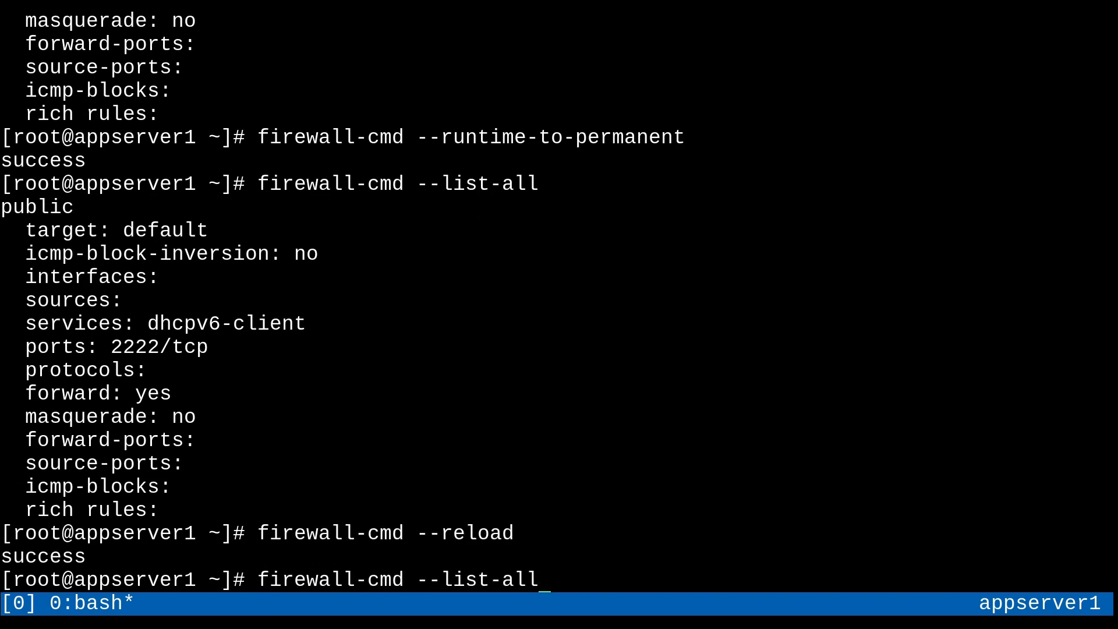
key(Enter)
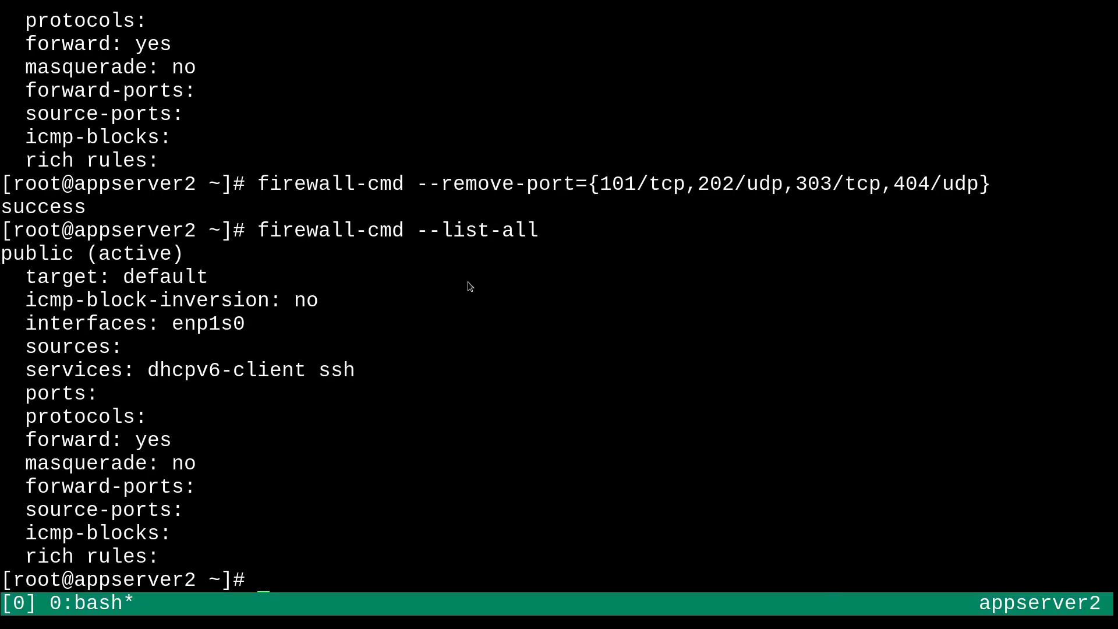
Run firewall-cmd --runtime-to-permanent on appserver2, then return to appserver1's zone listing
text(firewall-cmd --)
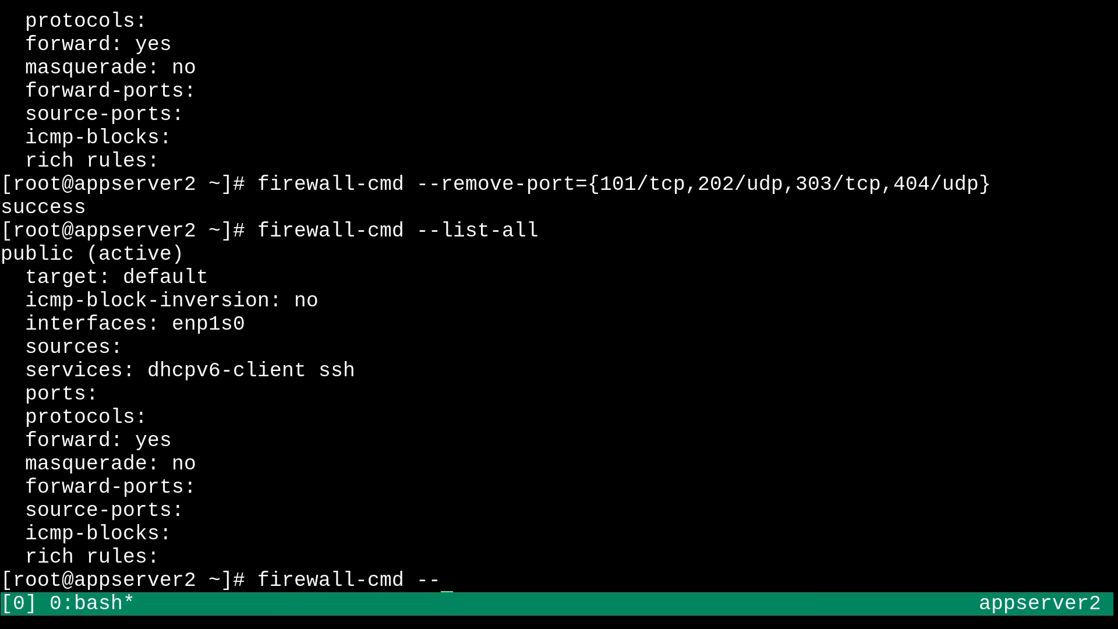
text(runtime-to)
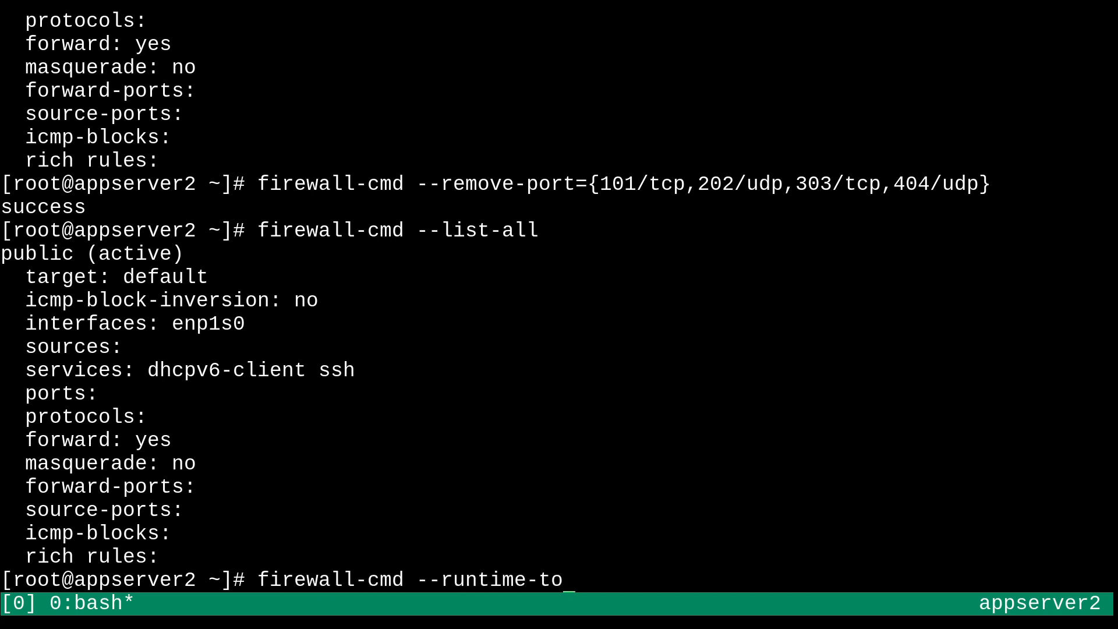
text(permanent)
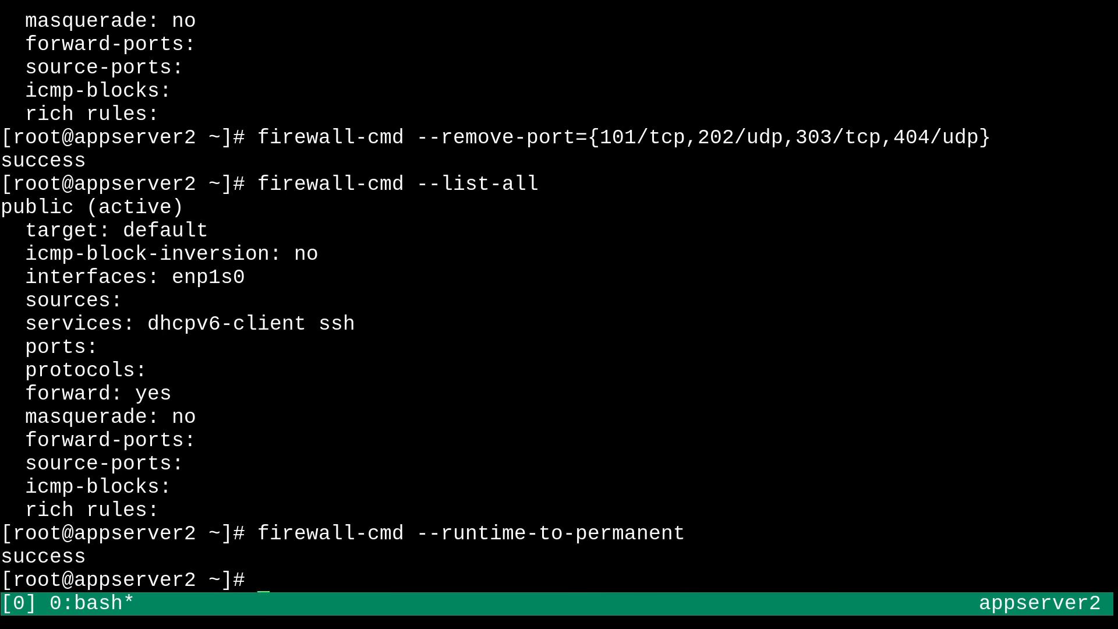
text(firewall-cmd)
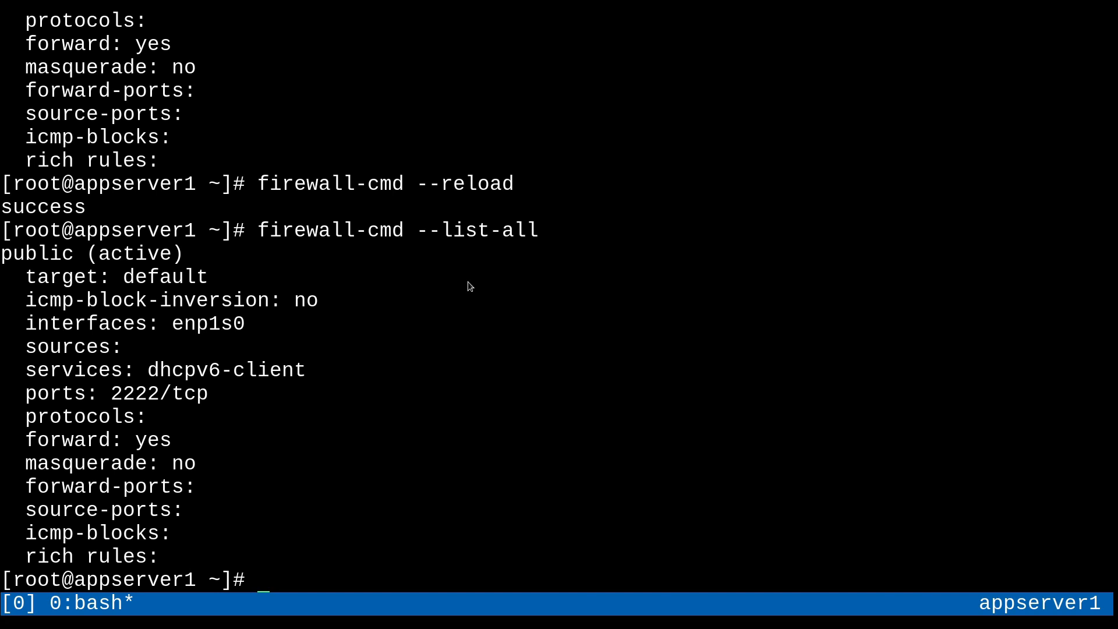
List the available firewalld services filtered through grep http, then clear the screen
text(firewall-cmd -)
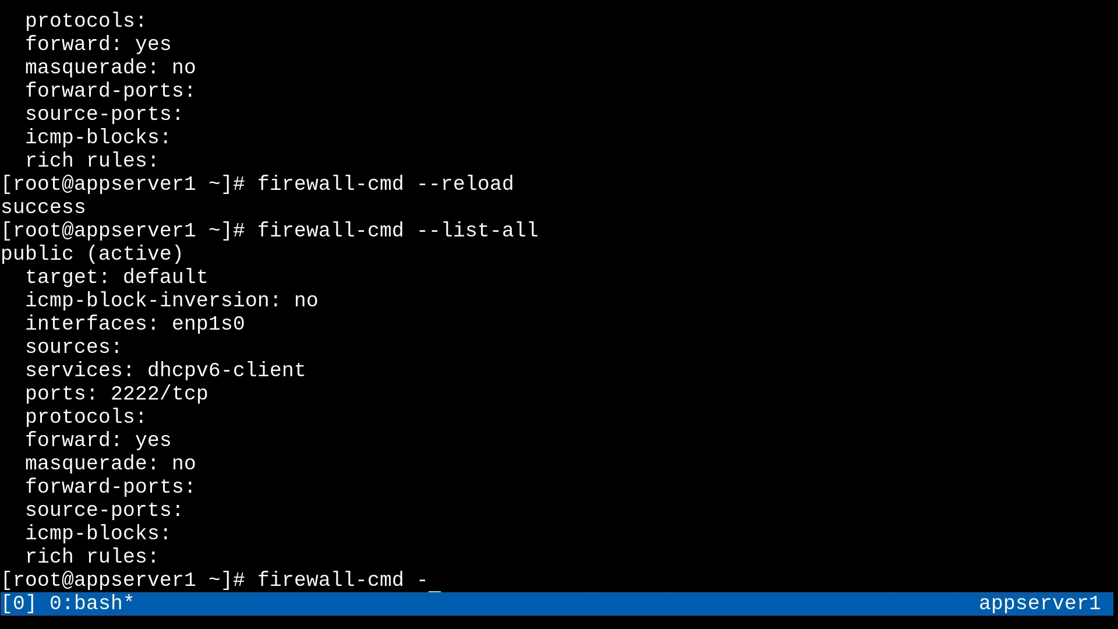
text(-get-services)
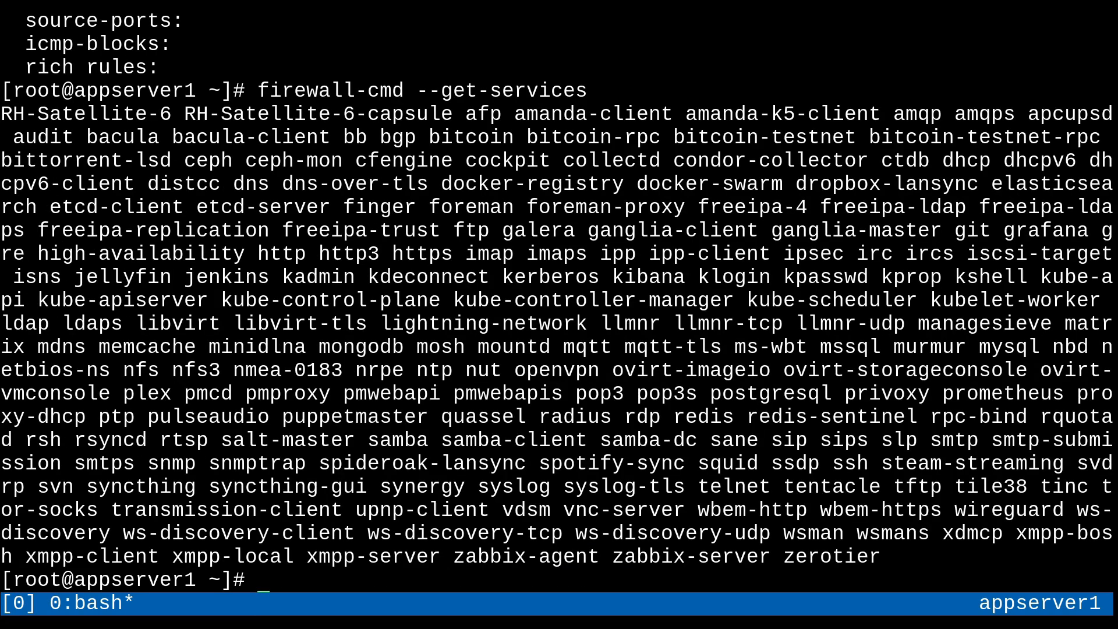
text(firewall-cmd --get-services |)
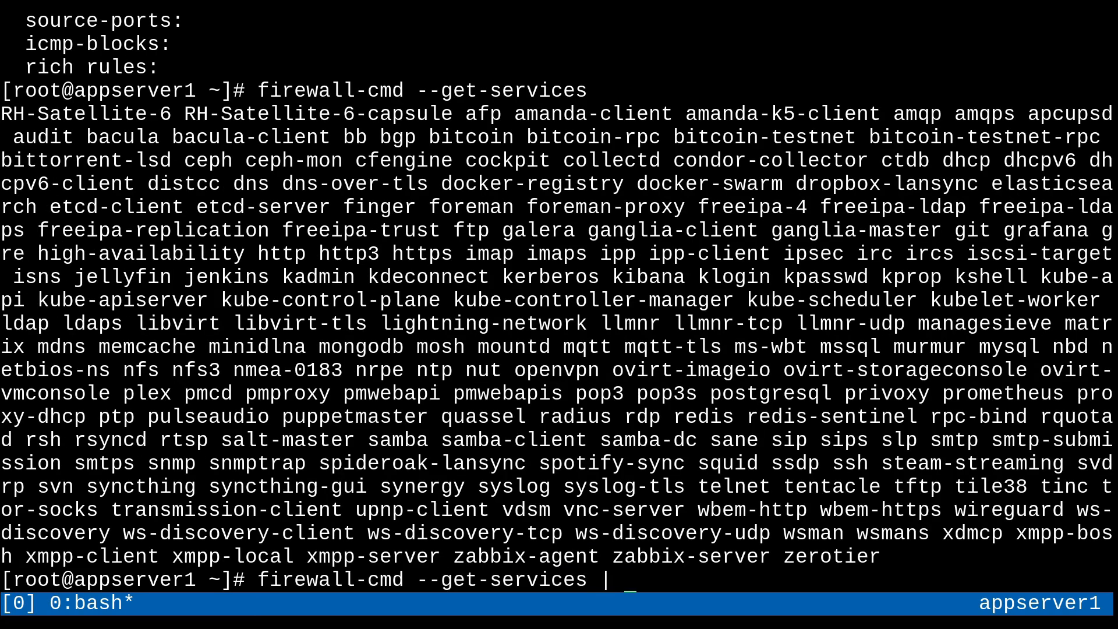
text(grep http)
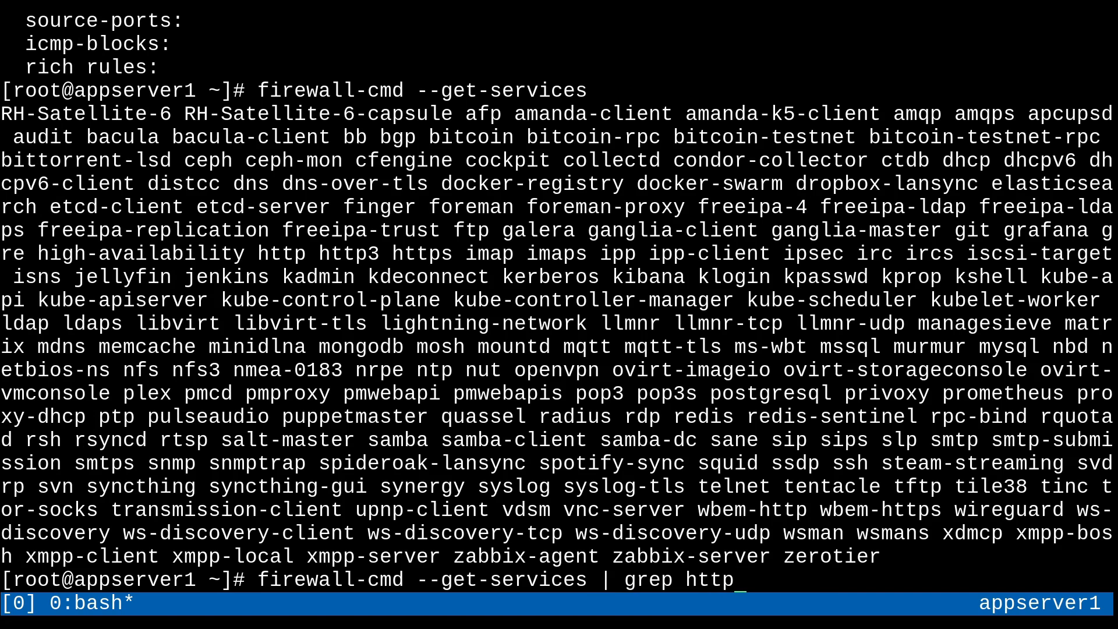
key(Return)
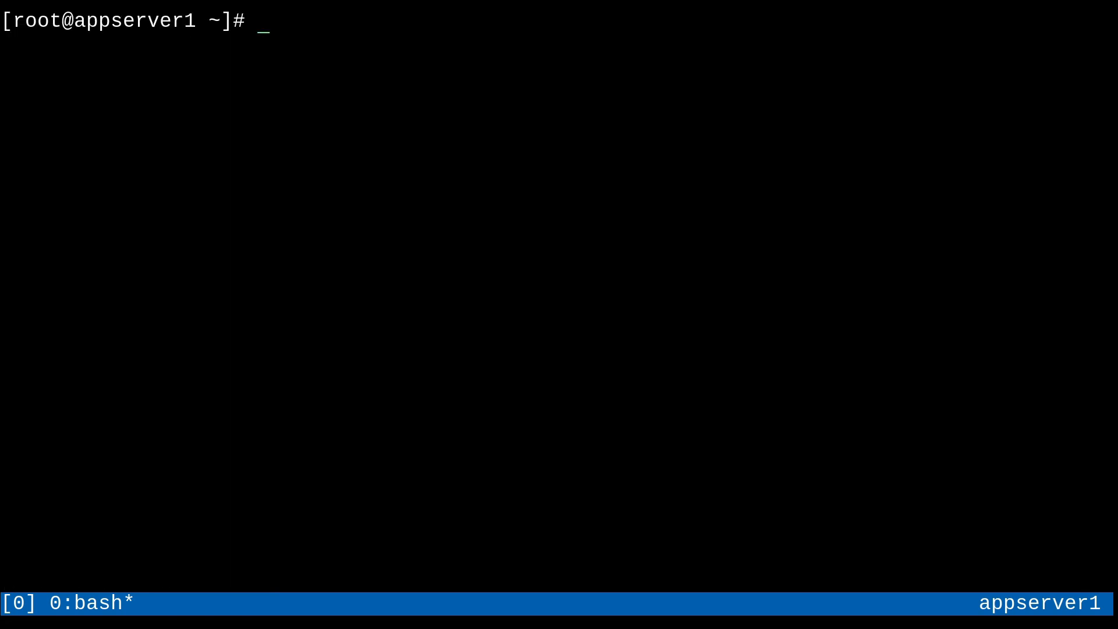
Allow the http and https services in appserver1's firewall with --add-service={http,https}
text(firew)
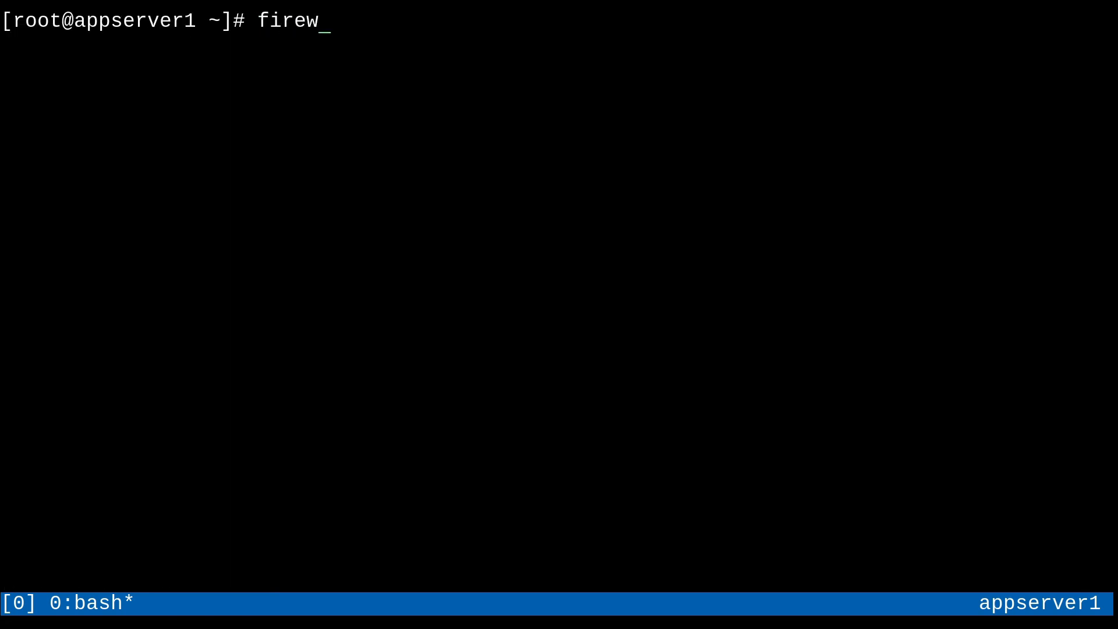
text(all-cmd)
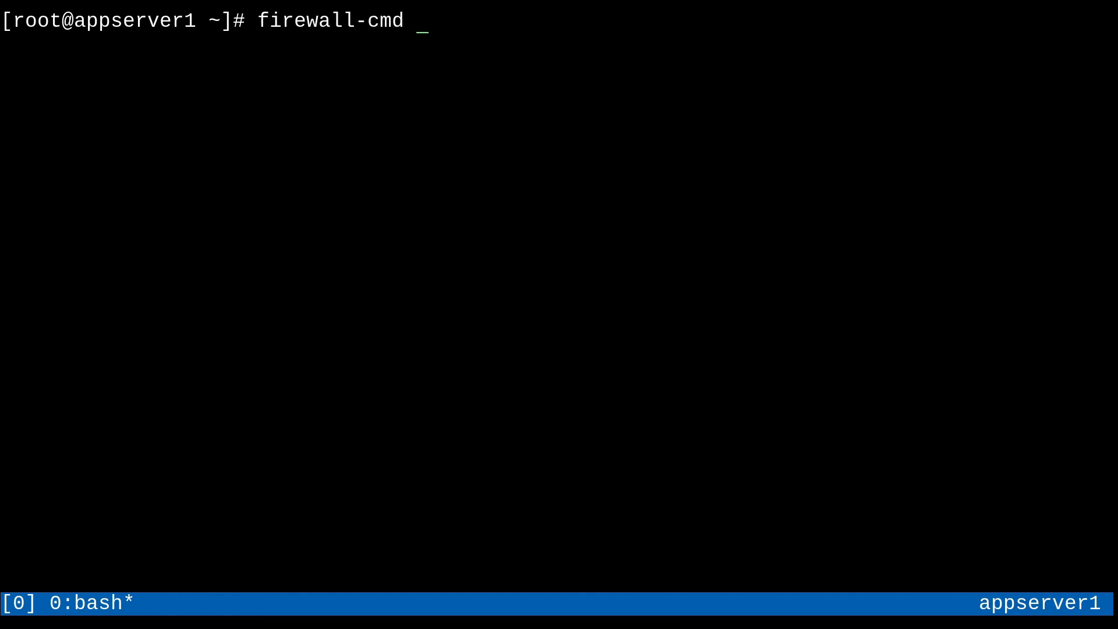
text(--add-servic)
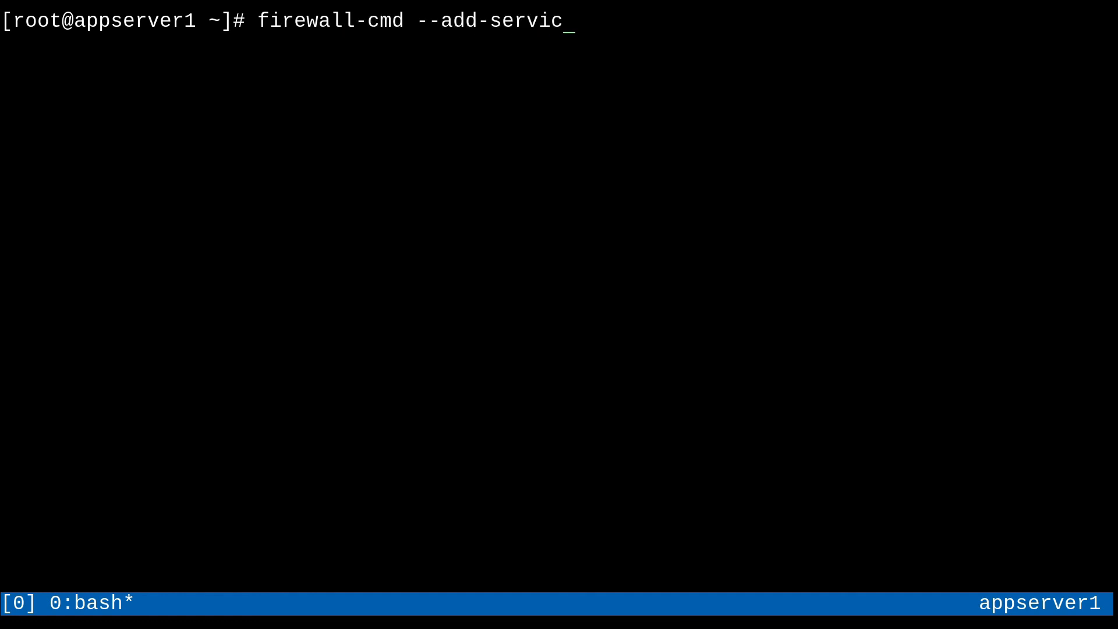
text(e={)
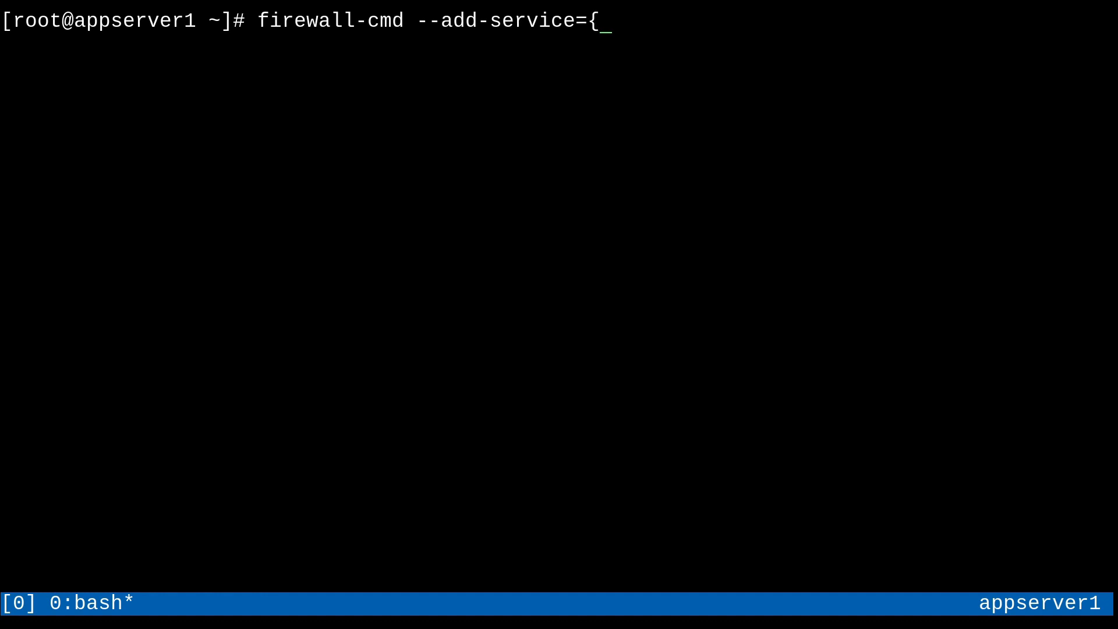
text(http)
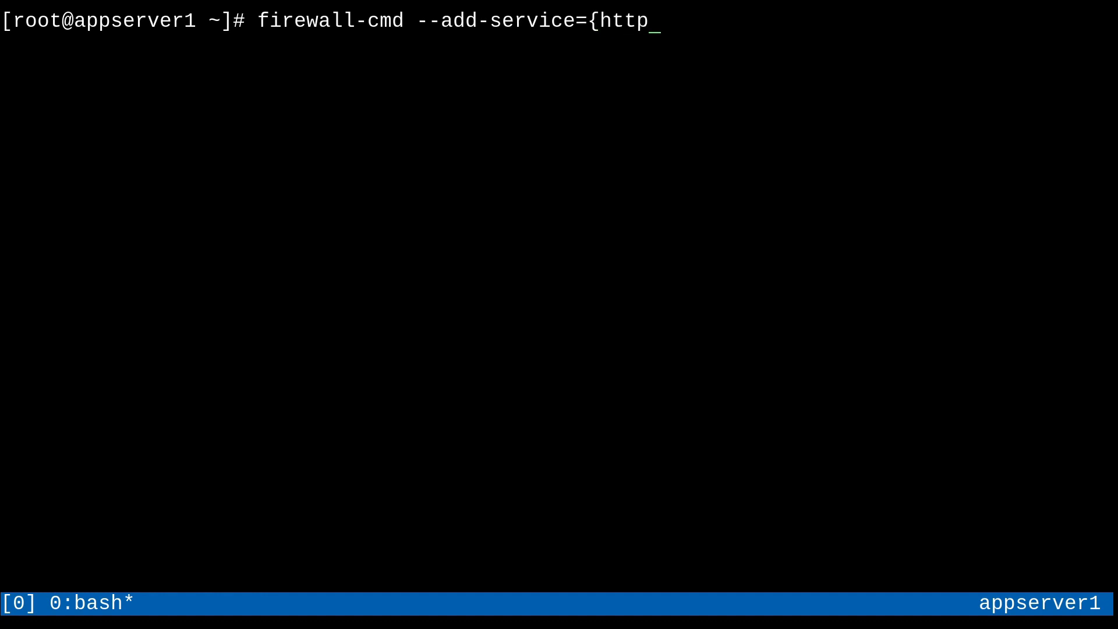
text(,https)
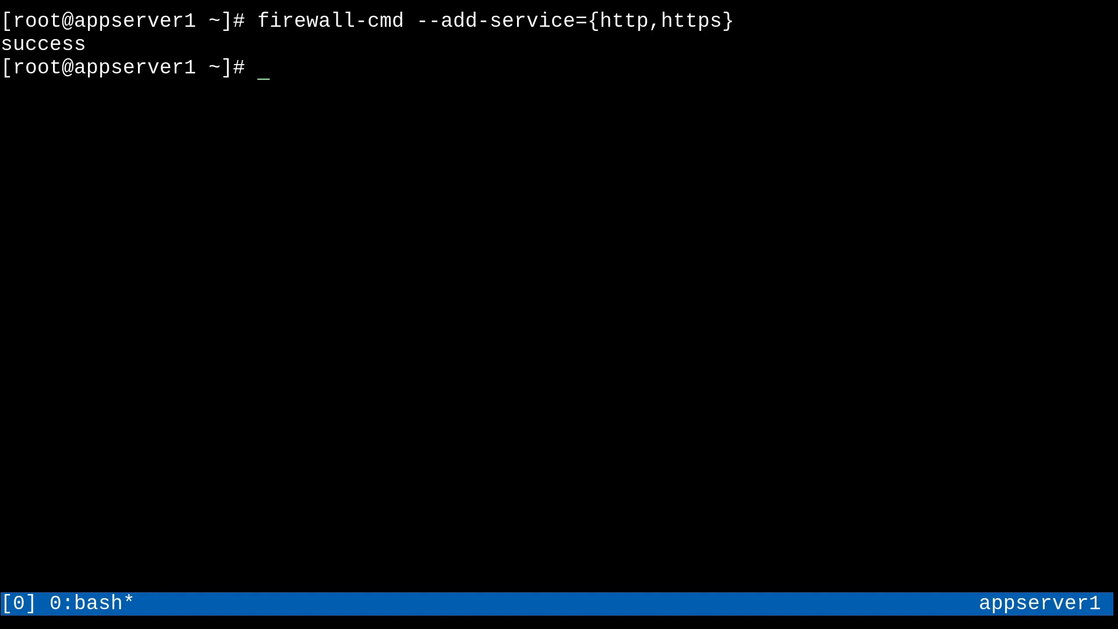
Repeat the http/https allowance permanently, reload firewalld and list the public zone
text(firewall-cmd --add-service={http,https} --permanent)
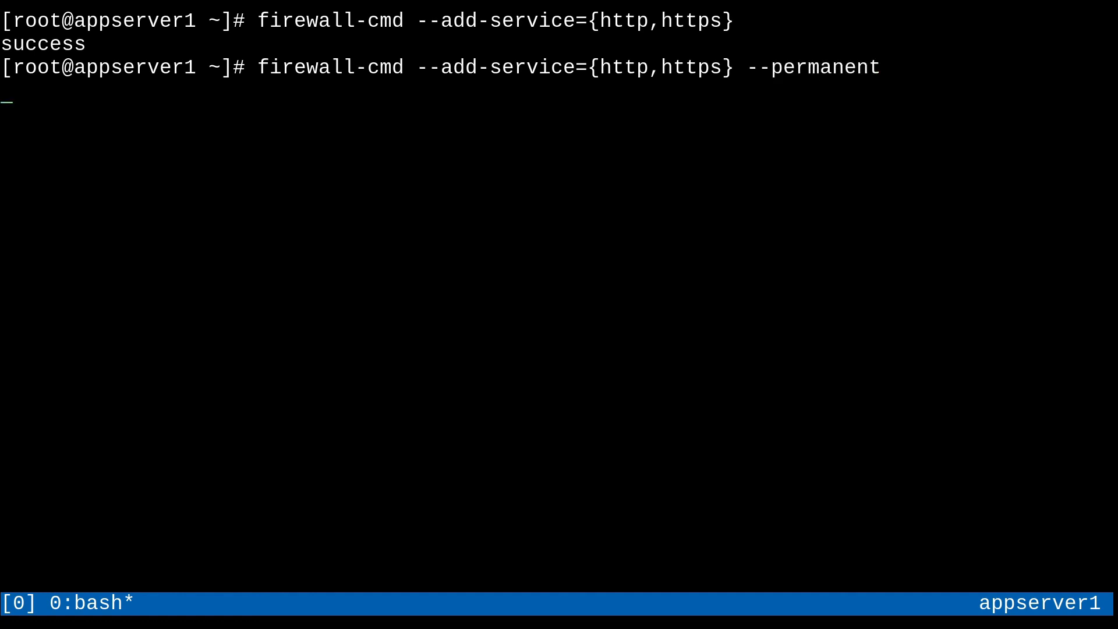
key(Return)
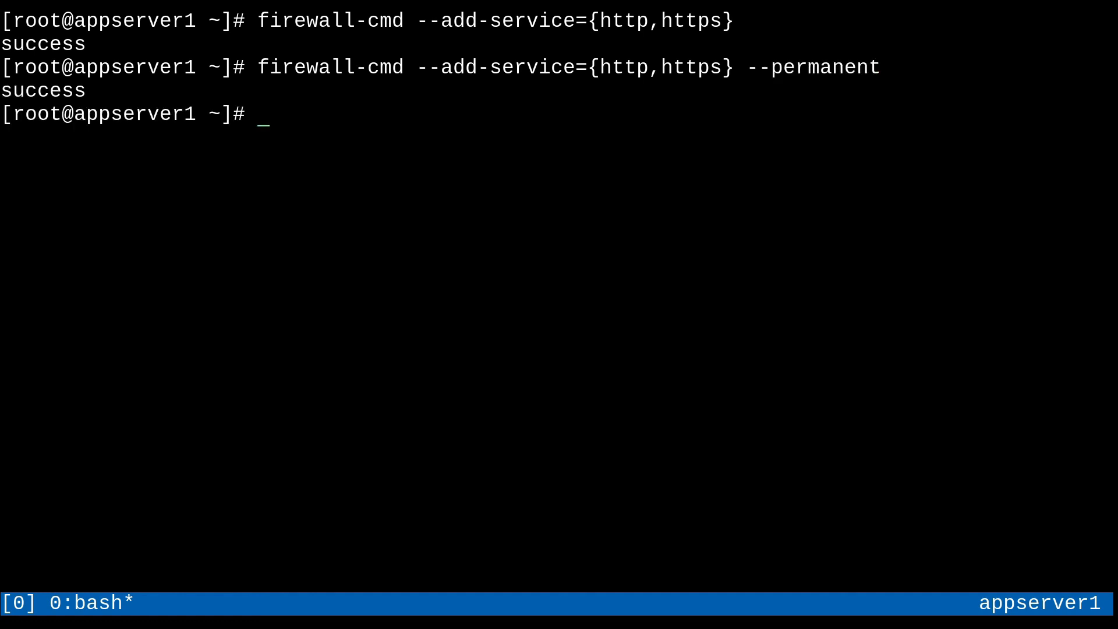
text(firewall-cmd --reload)
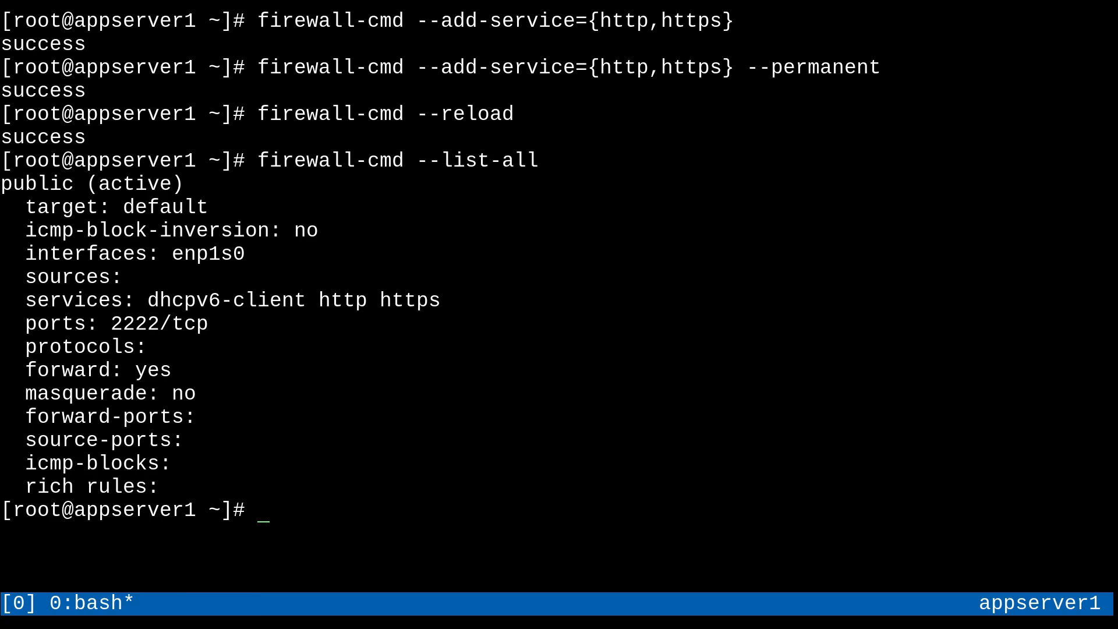
text(firewall-cmd --a)
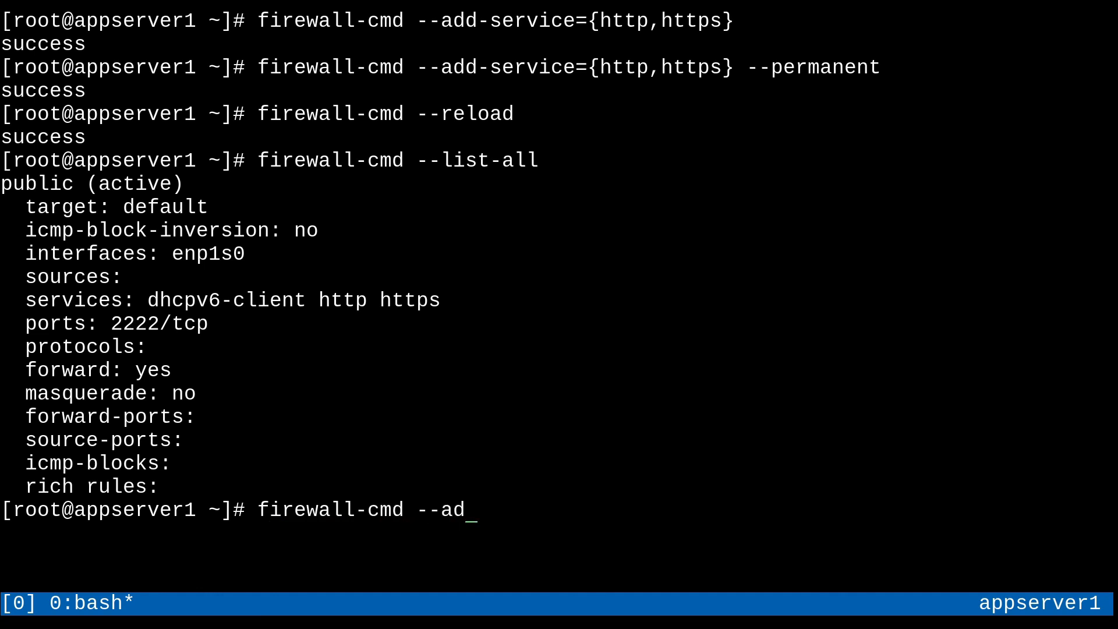
Open port 8080/tcp now and permanently on appserver1, reload firewalld and clear the screen
text(d-pot=)
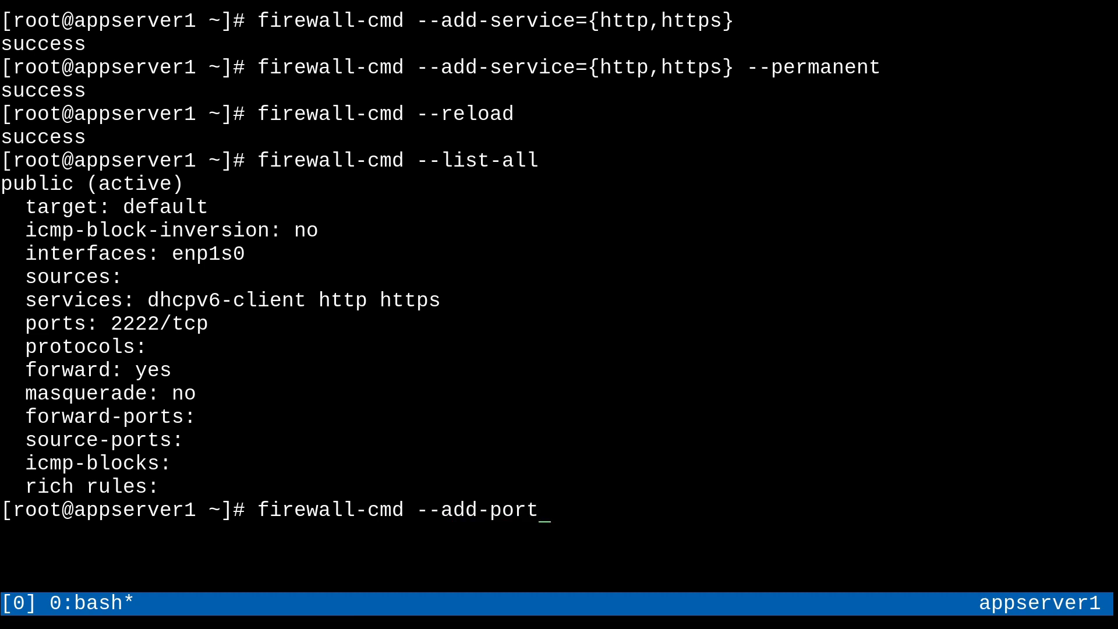
text(=8080)
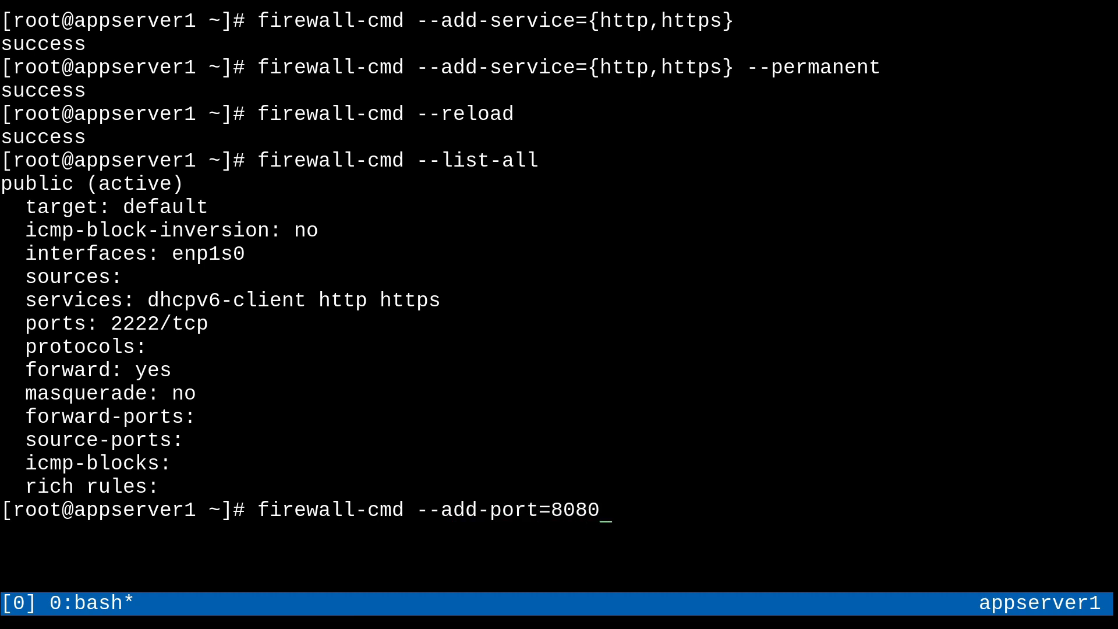
text(/tcp)
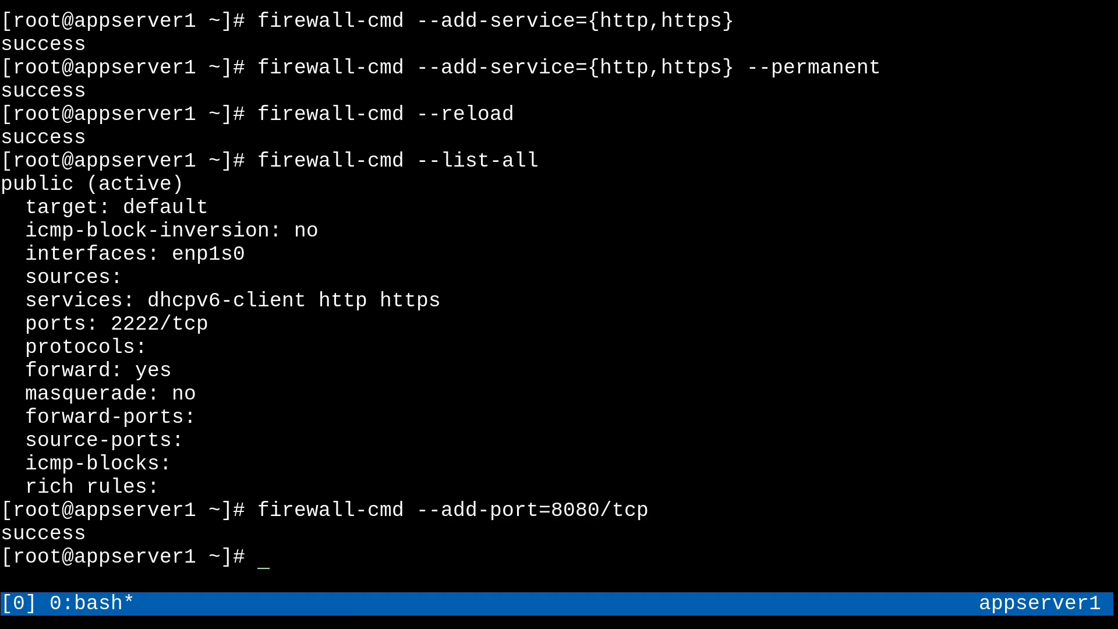
text(firewall-cmd --add-port=8080/tcp --per)
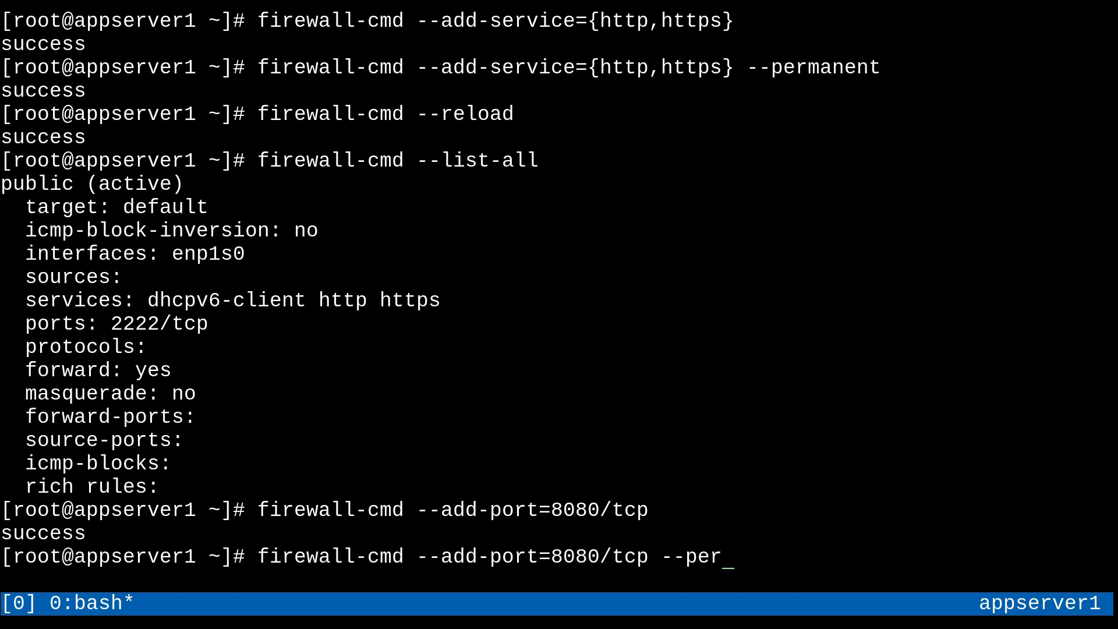
text(manent)
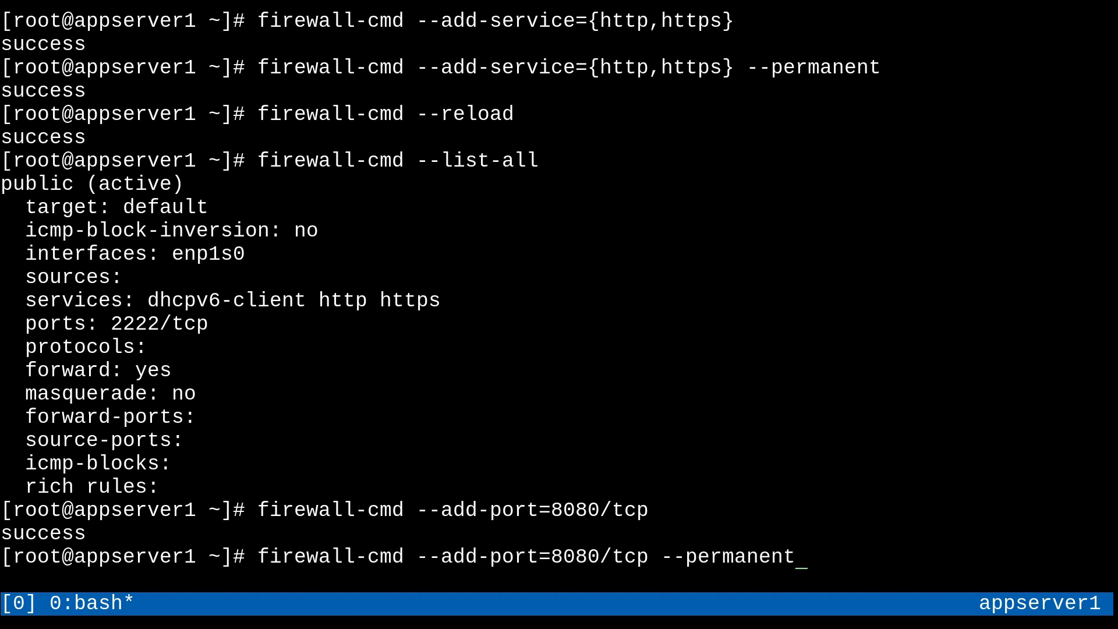
text(firewall-cmd --reload)
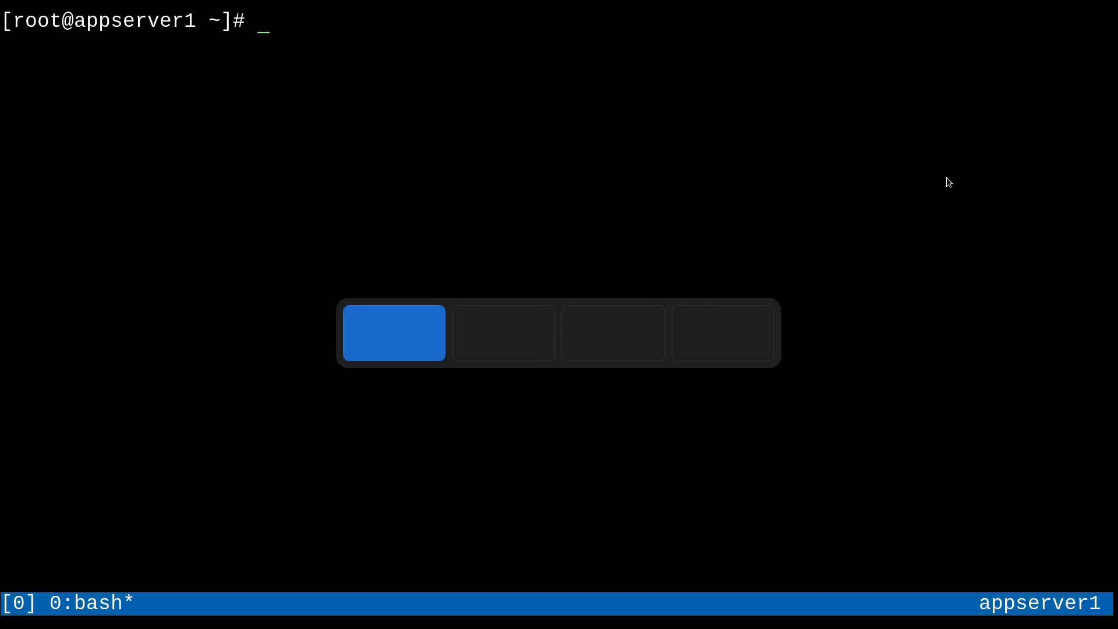
Add source address 10.0.0.13 to appserver1's block zone with firewall-cmd --zone=block
text(f)
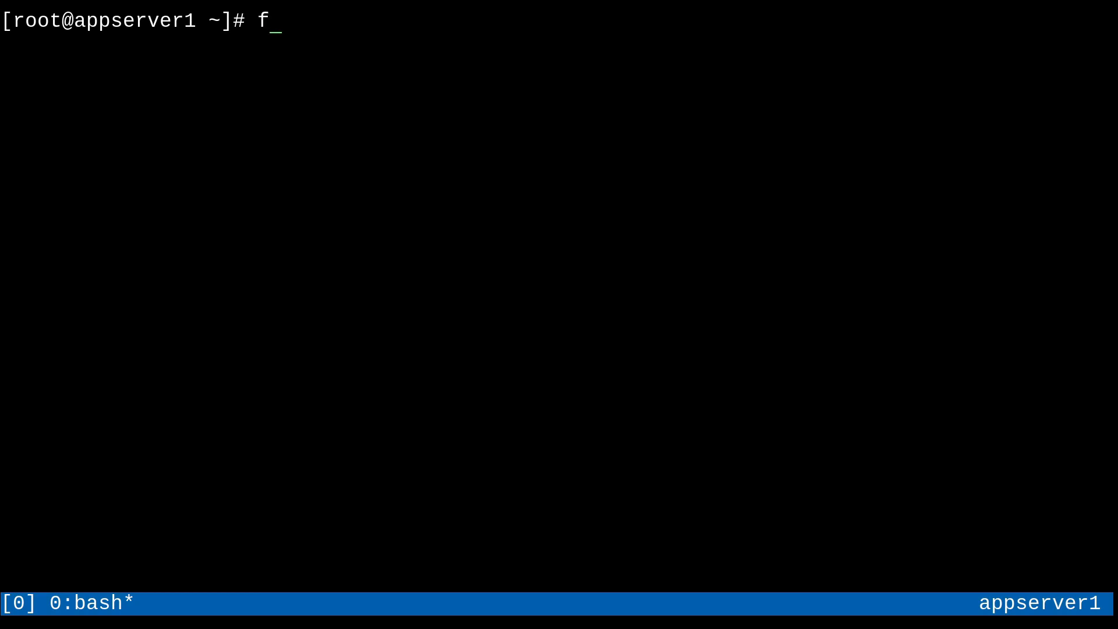
text(irewall-cmd)
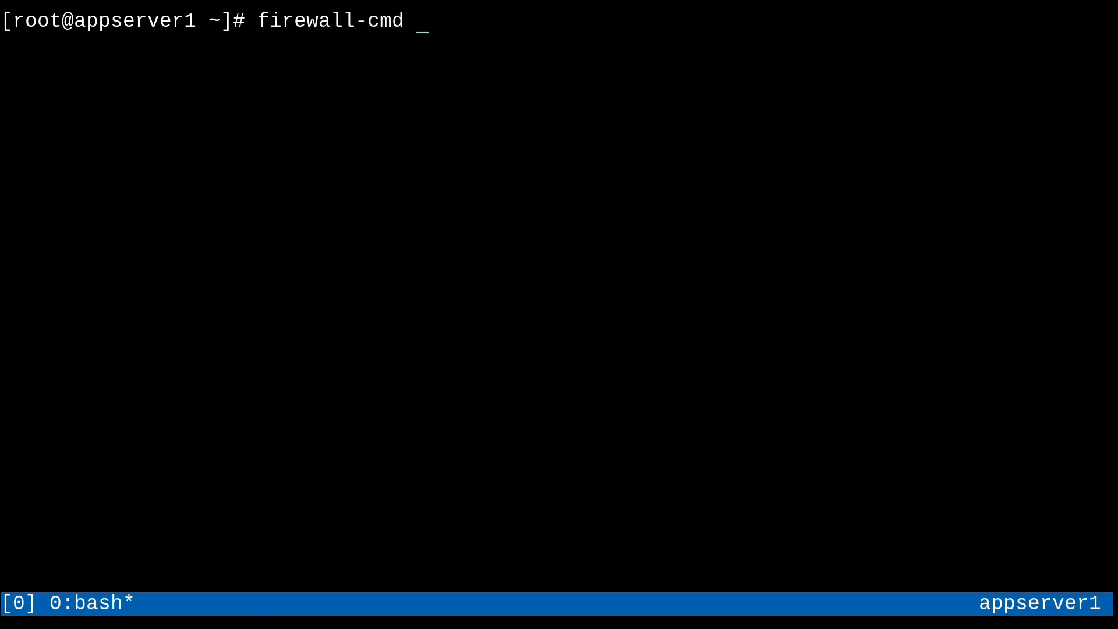
text(--zone=b)
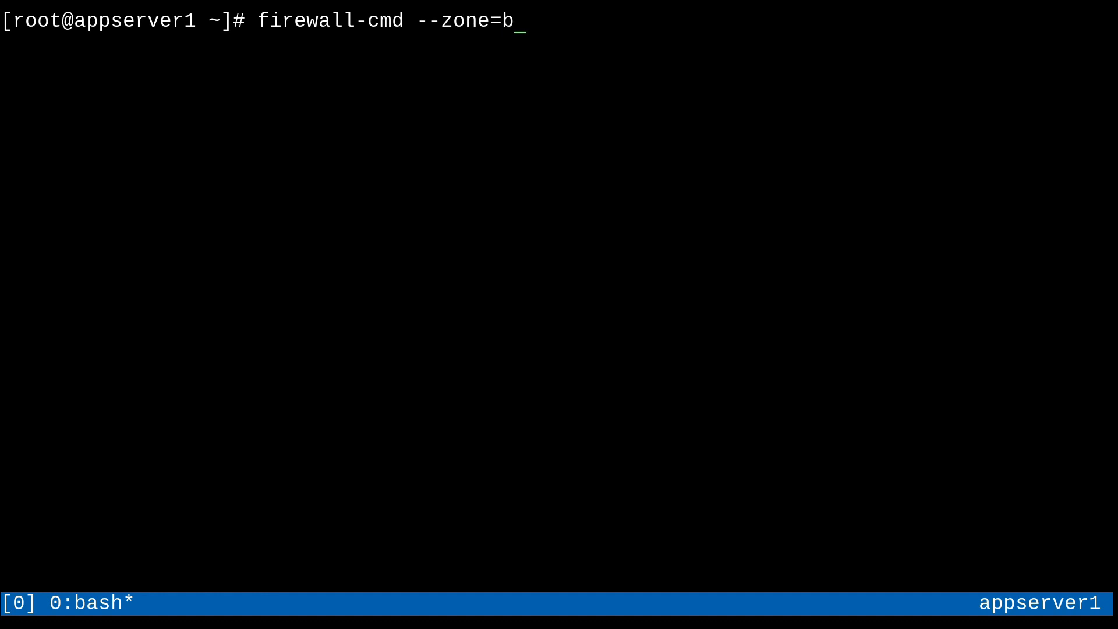
text(lock --add-s)
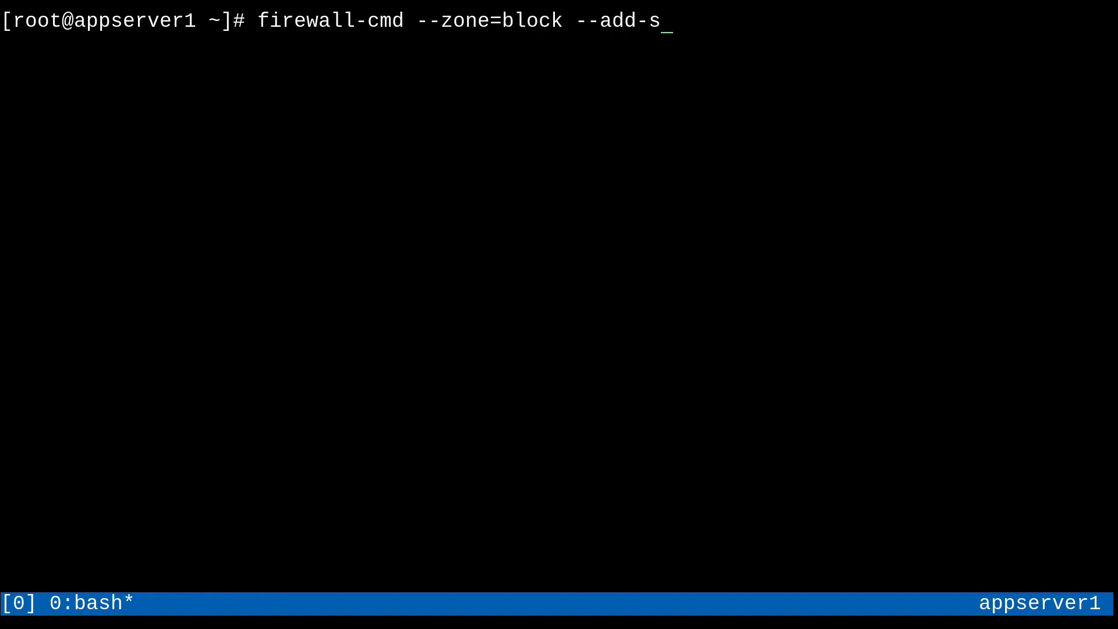
text(ource=)
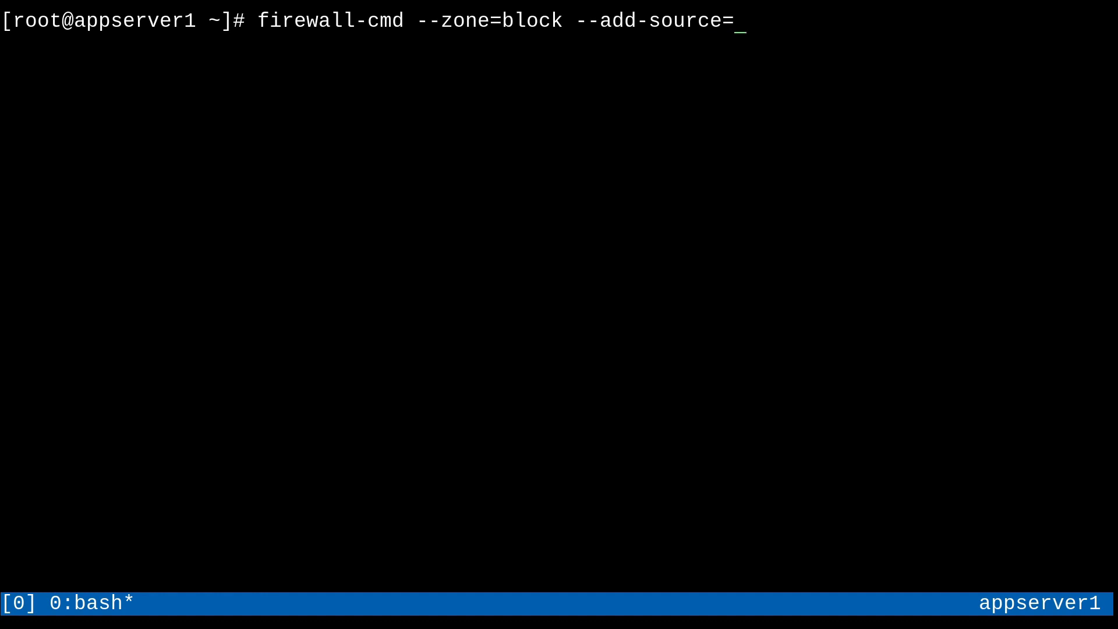
text(10.0)
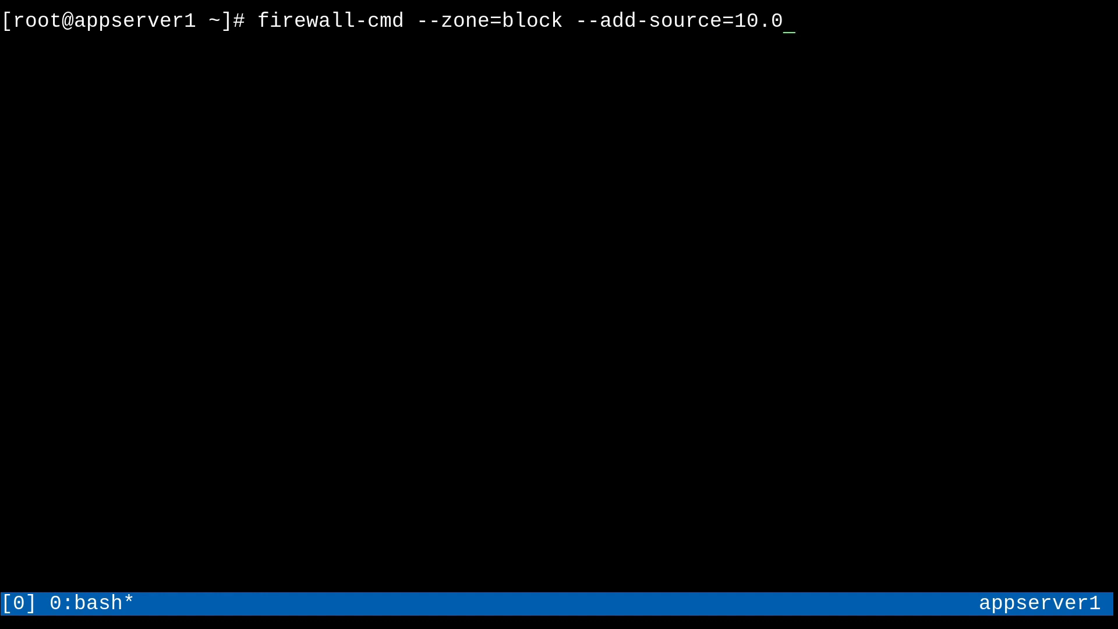
text(.0.13)
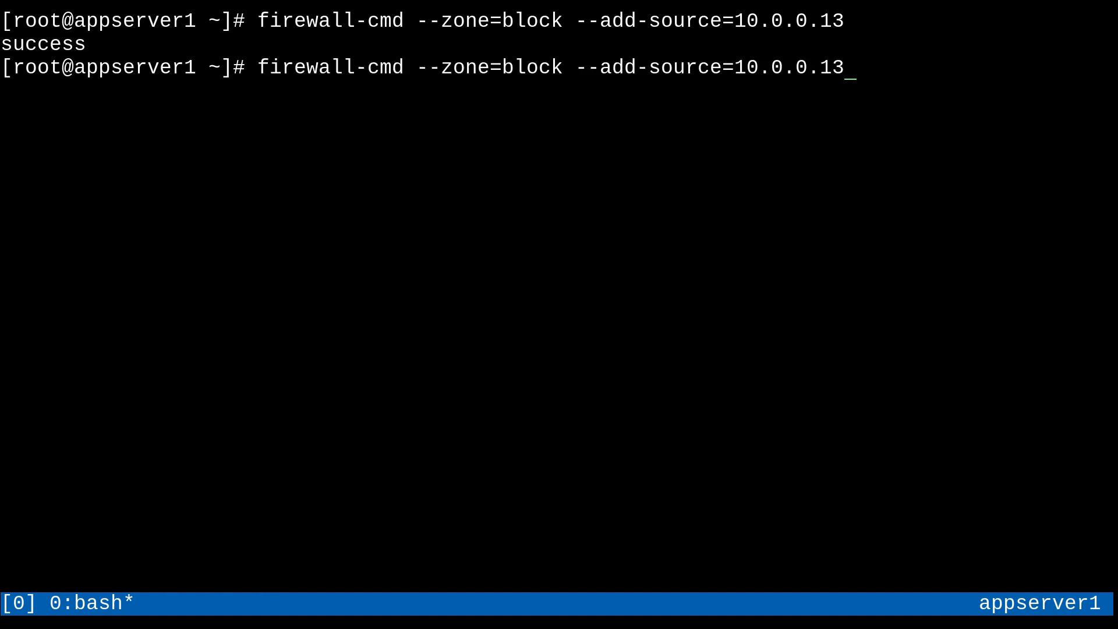
Edit the source to the 10.0.0.0/24 network form and begin the next firewall-cmd
key(BackSpace)
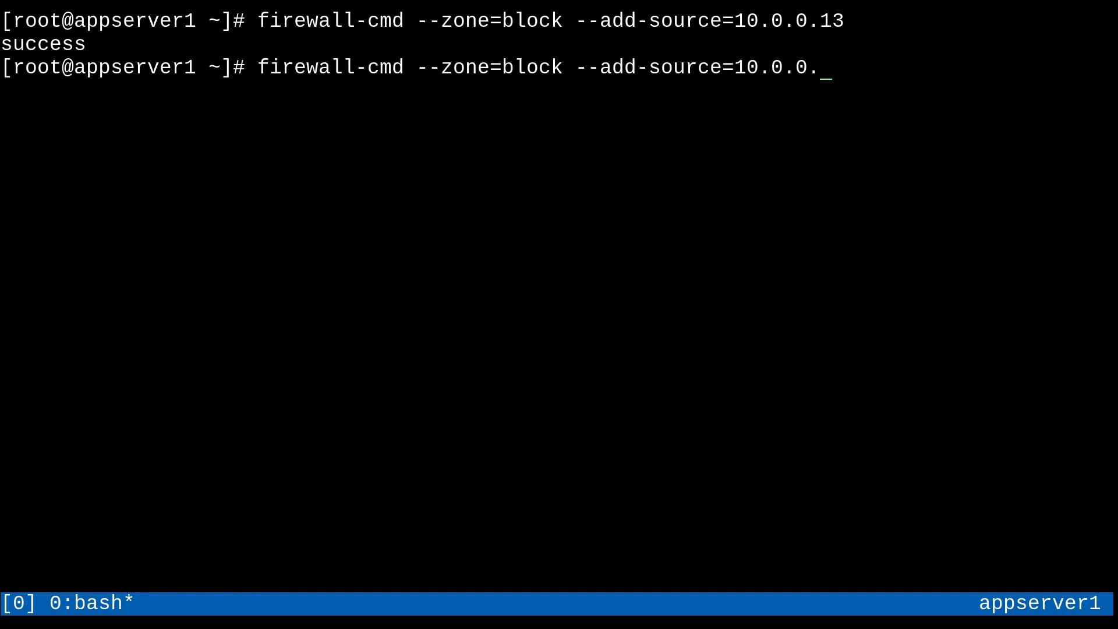
text(0)
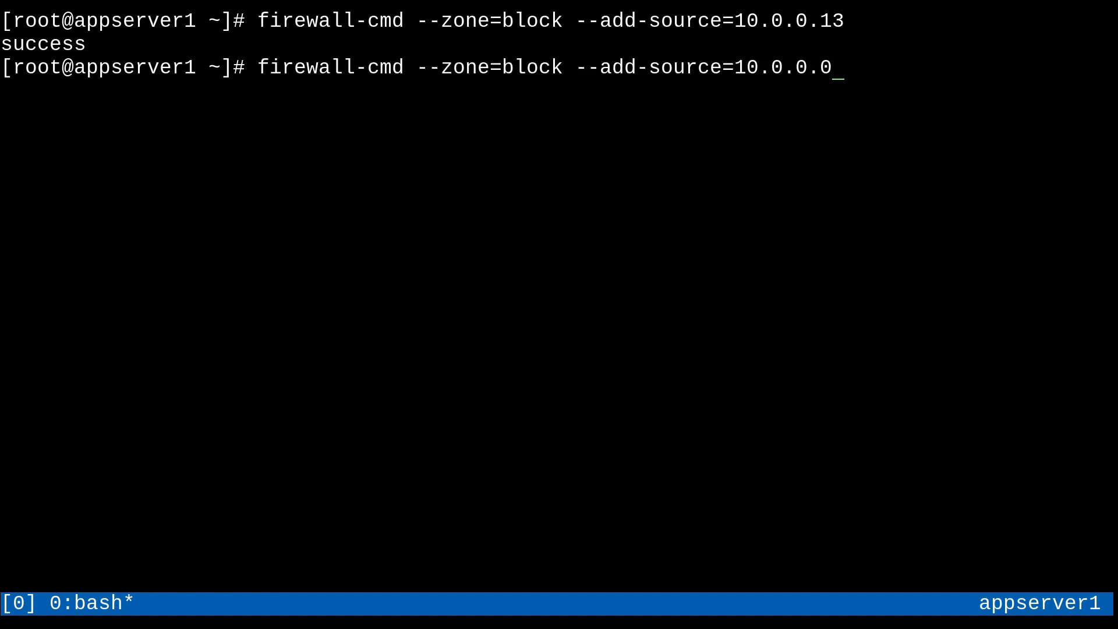
text(/24)
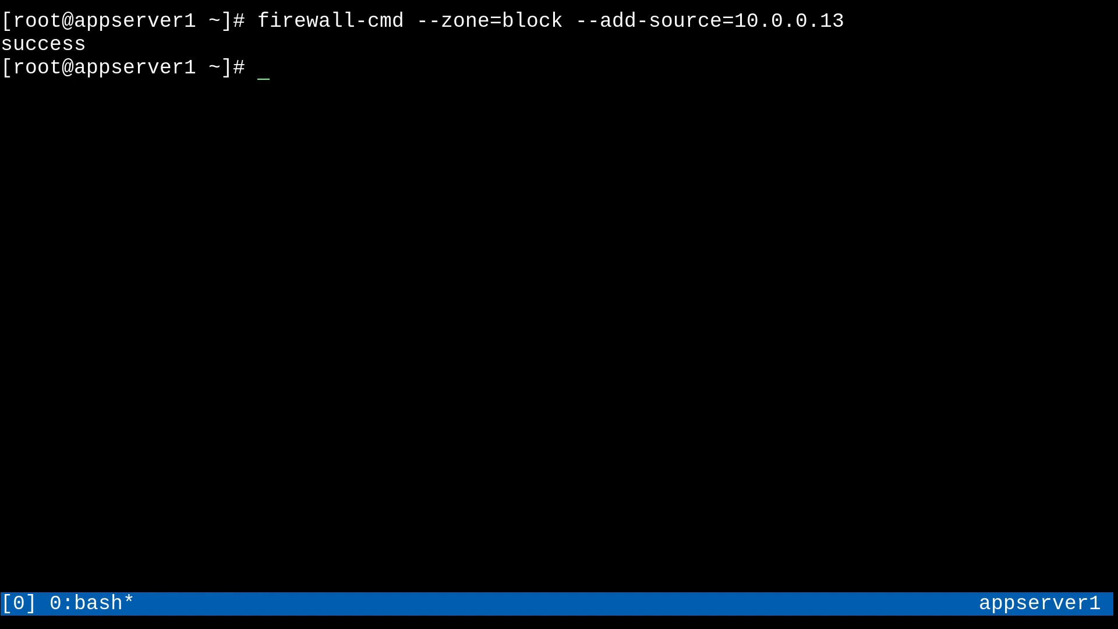
text(firewall-cmd)
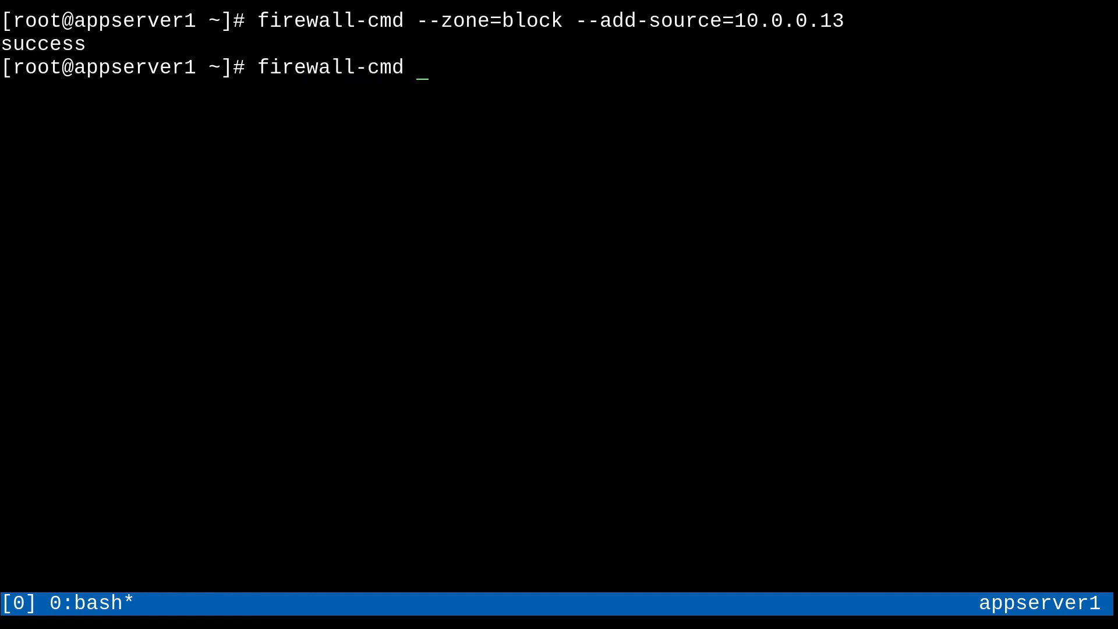
List the block zone settings showing source 10.0.0.13, then switch to the appserver3 shell
text(--list-all -)
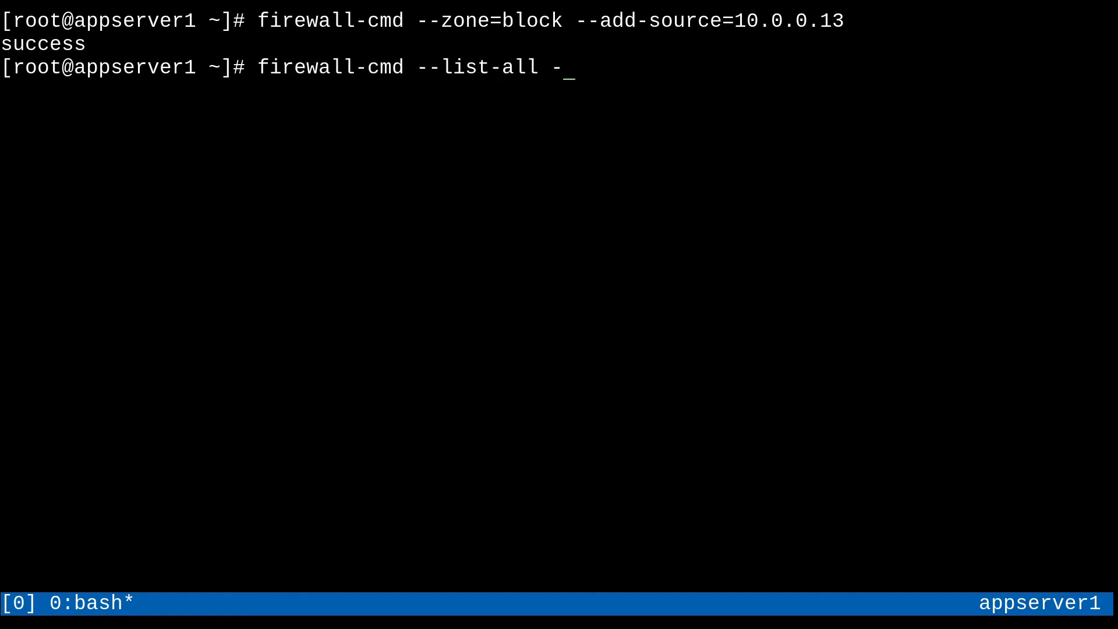
text(-zone)
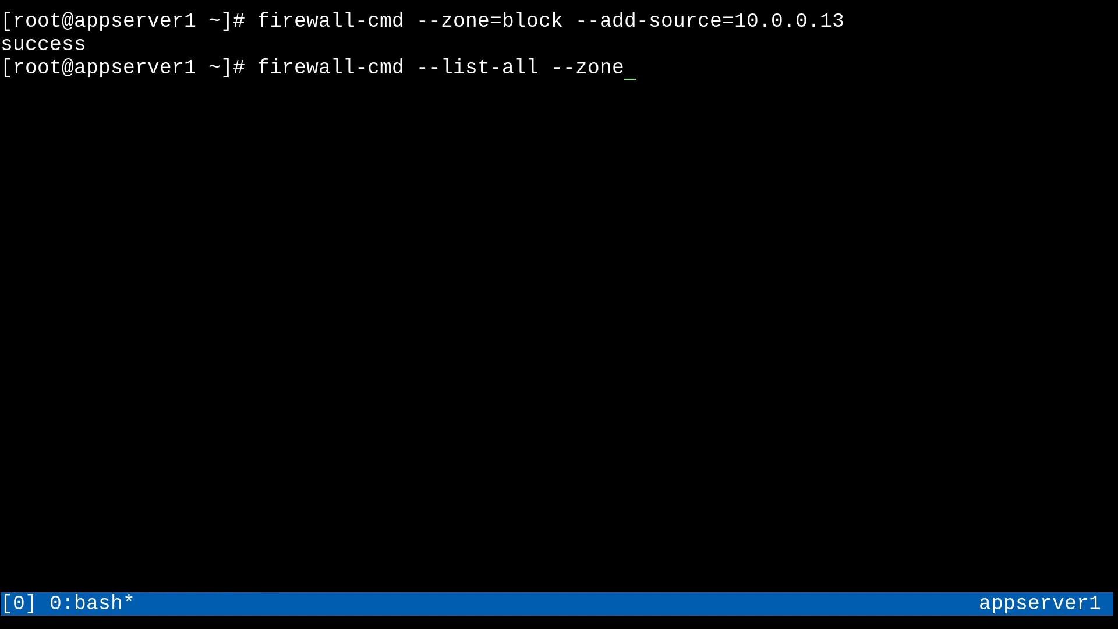
text(=bloc)
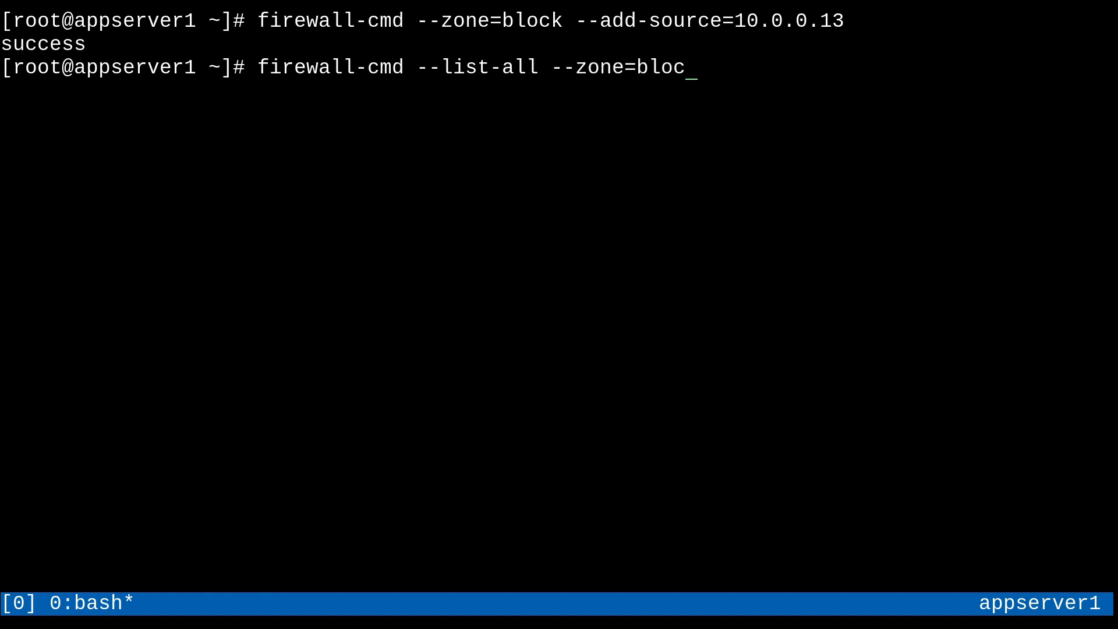
key(Return)
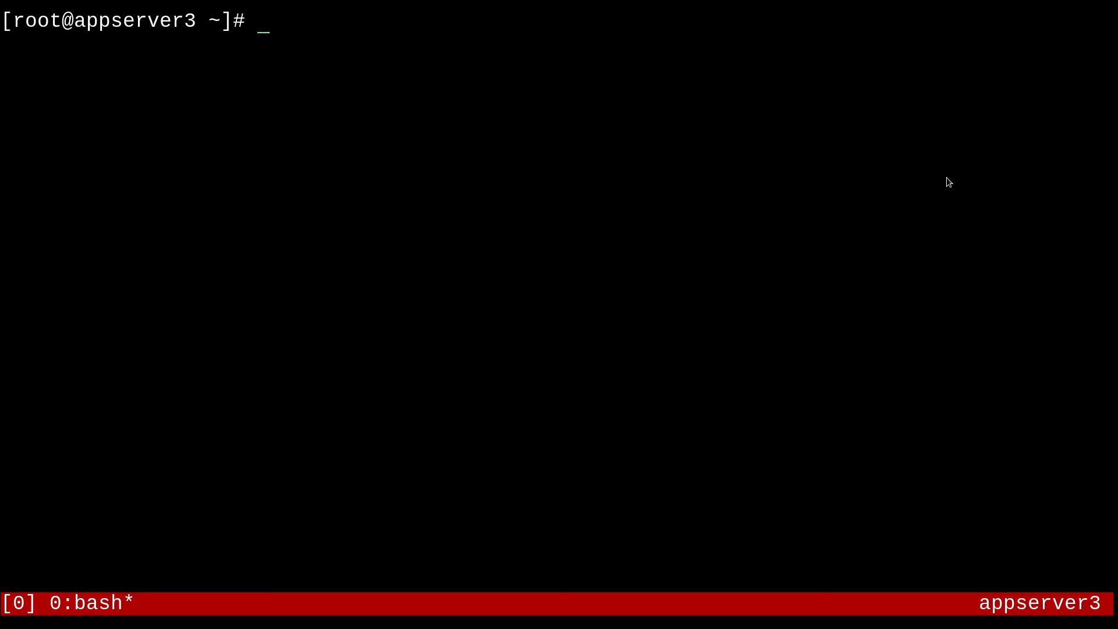
Attempt ssh -p2222 appserver1 from appserver3 and see it fail with no route to host
text(ssh)
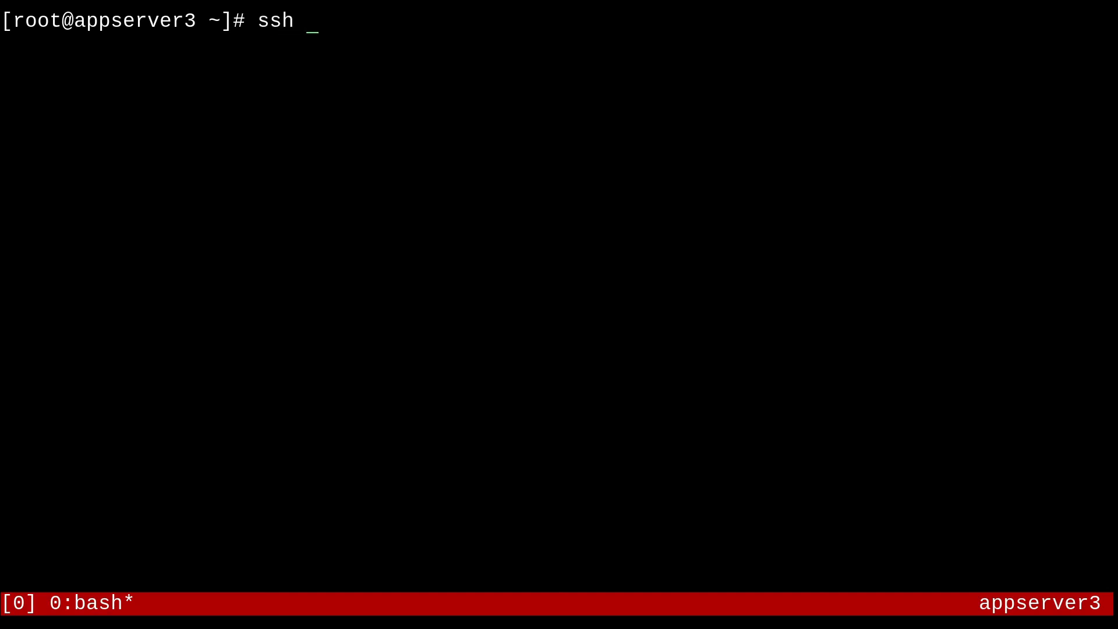
text(-p222)
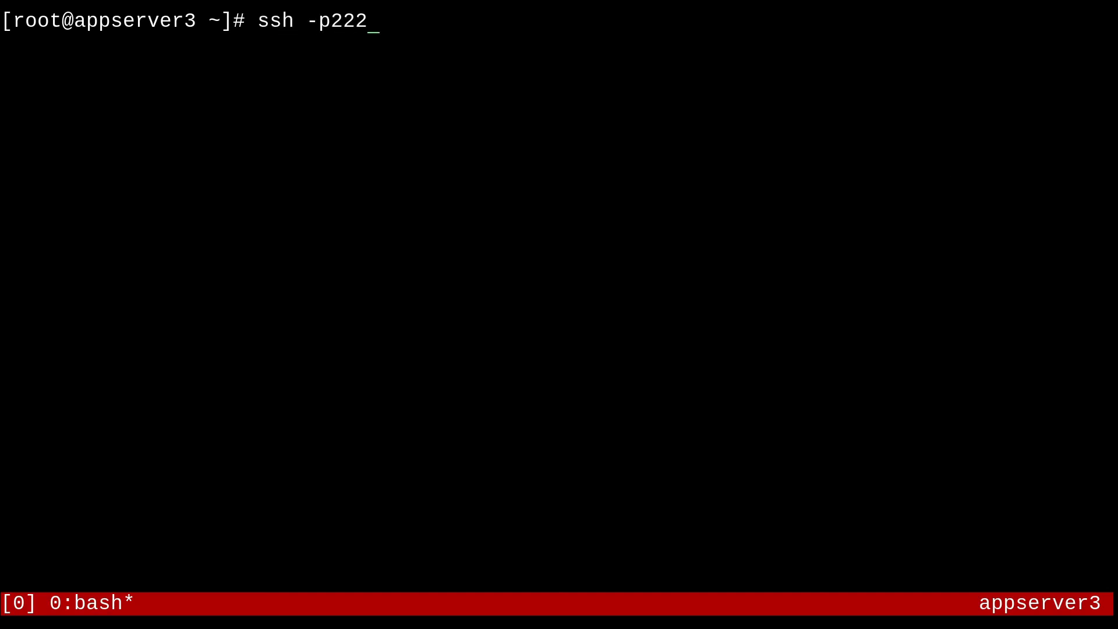
text(2 appserver1)
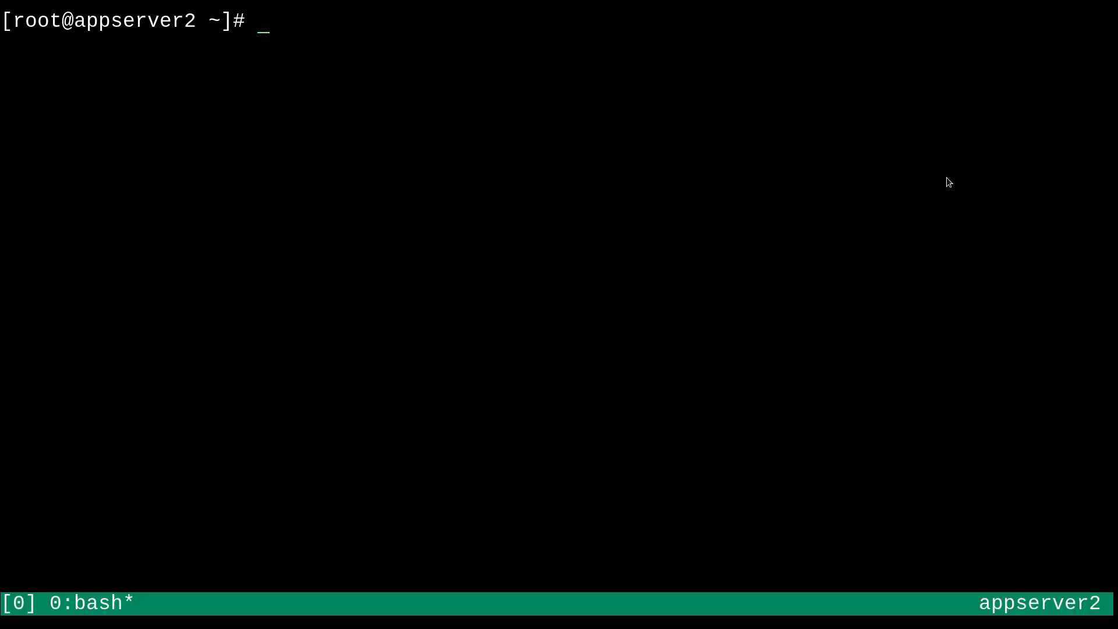
text(ssh)
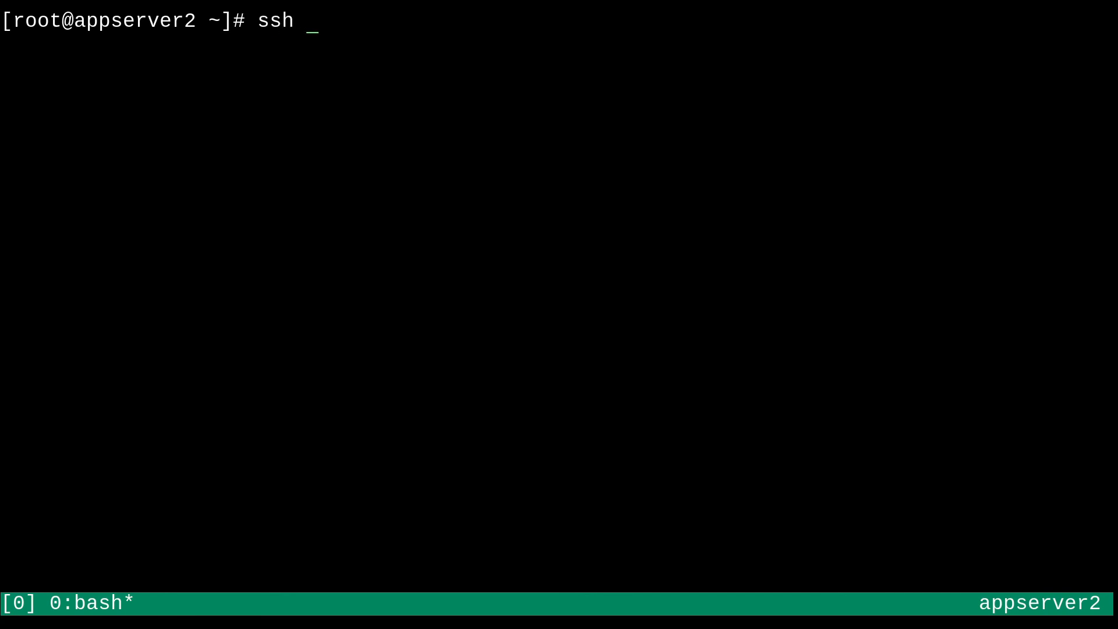
text(-p2222)
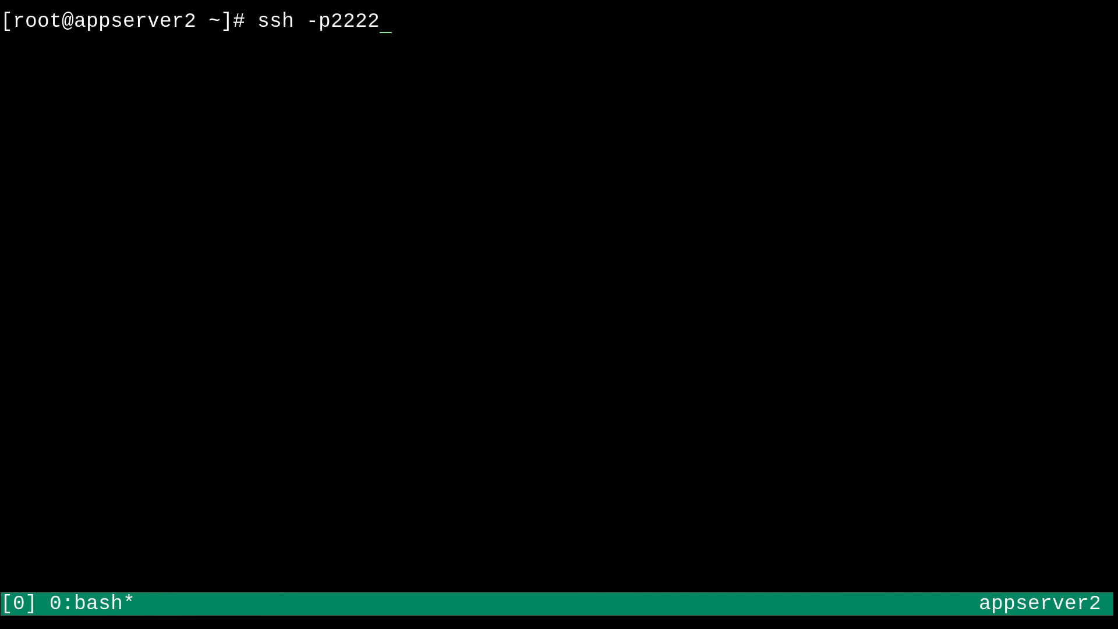
text(appserver1)
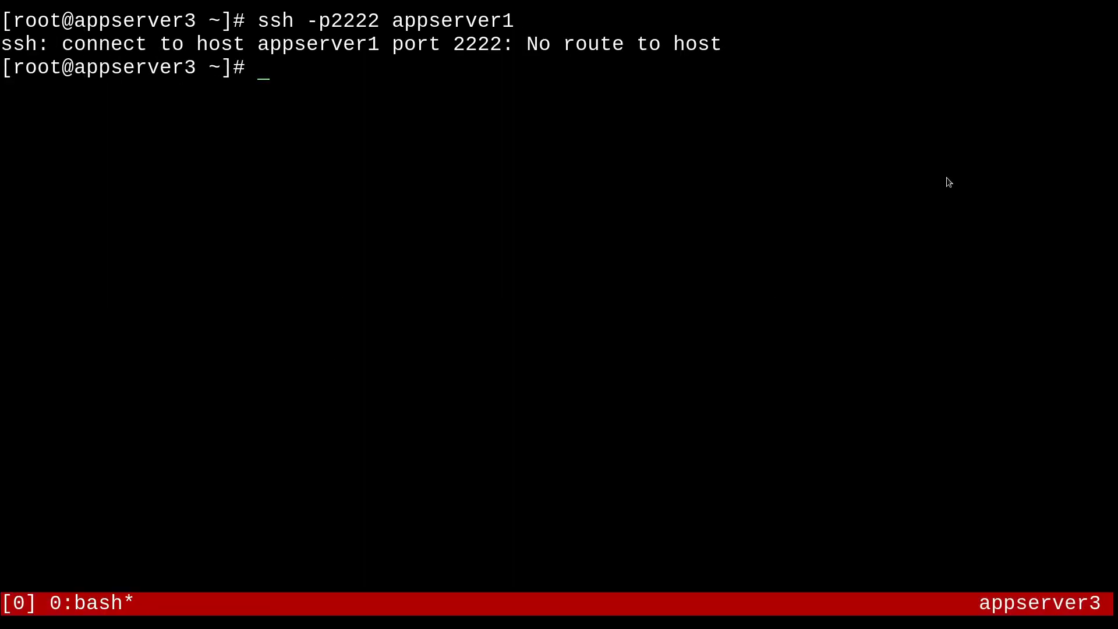
Ping appserver1 from appserver3, watch the Packet filtered replies, then stop the ping
text(ping)
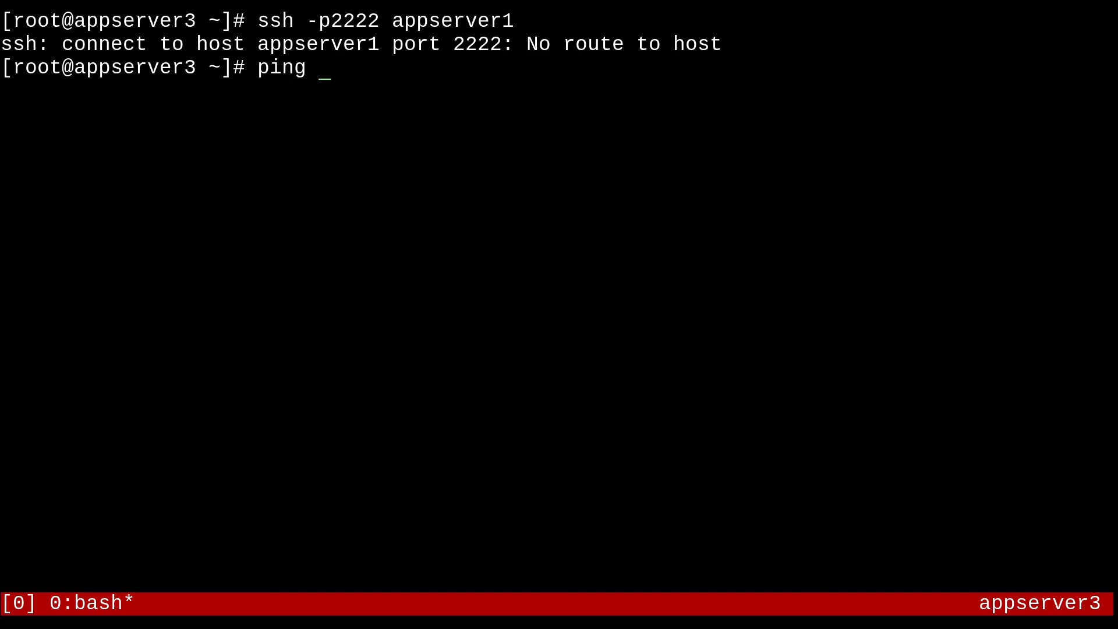
text(appserver1)
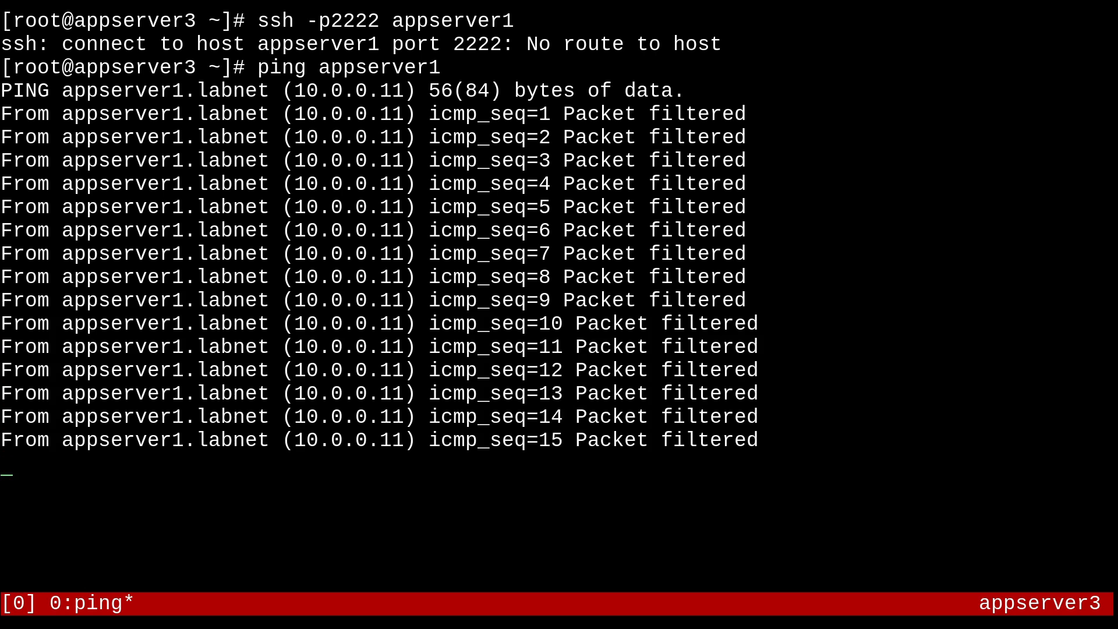
key(ctrl+c)
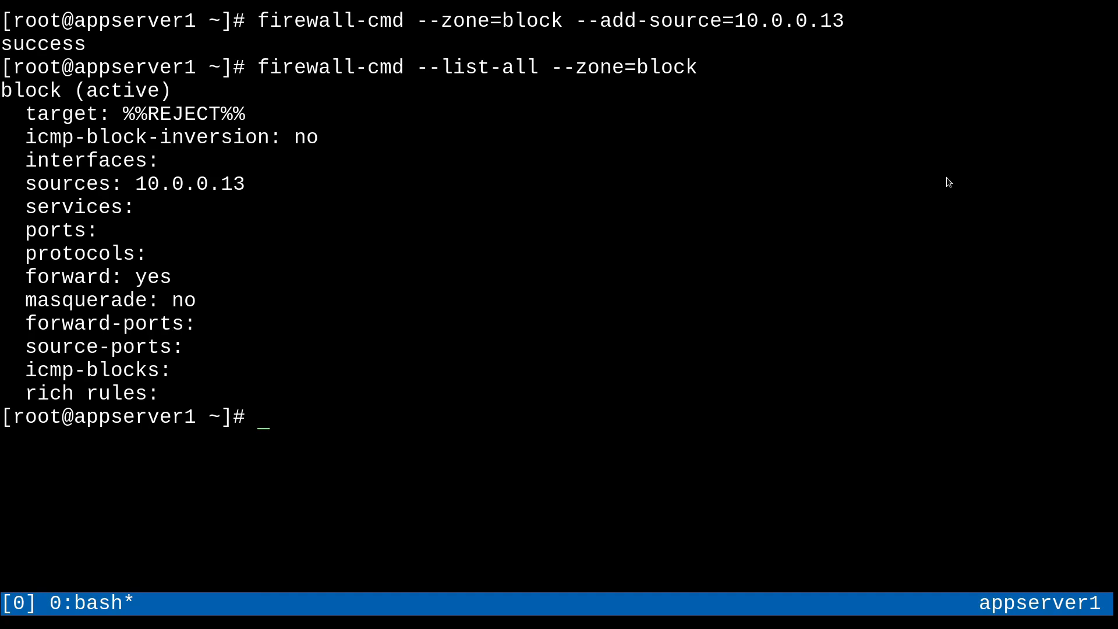
Rerun ssh -p2222 and ping to appserver1 from history, now reaching the host-key prompt and replies
key(ctrl+r)
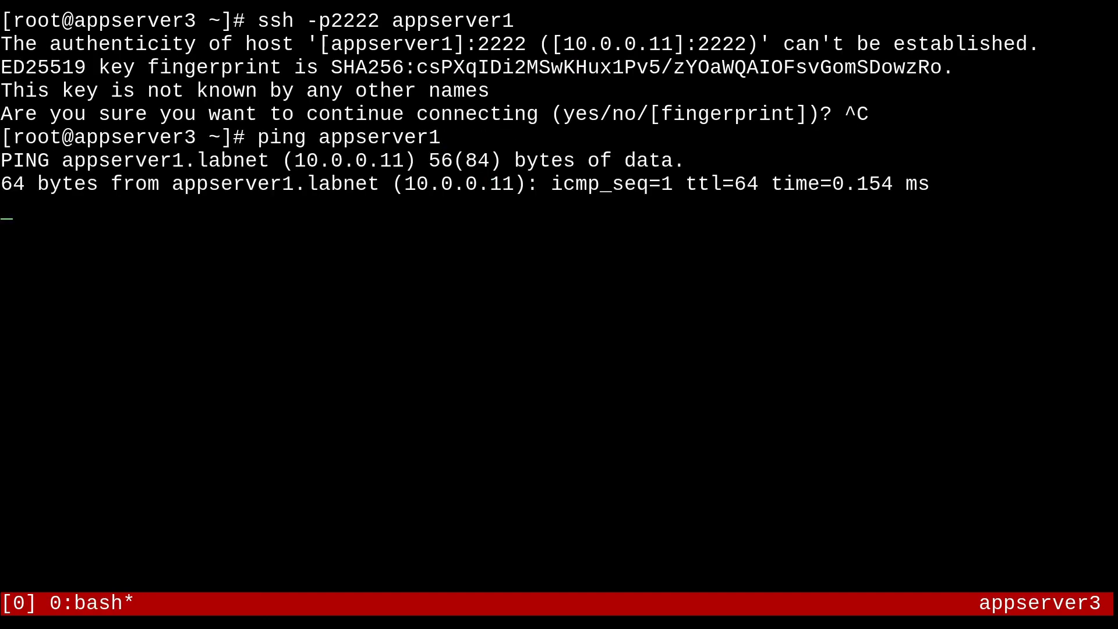
key(ctrl+c)
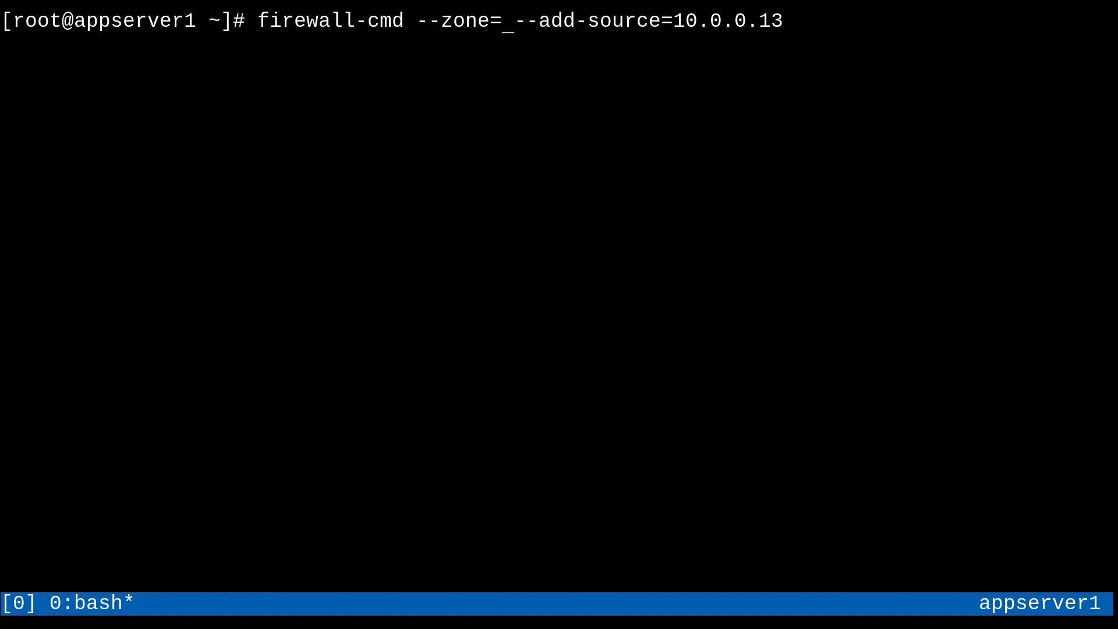
Permanently add source 10.0.0.13 to appserver1's drop zone with firewall-cmd
text(drop)
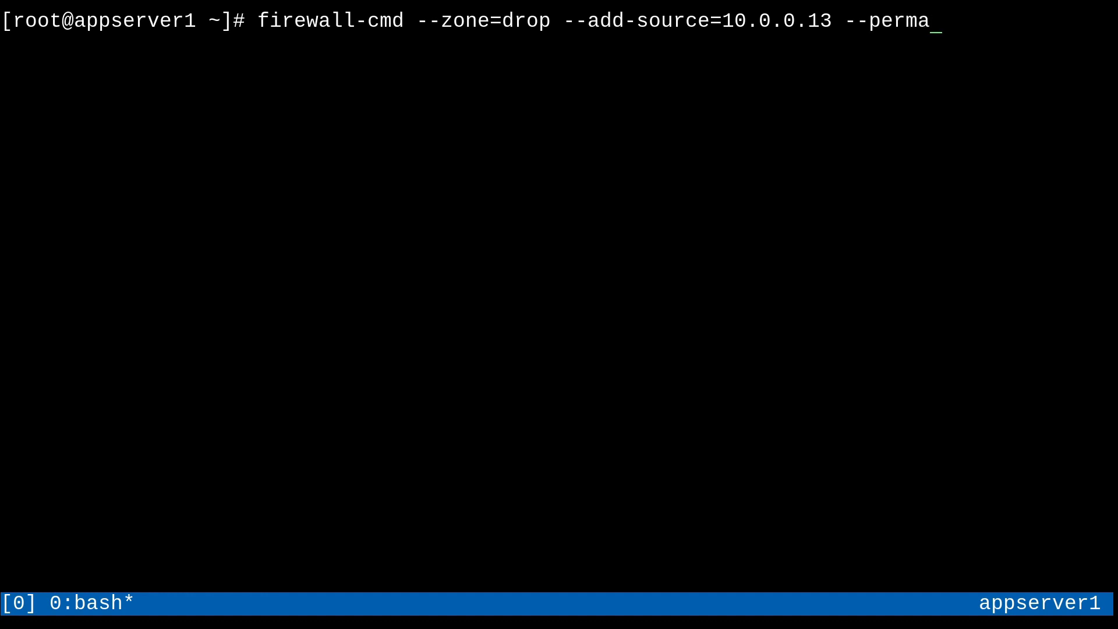
key(Return)
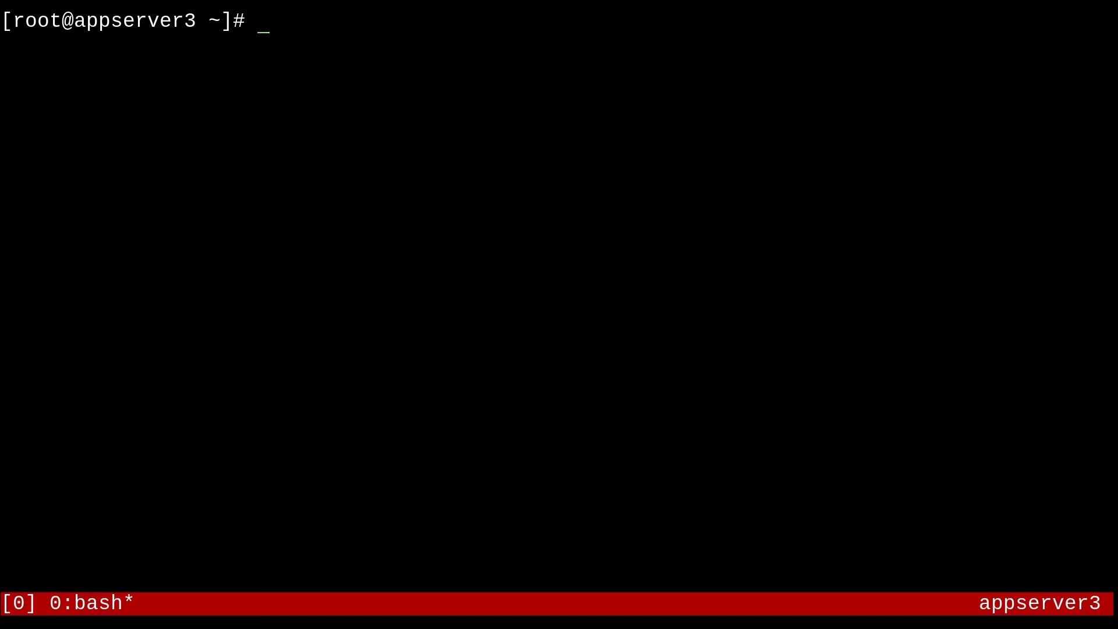
From appserver3, ping appserver1 with no replies and watch ssh -p2222 appserver1 hang
text(ping appserver1)
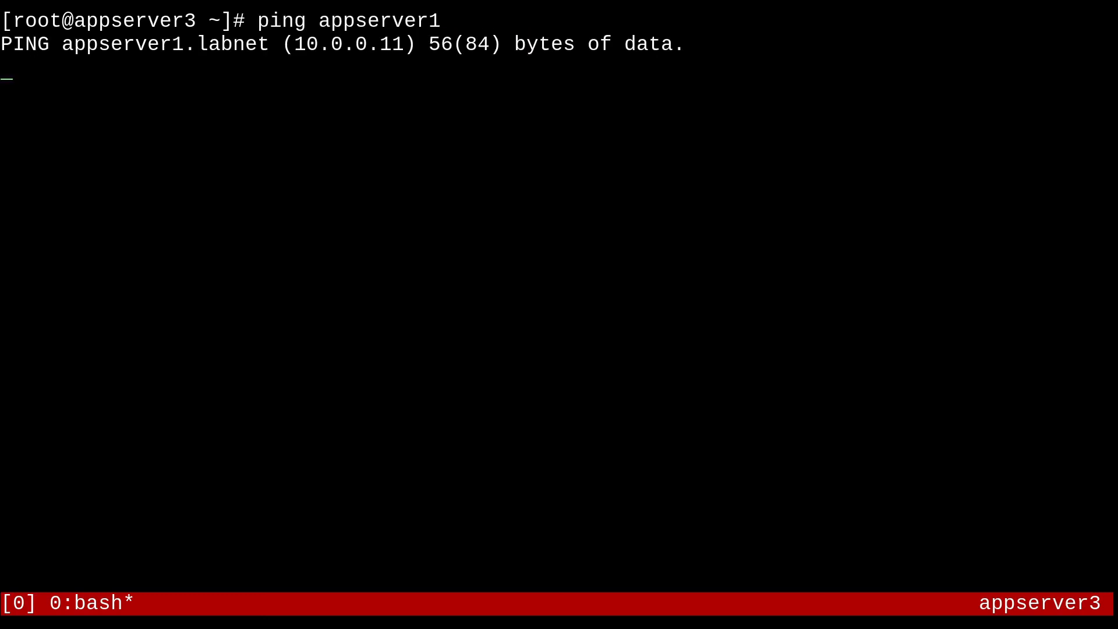
key(ctrl+c)
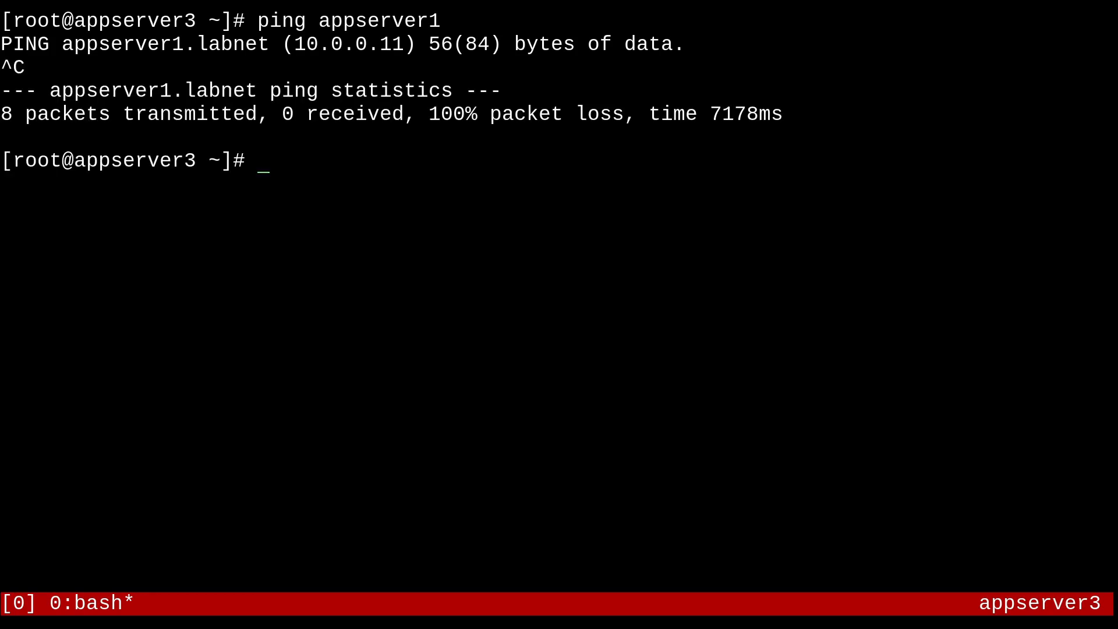
text(ssh -p2222 appserver1)
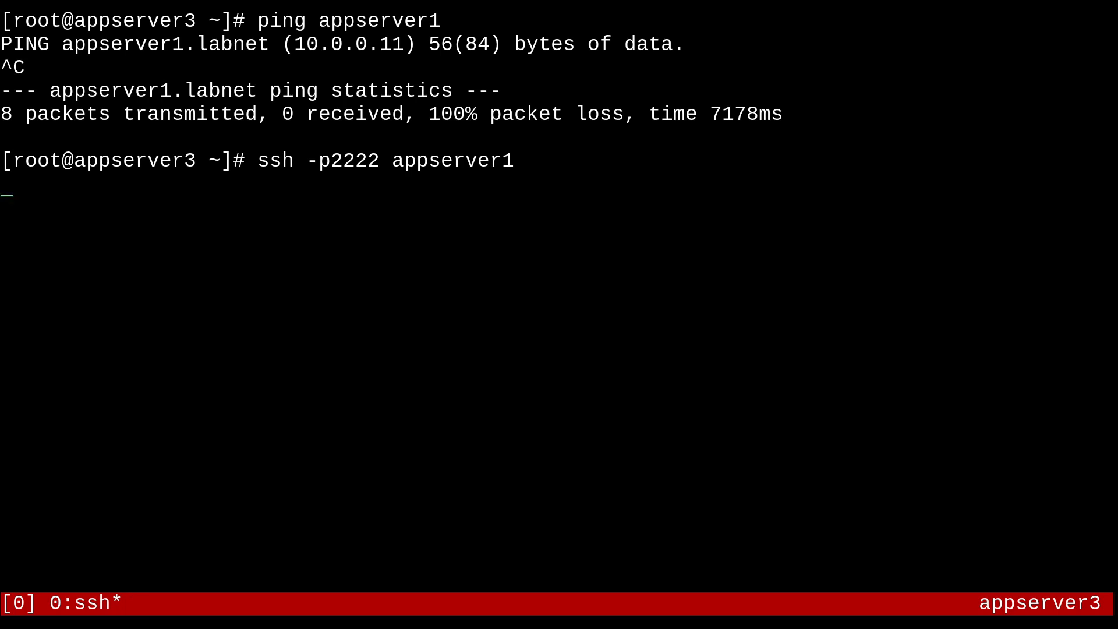
key(ctrl+c)
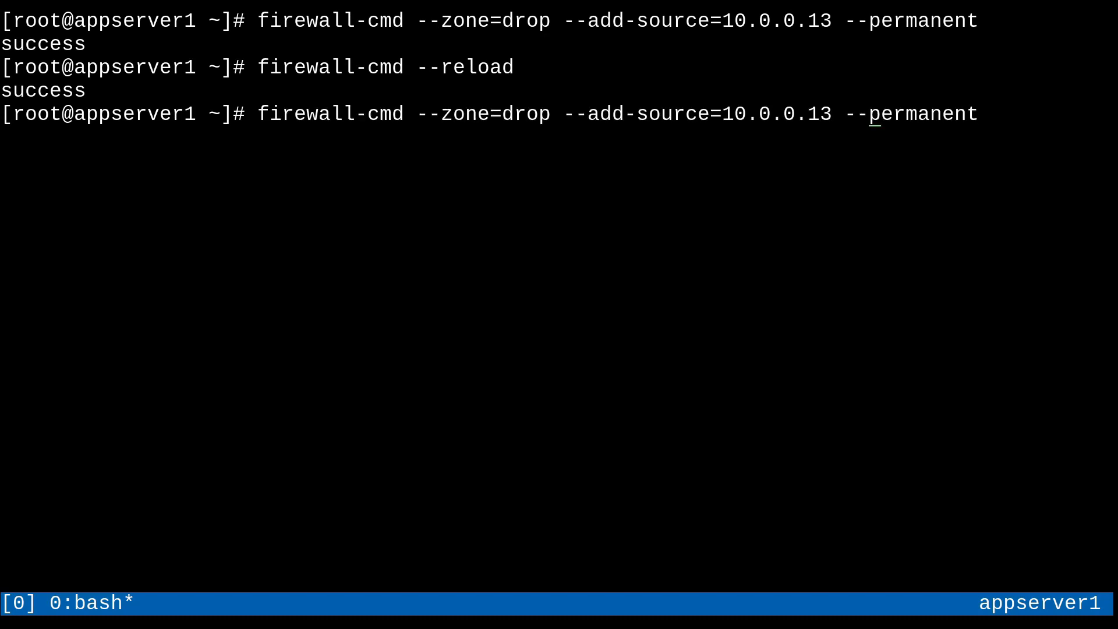
Permanently remove source 10.0.0.13 from the drop zone and reload firewalld
key(BackSpace)
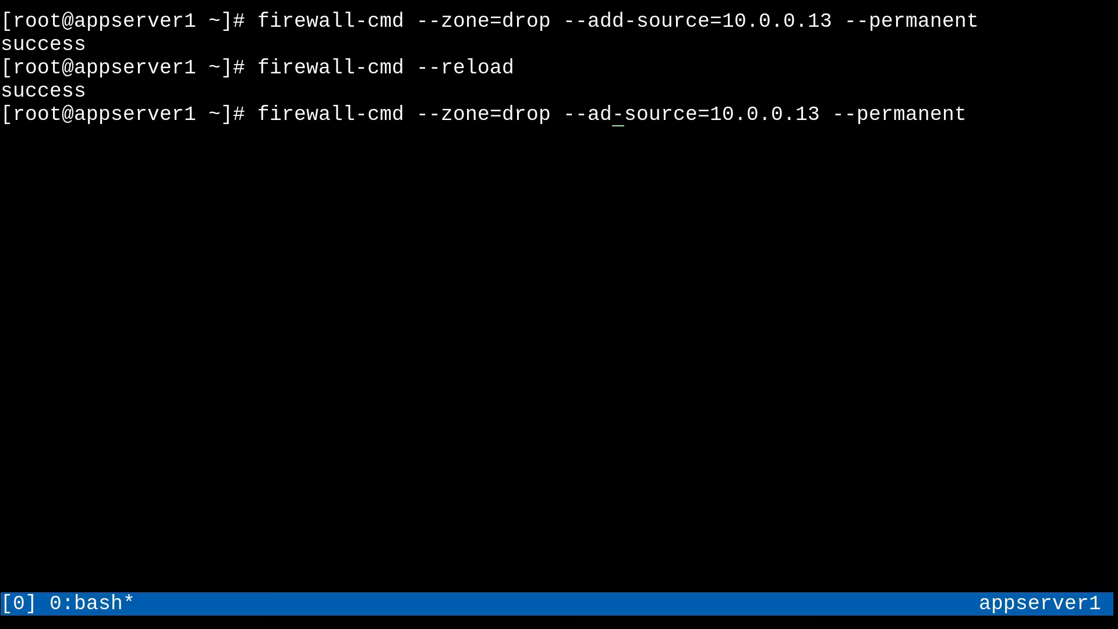
text(remove_source=10.0.0.13 --permanent)
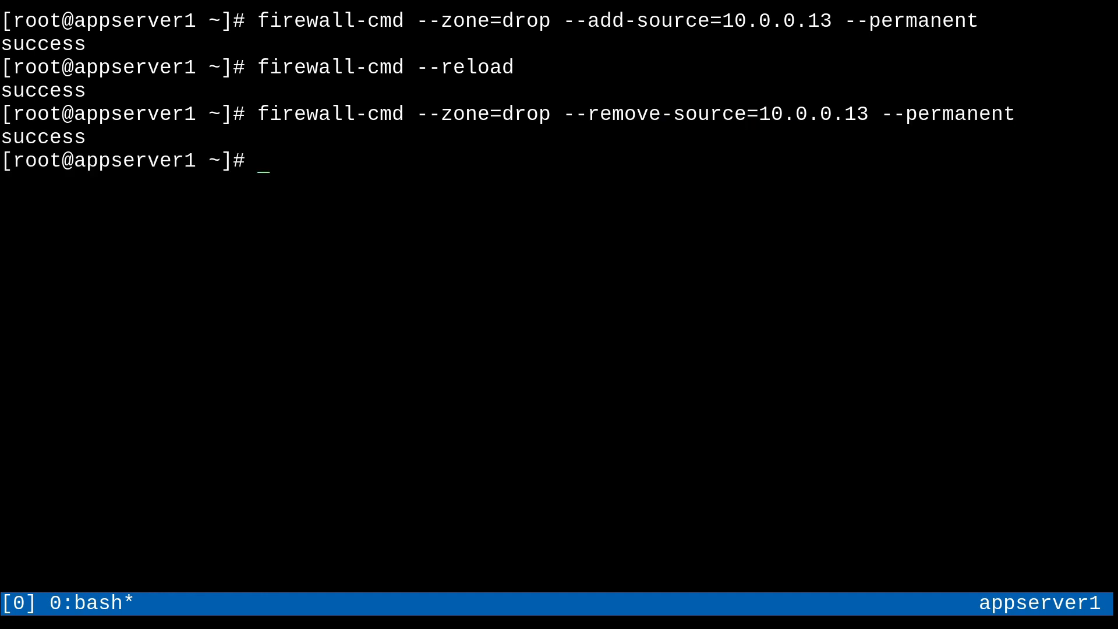
text(firewall-cmd --reload)
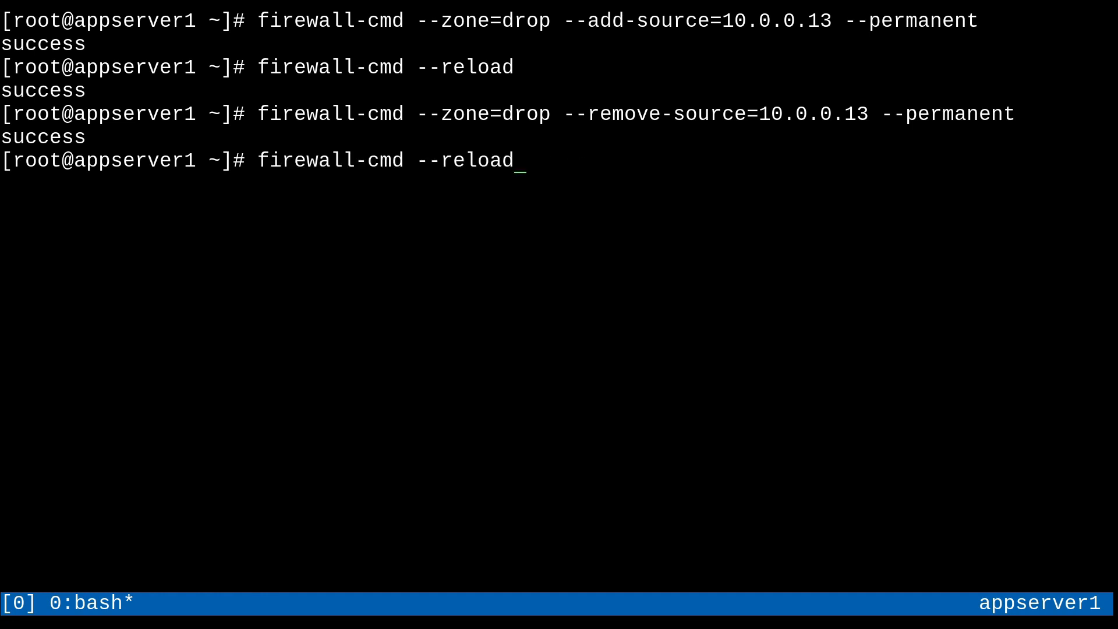
key(Return)
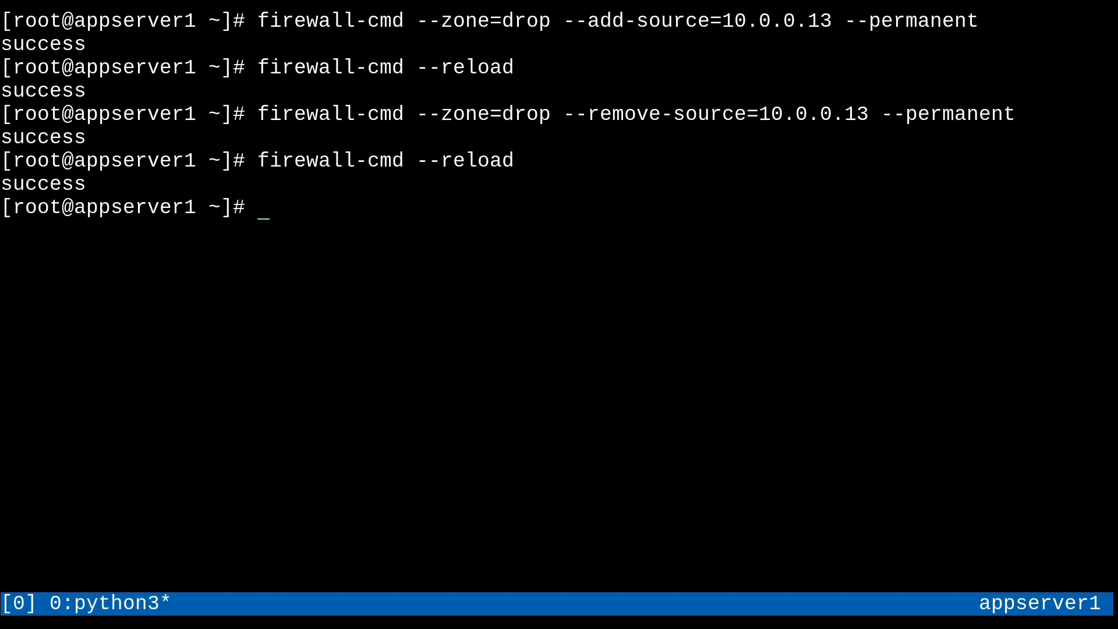